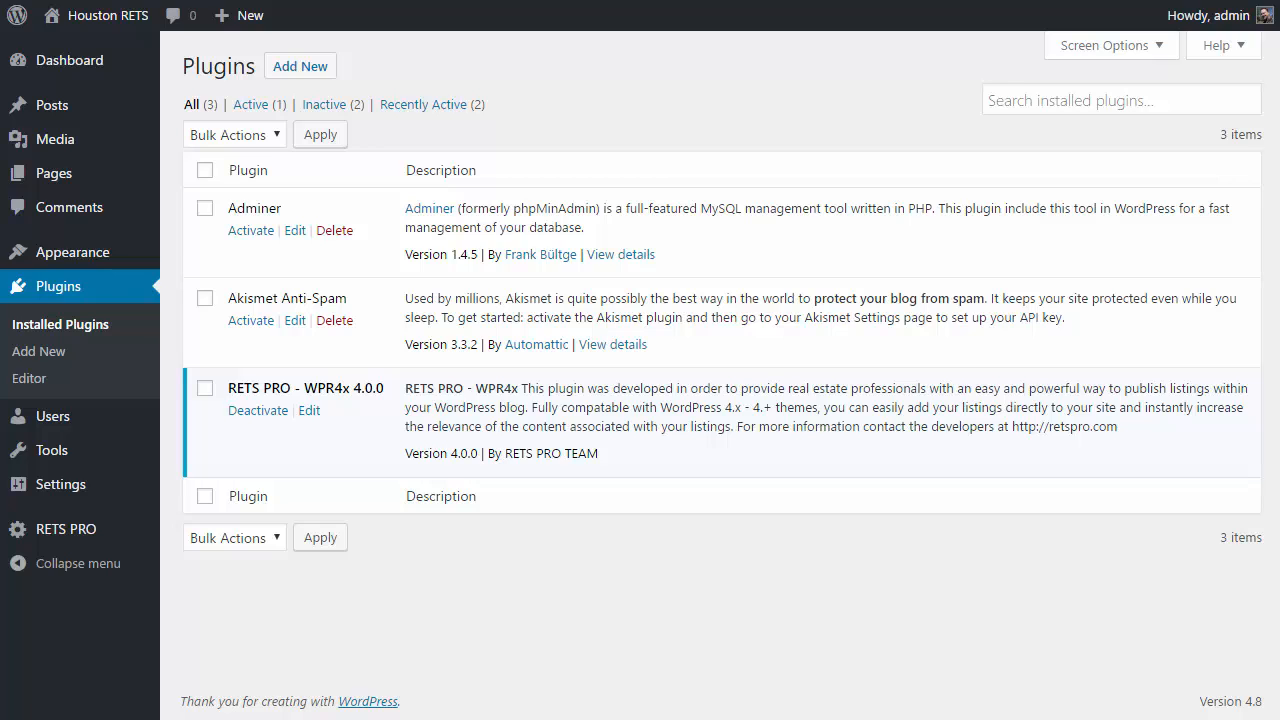
pyautogui.moveTo(347, 491)
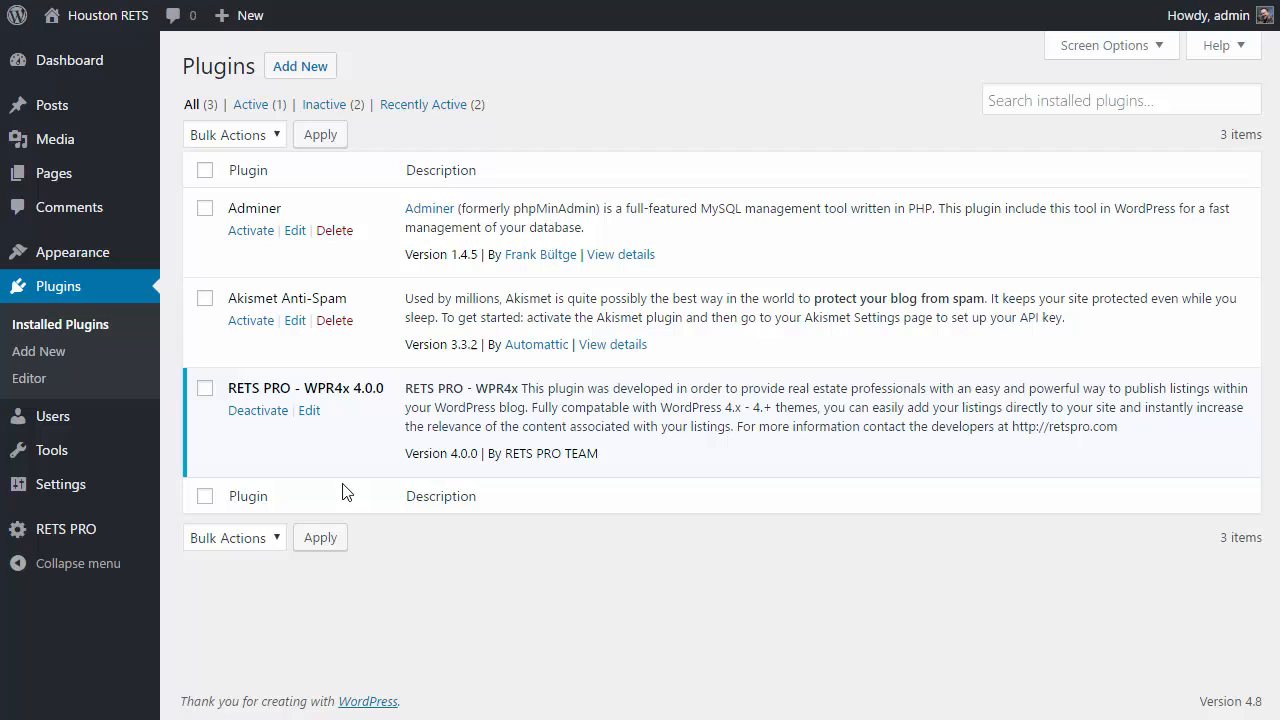
pyautogui.moveTo(329, 437)
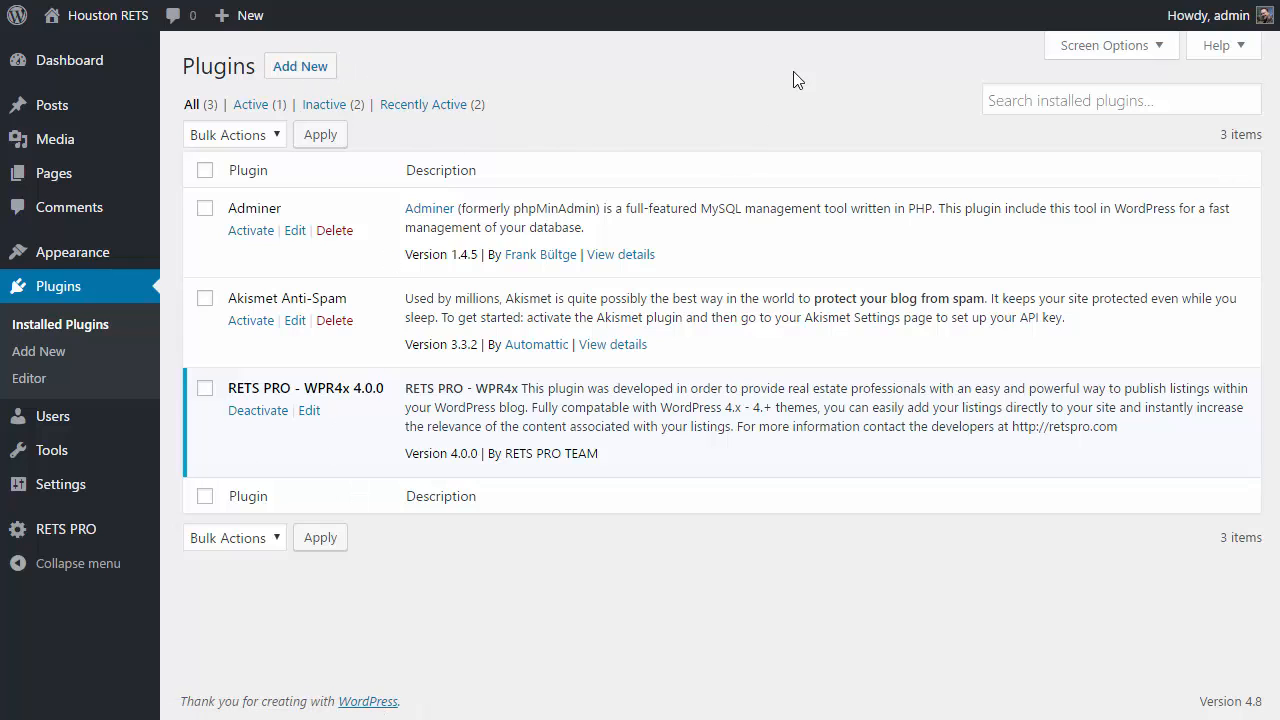
pyautogui.moveTo(597, 628)
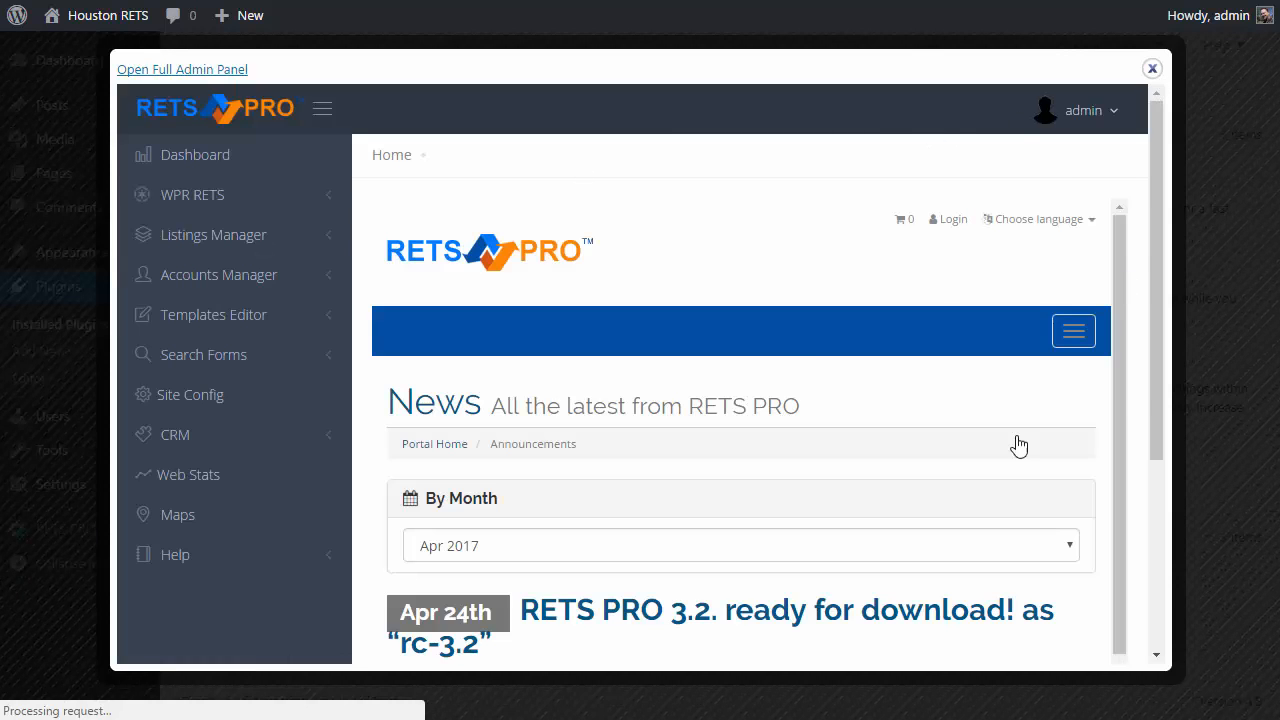
# Close the RETS PRO panel and save permalinks with the Post name structure.
pyautogui.click(1151, 68)
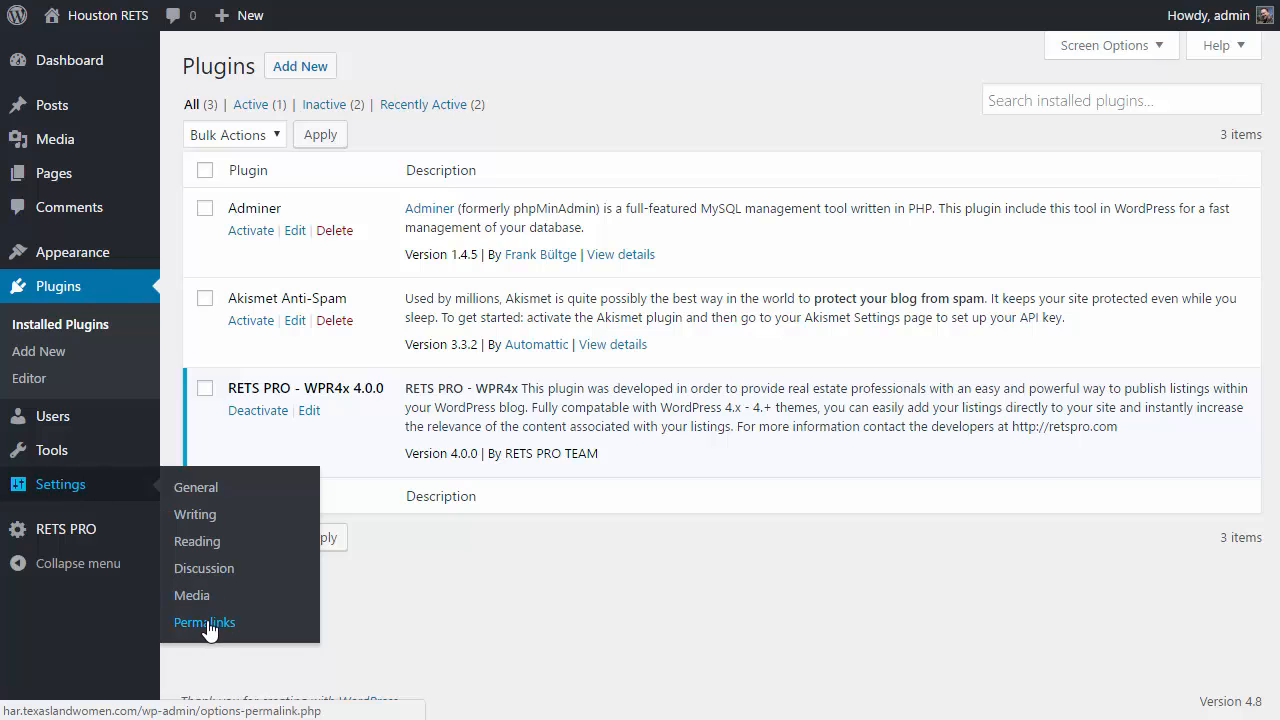
pyautogui.click(204, 622)
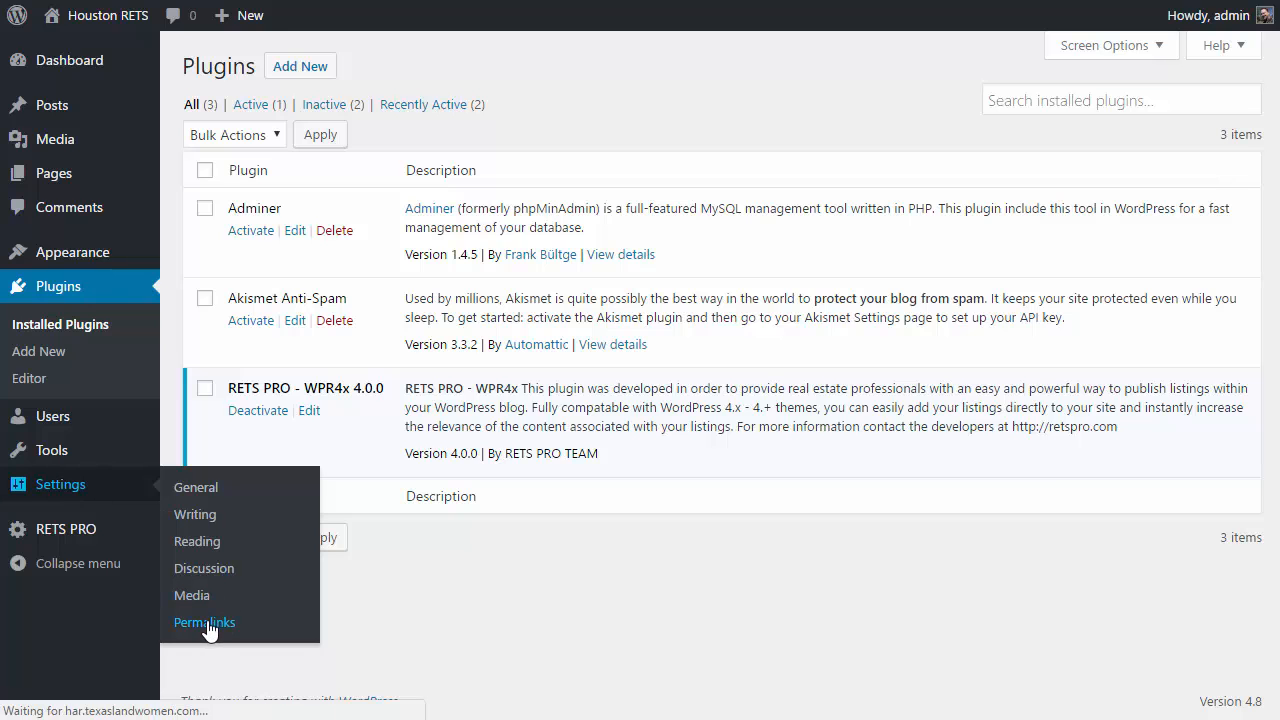
pyautogui.click(204, 622)
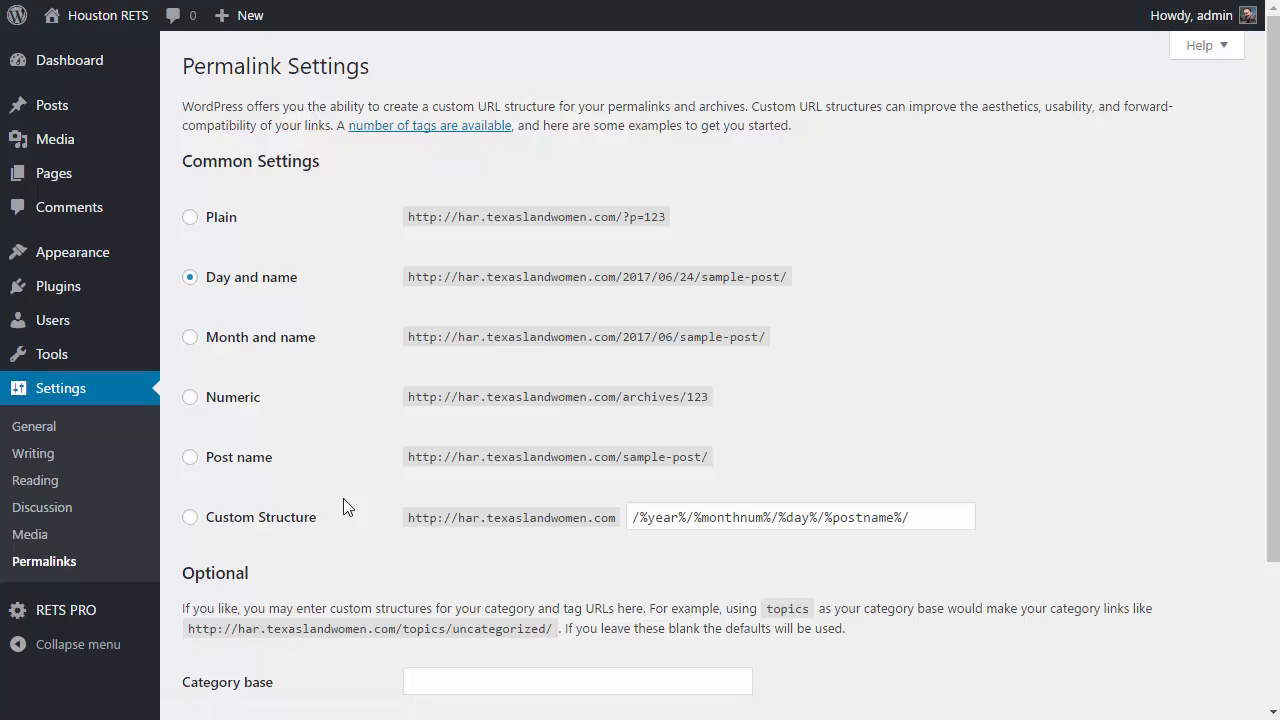
pyautogui.click(190, 457)
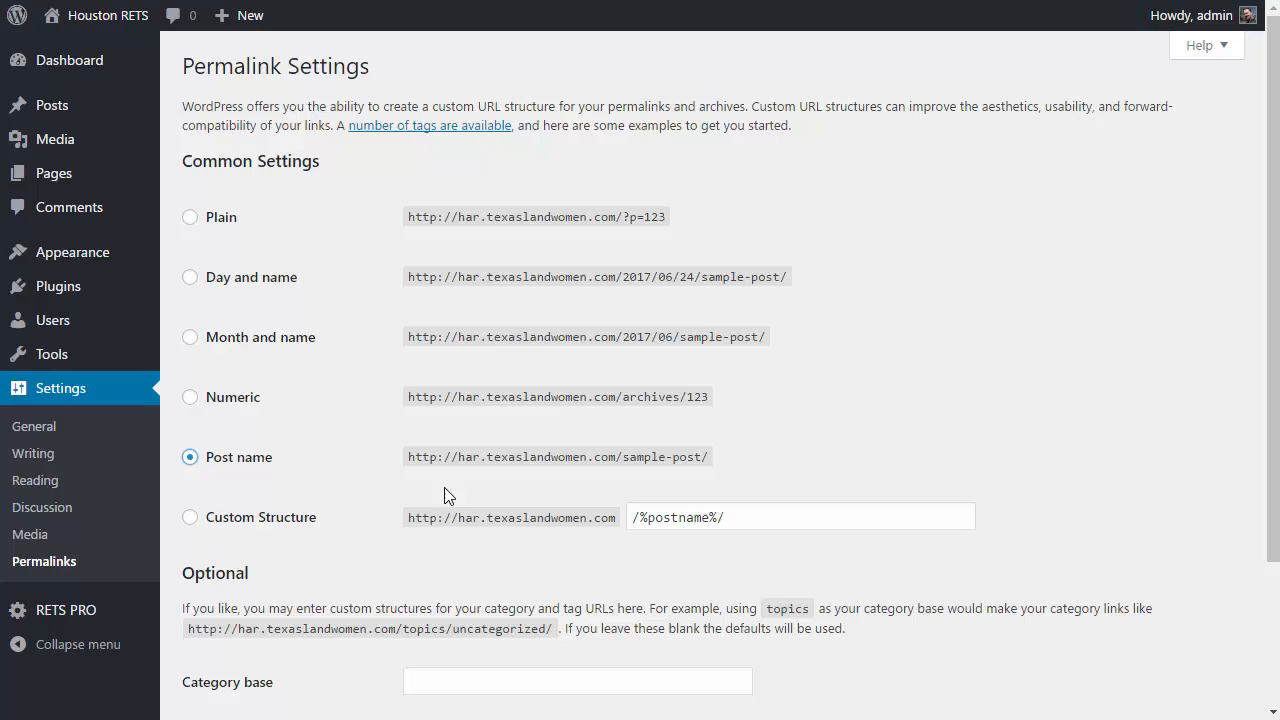
pyautogui.moveTo(585, 274)
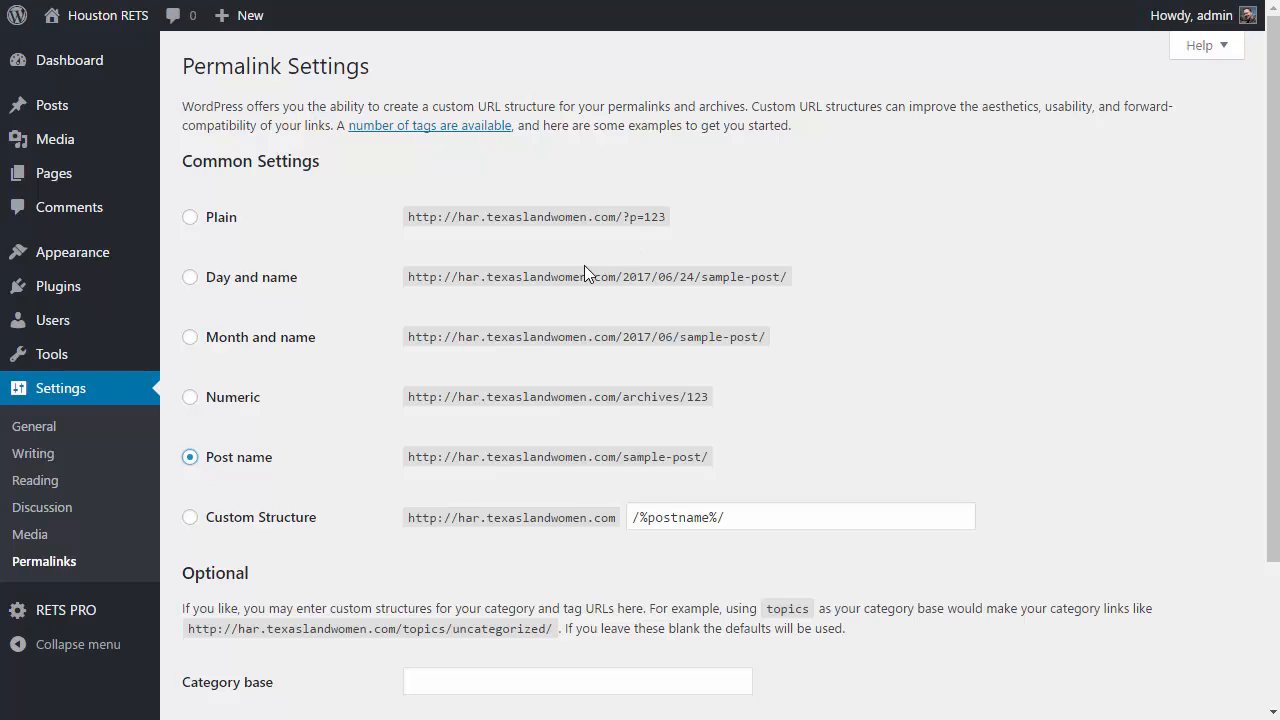
pyautogui.moveTo(280, 255)
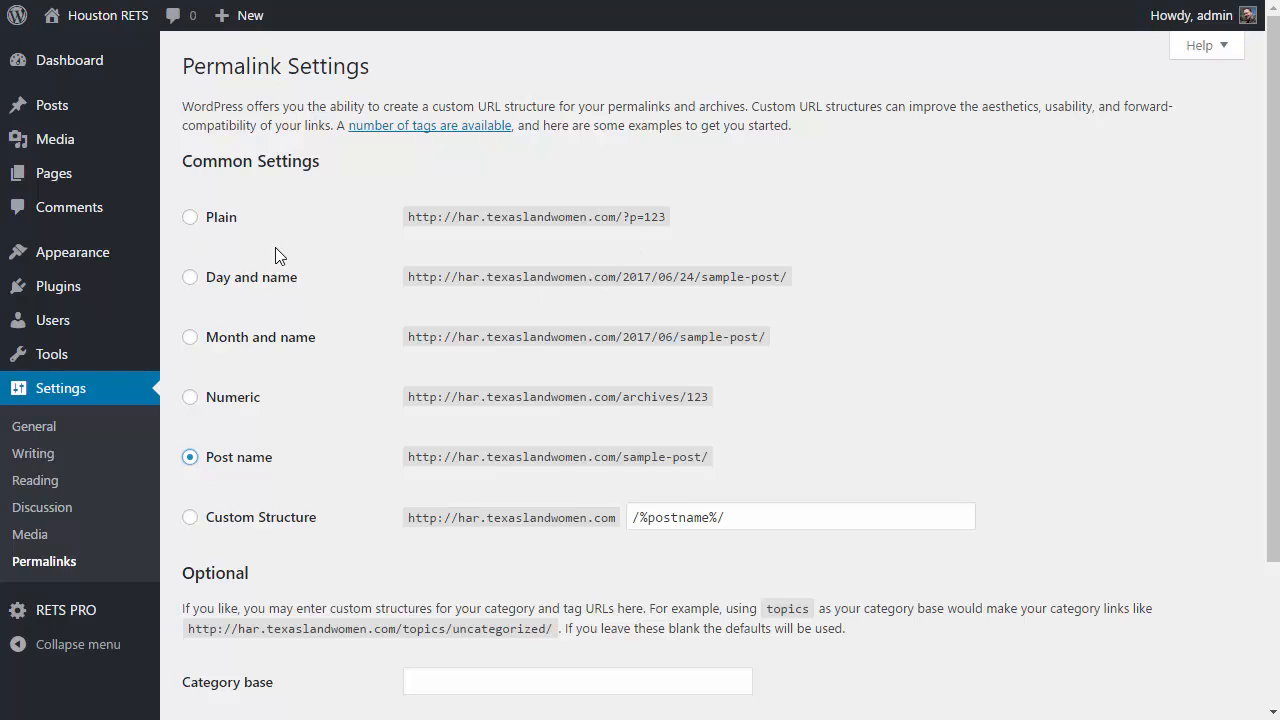
pyautogui.moveTo(262, 317)
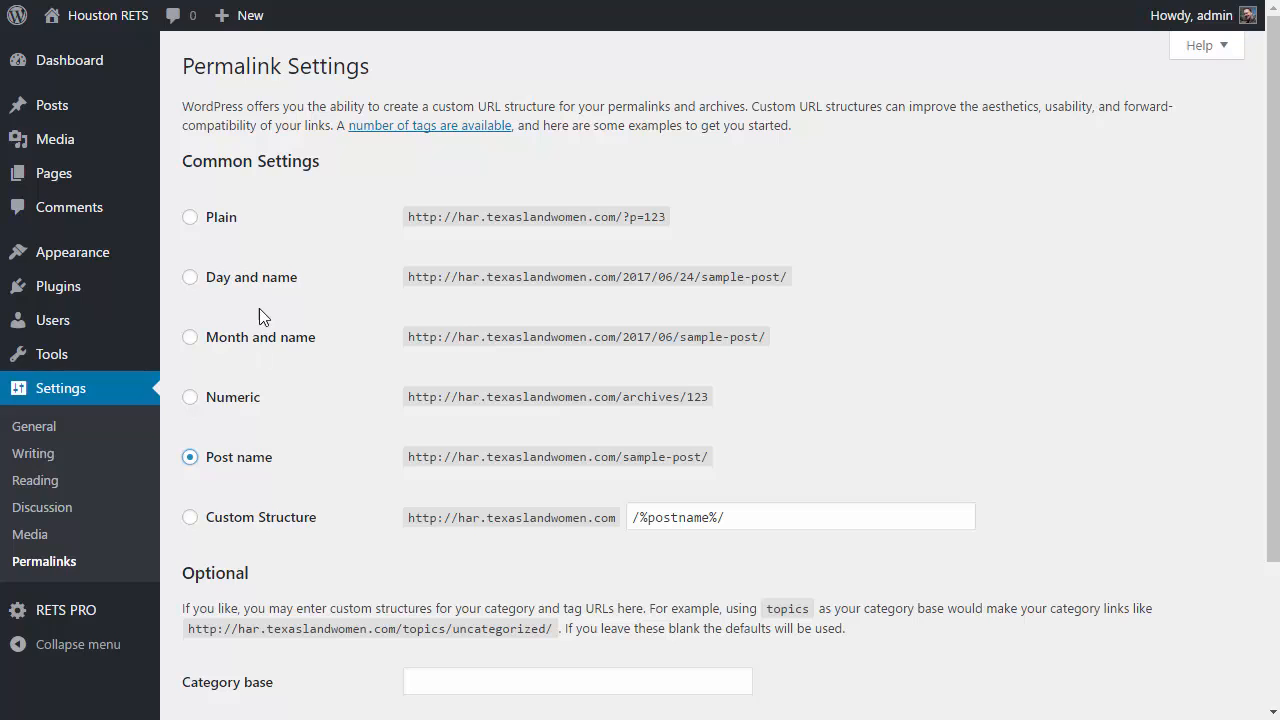
pyautogui.moveTo(247, 318)
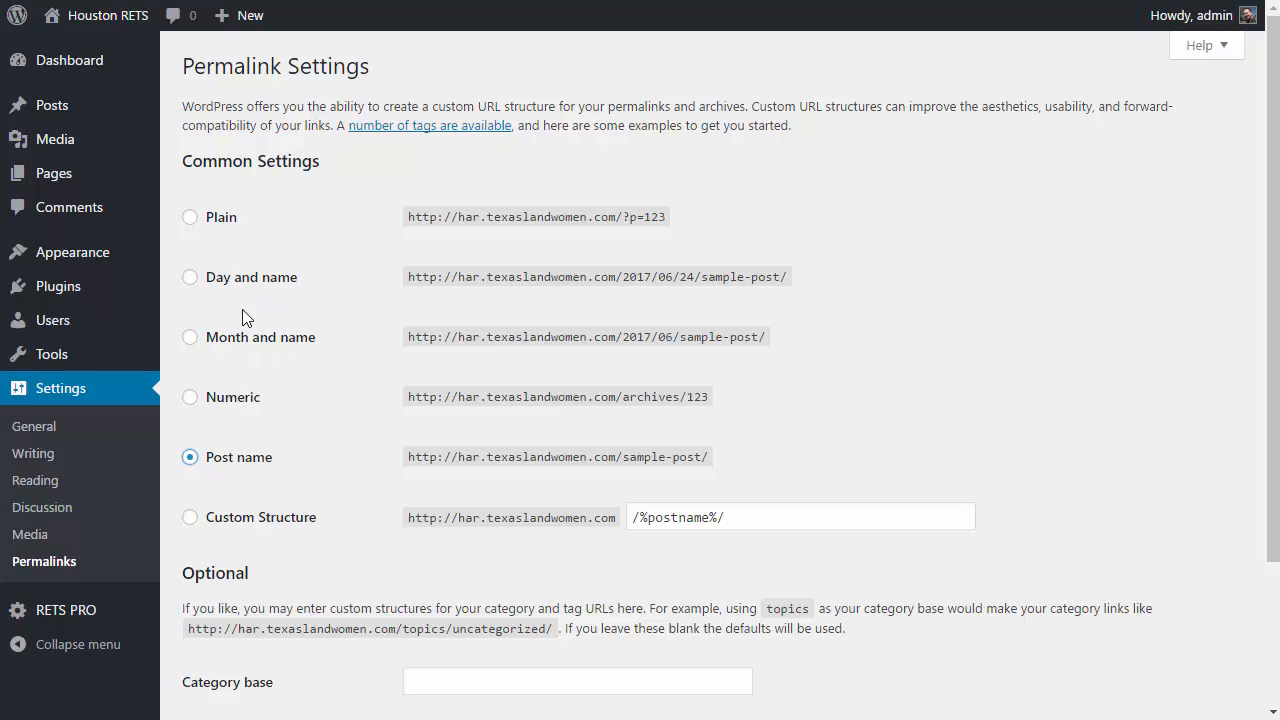
pyautogui.moveTo(267, 473)
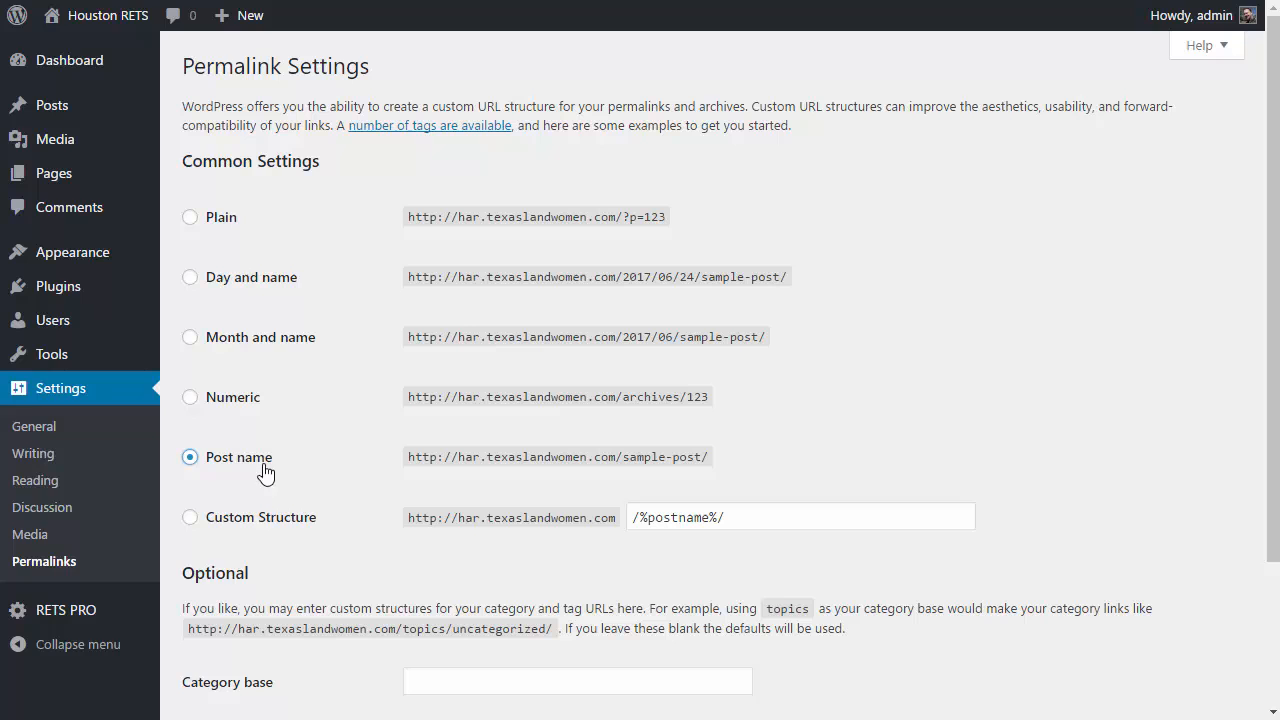
pyautogui.moveTo(270, 478)
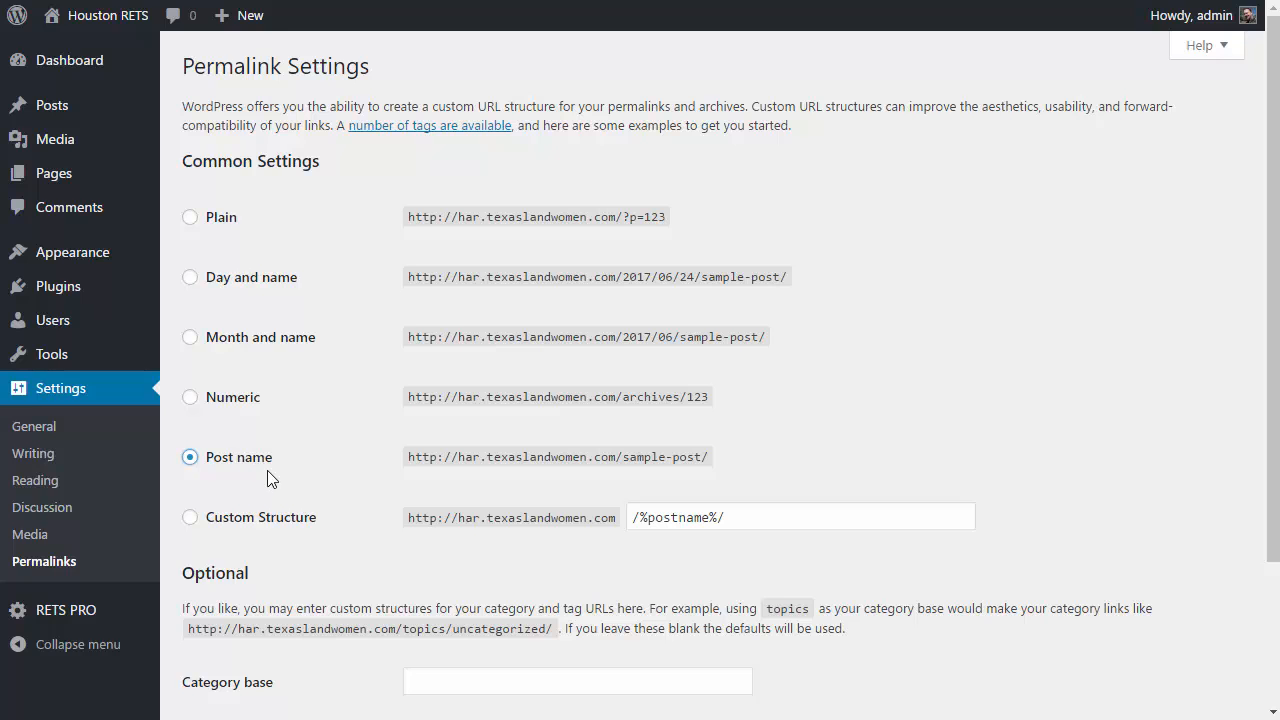
pyautogui.moveTo(380, 501)
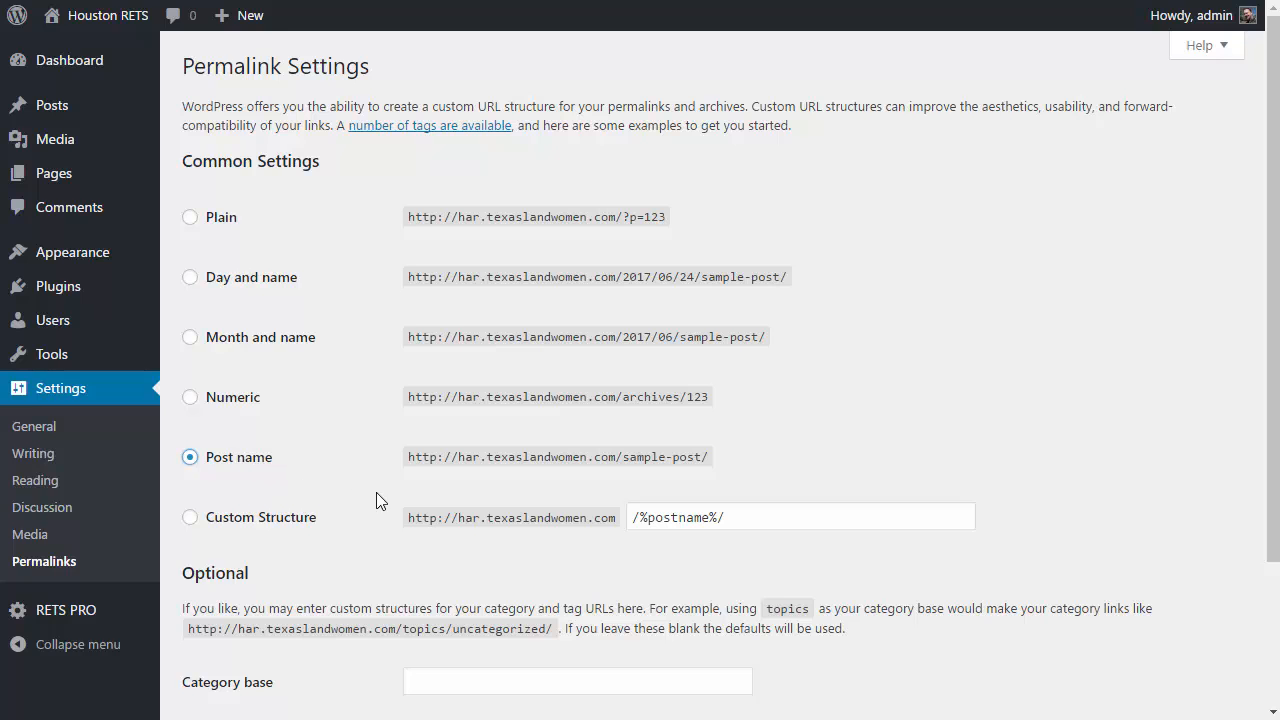
pyautogui.scroll(-3)
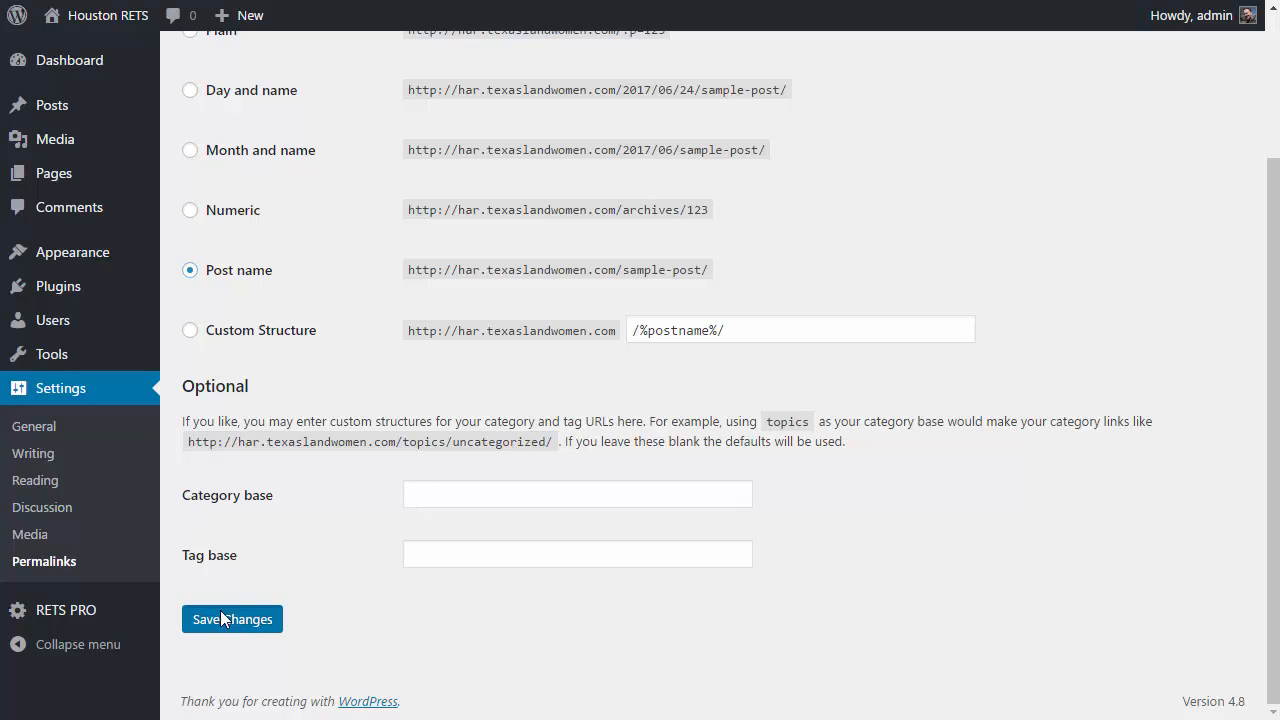
pyautogui.click(231, 618)
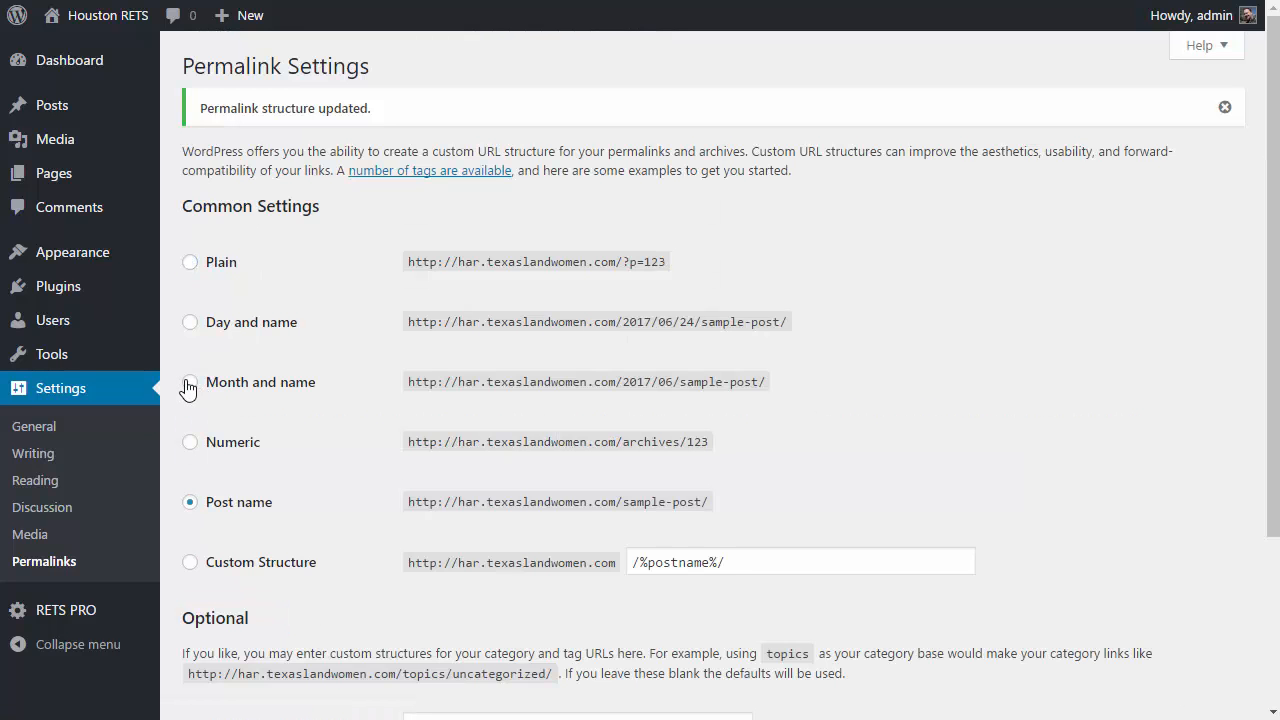
pyautogui.moveTo(318, 526)
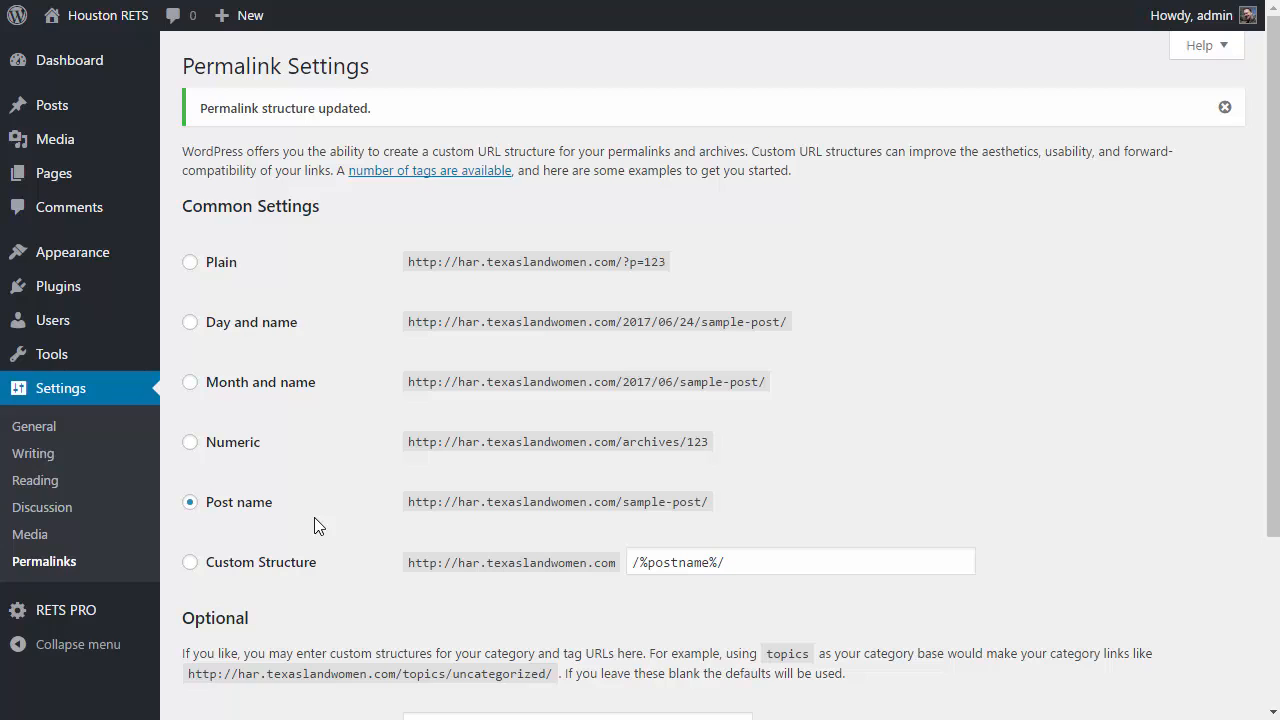
pyautogui.moveTo(221, 561)
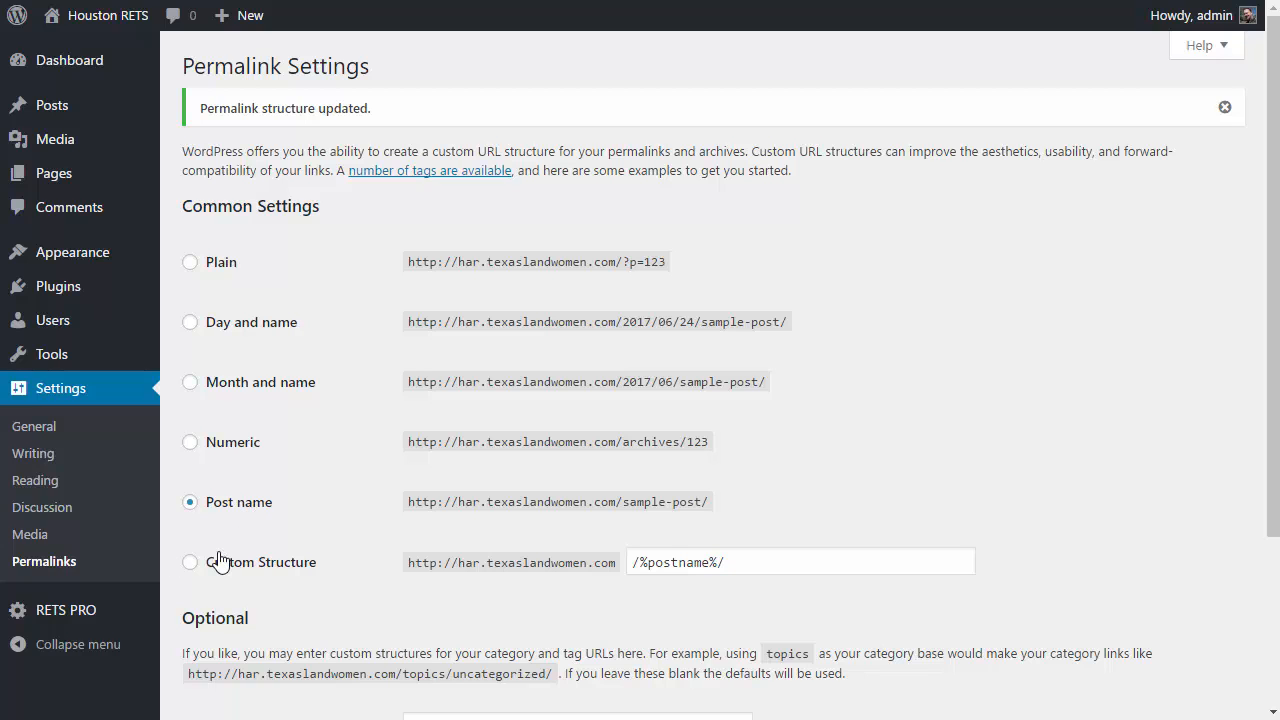
pyautogui.moveTo(66, 610)
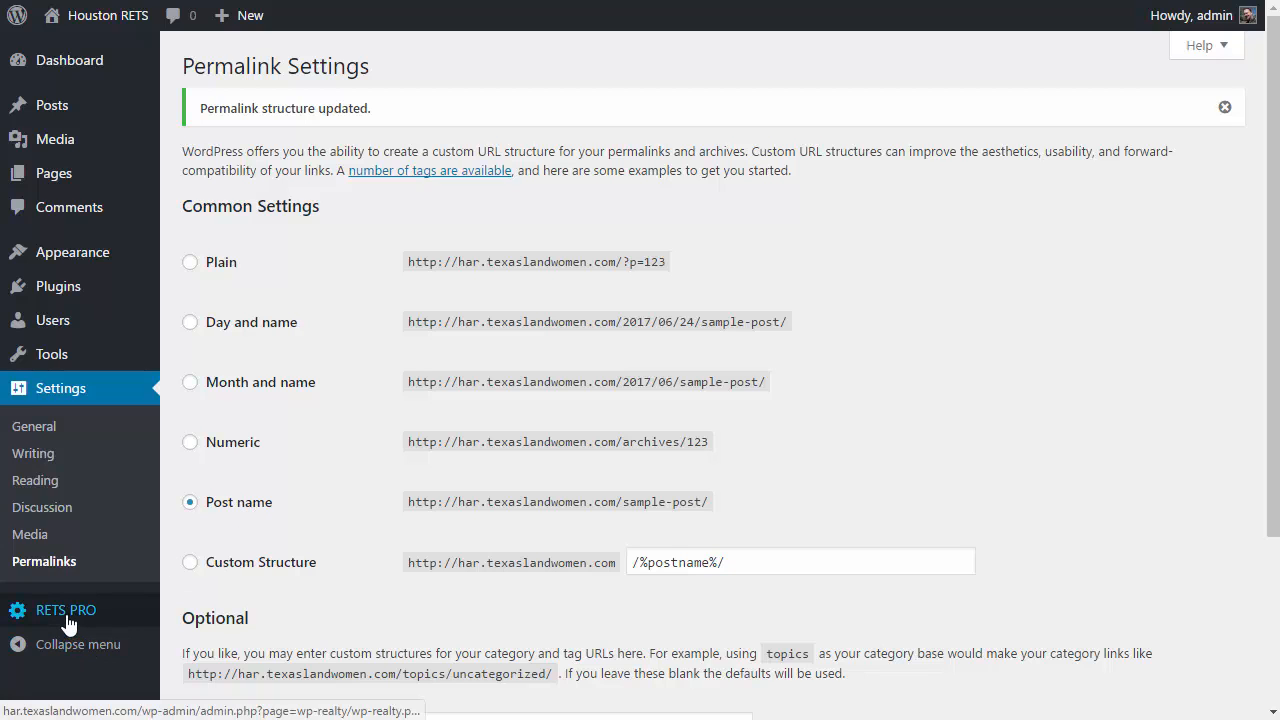
# Open the RETS PRO File Manager from its Help section to browse the template files.
pyautogui.click(65, 610)
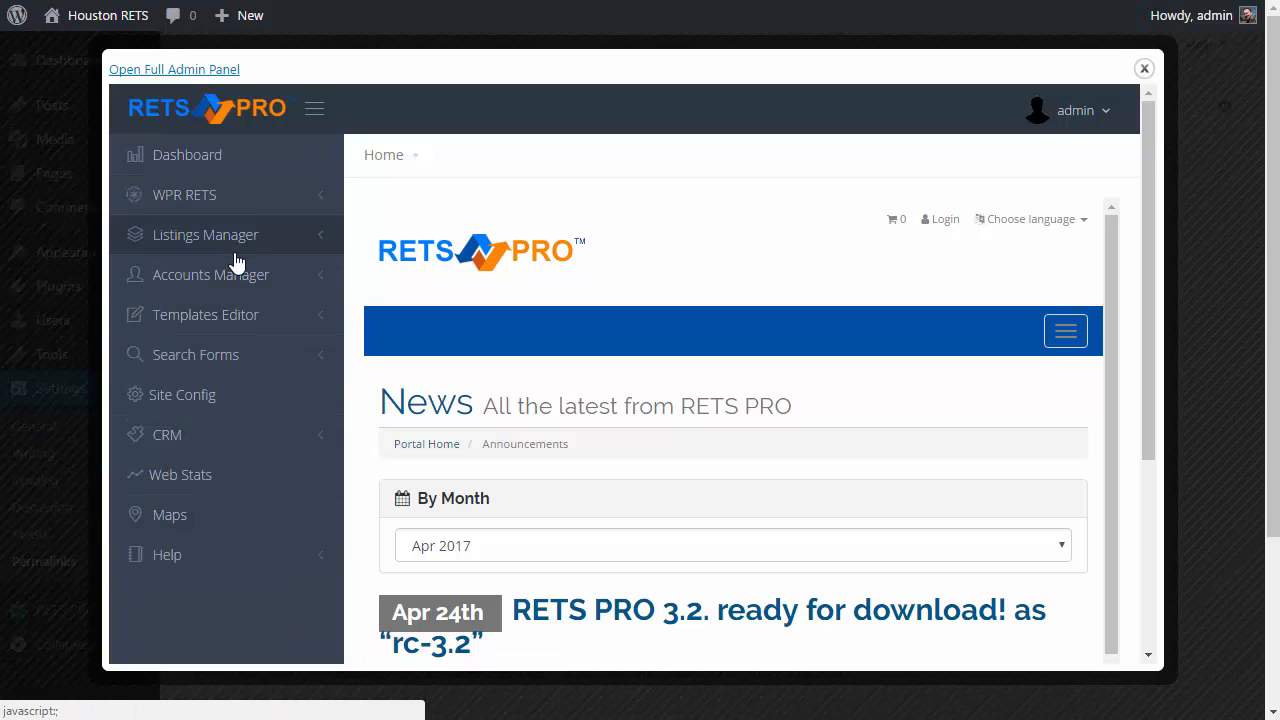
pyautogui.moveTo(193, 610)
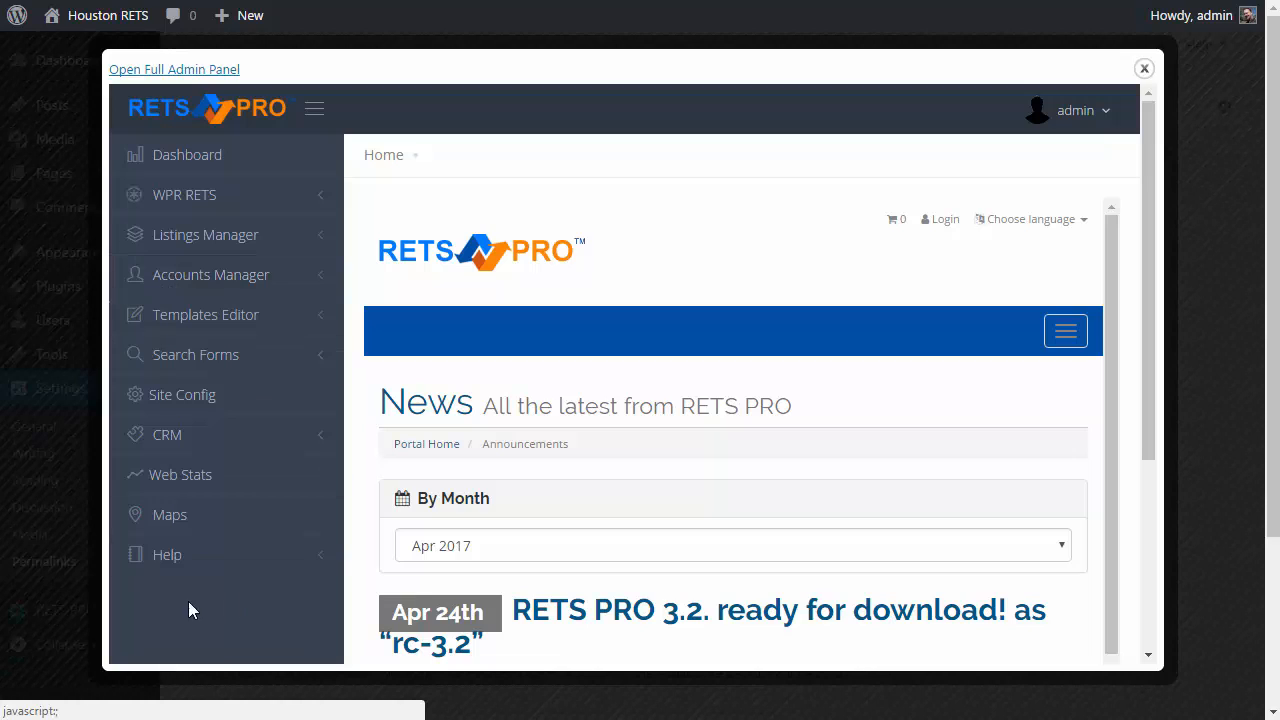
pyautogui.moveTo(178, 560)
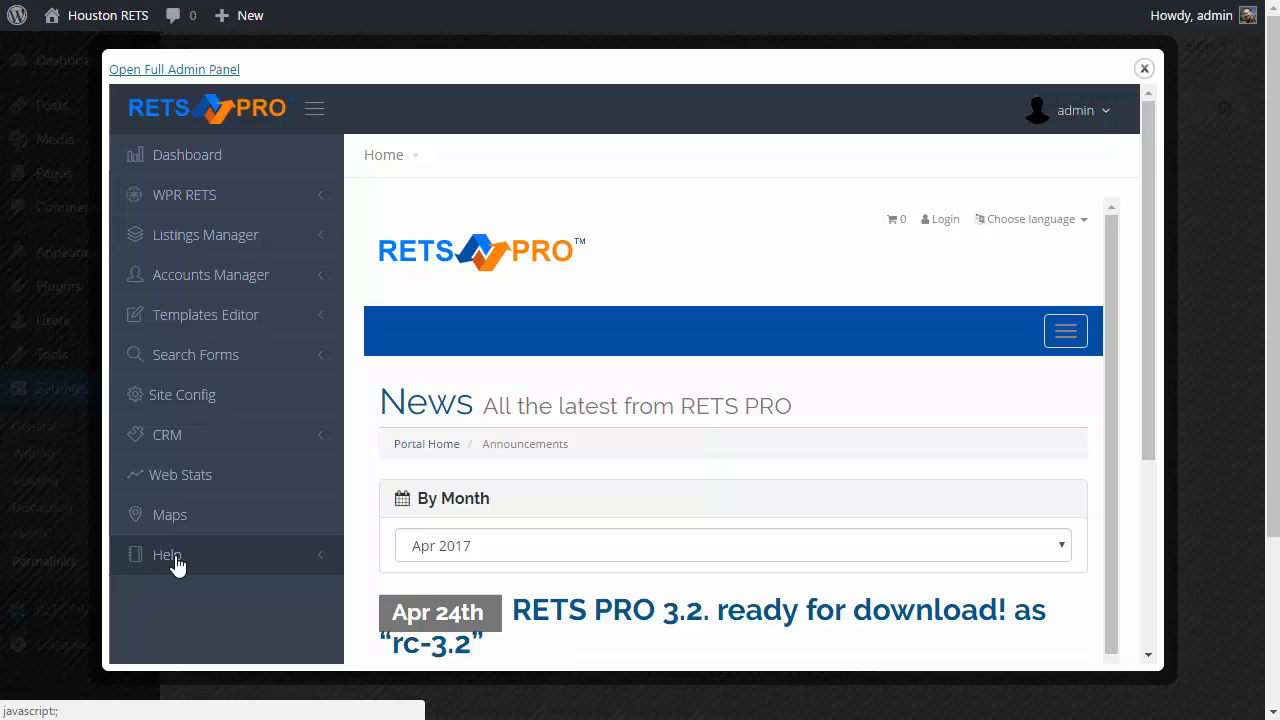
pyautogui.click(167, 555)
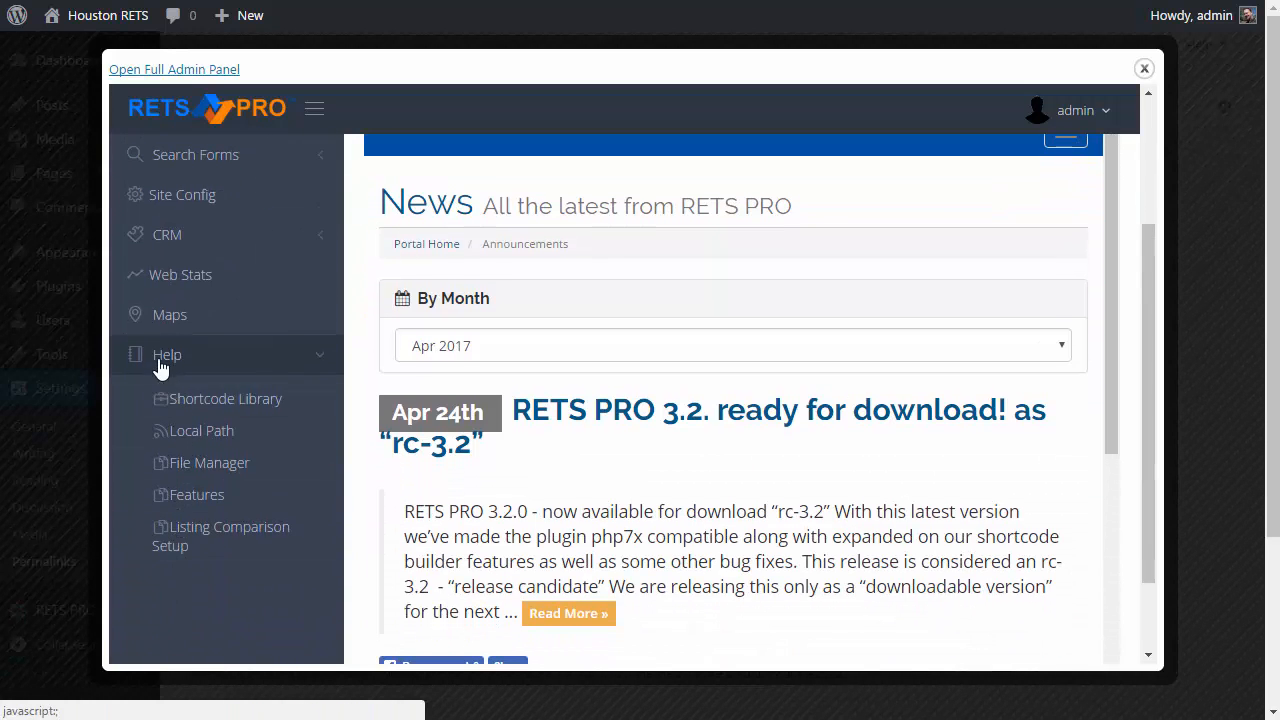
pyautogui.moveTo(221, 536)
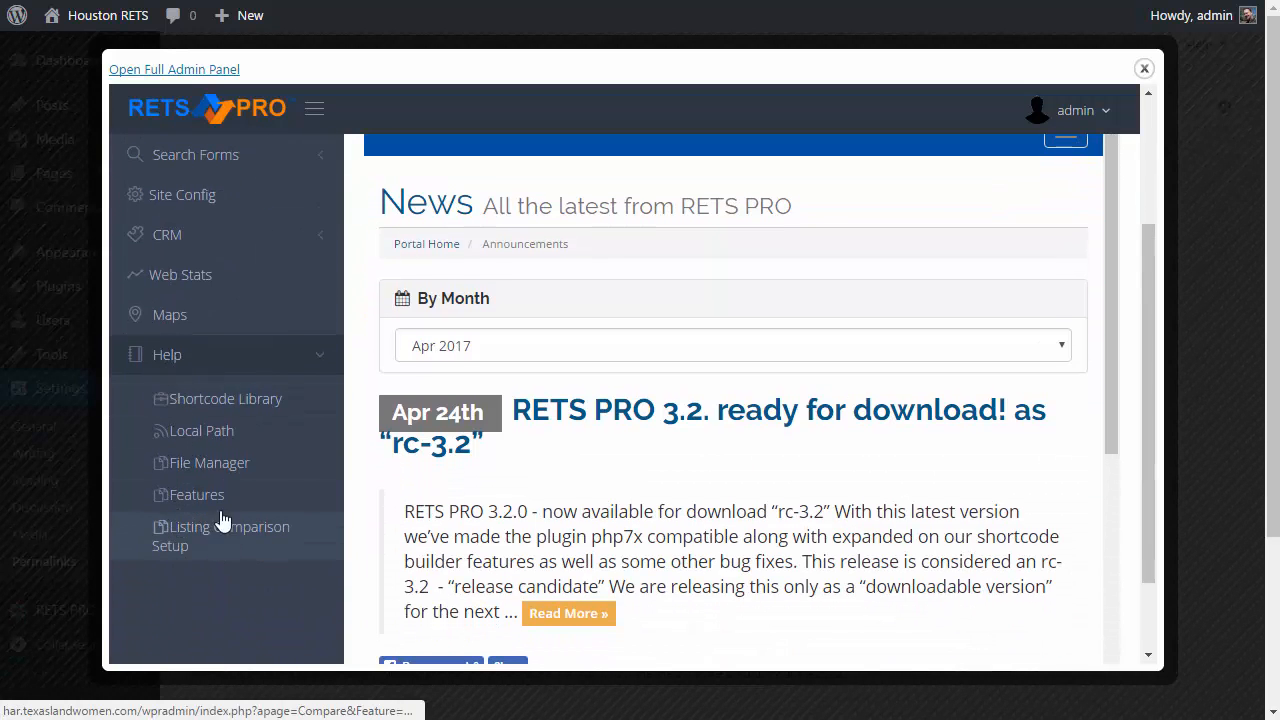
pyautogui.click(209, 462)
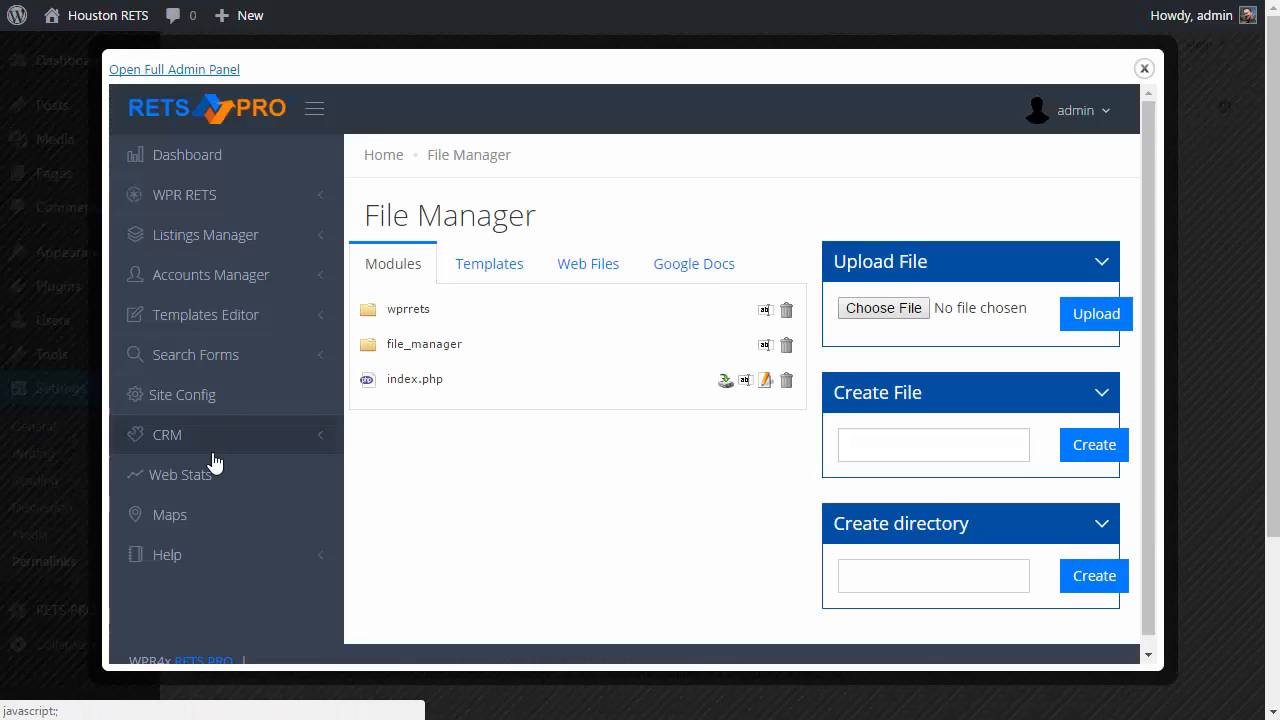
pyautogui.scroll(-3)
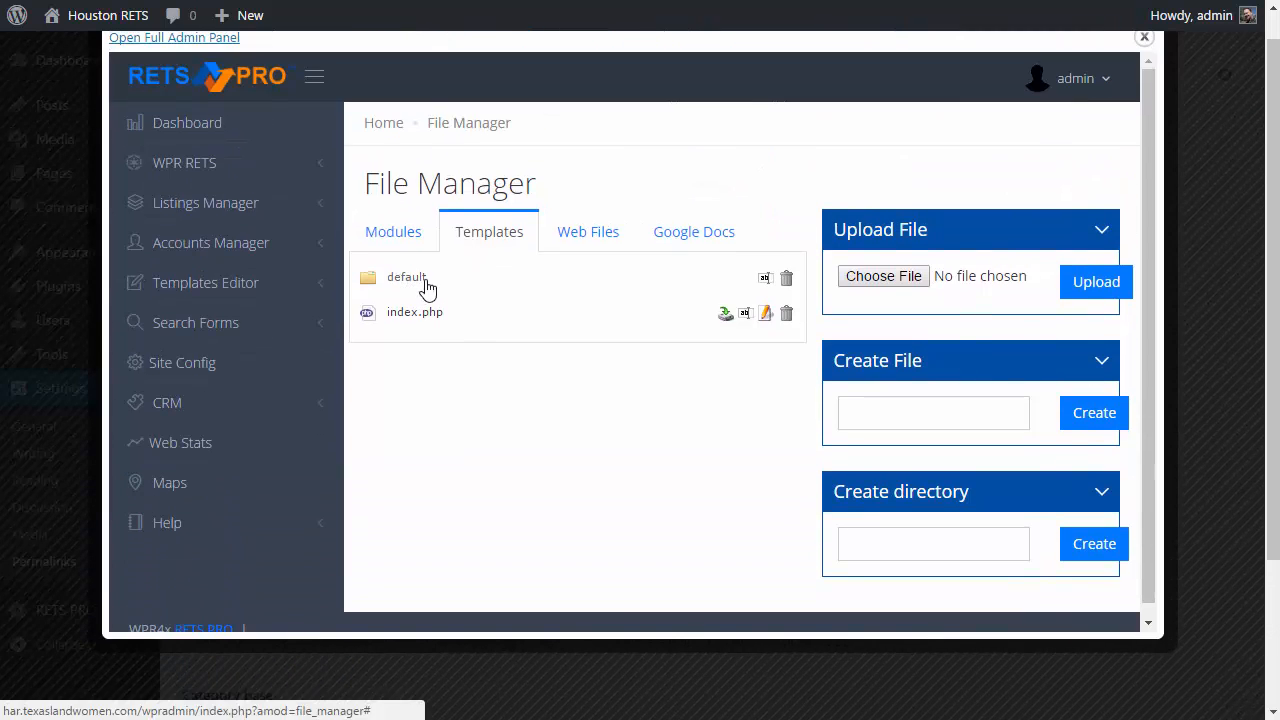
pyautogui.moveTo(765, 285)
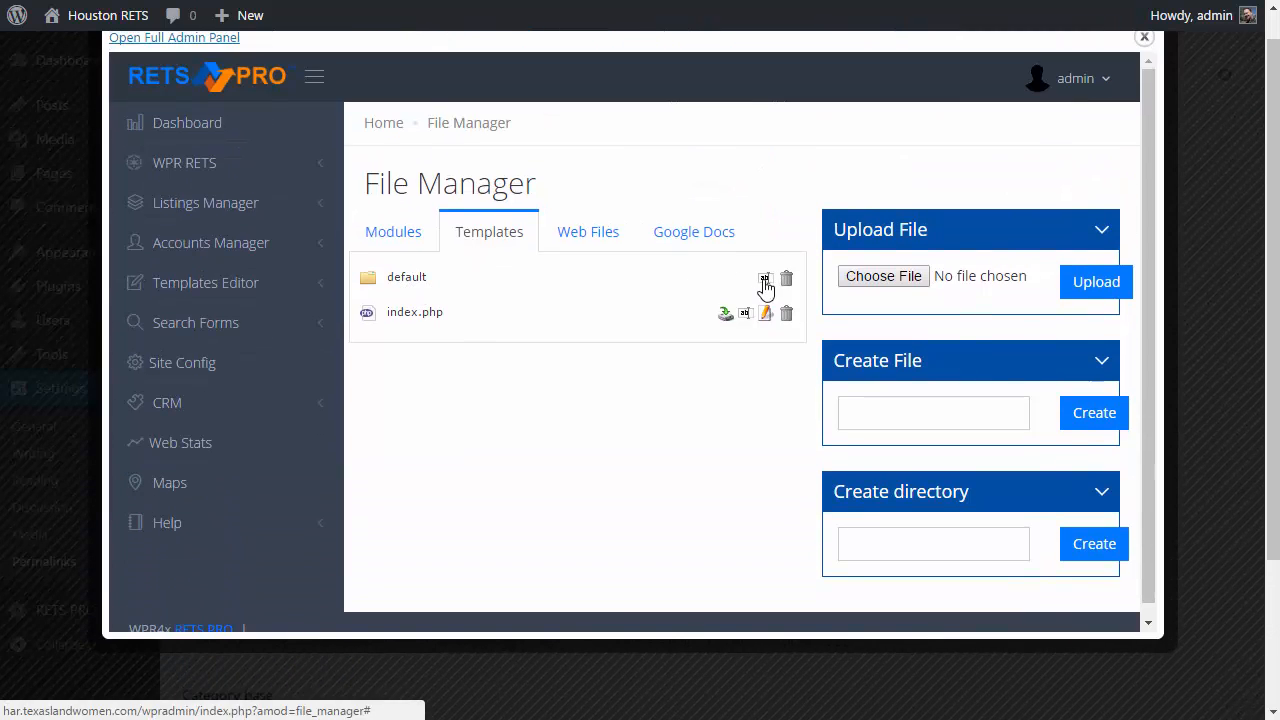
# Rename the 'default' template folder to 'enfold'.
pyautogui.click(765, 277)
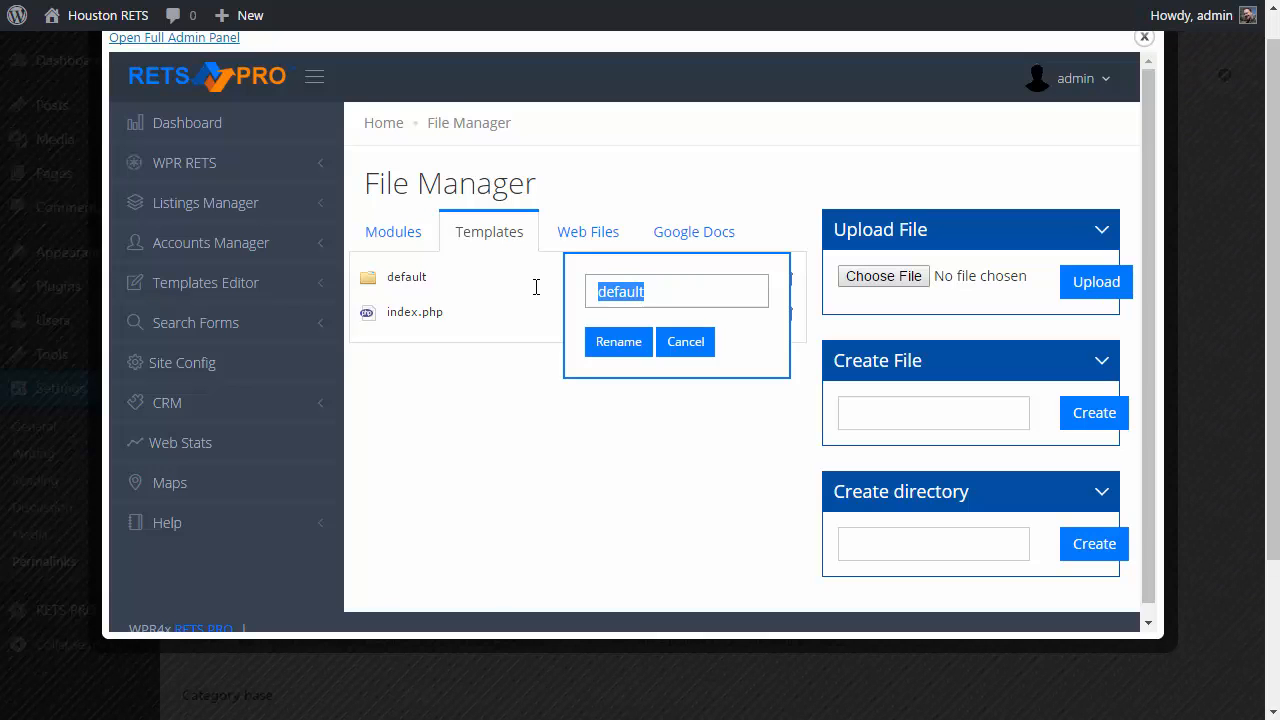
pyautogui.write('enfol')
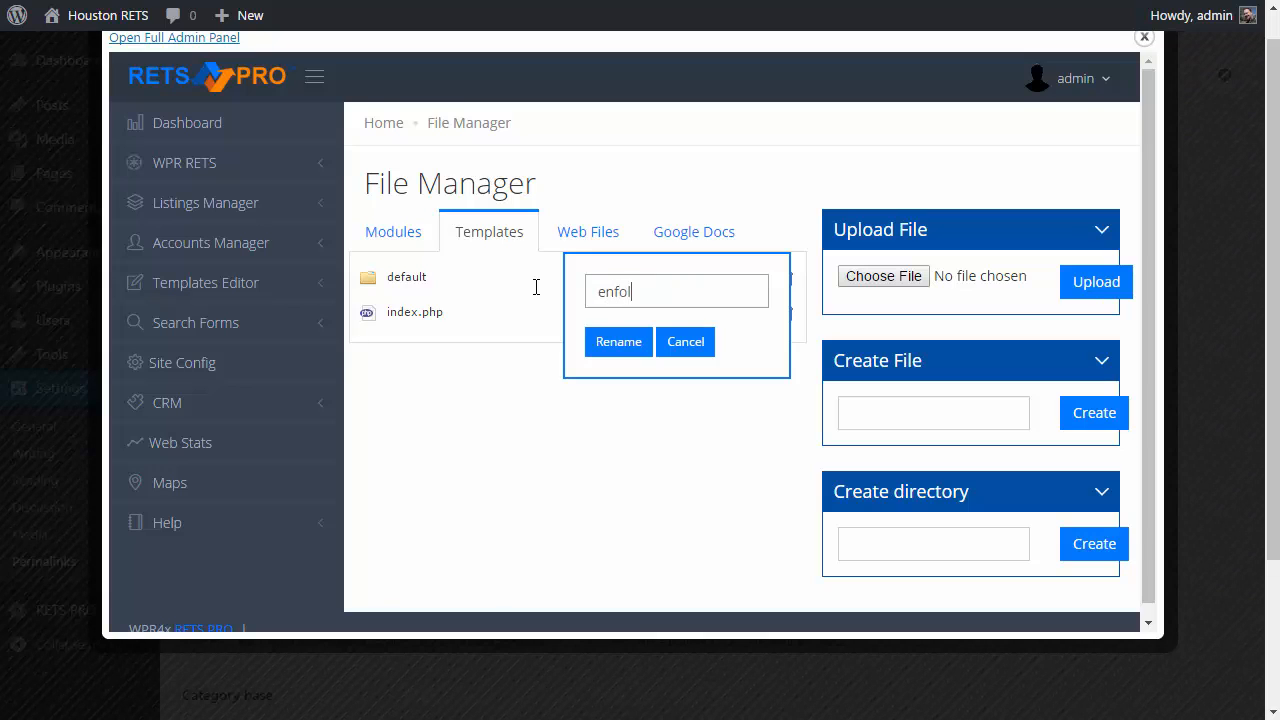
pyautogui.write('d')
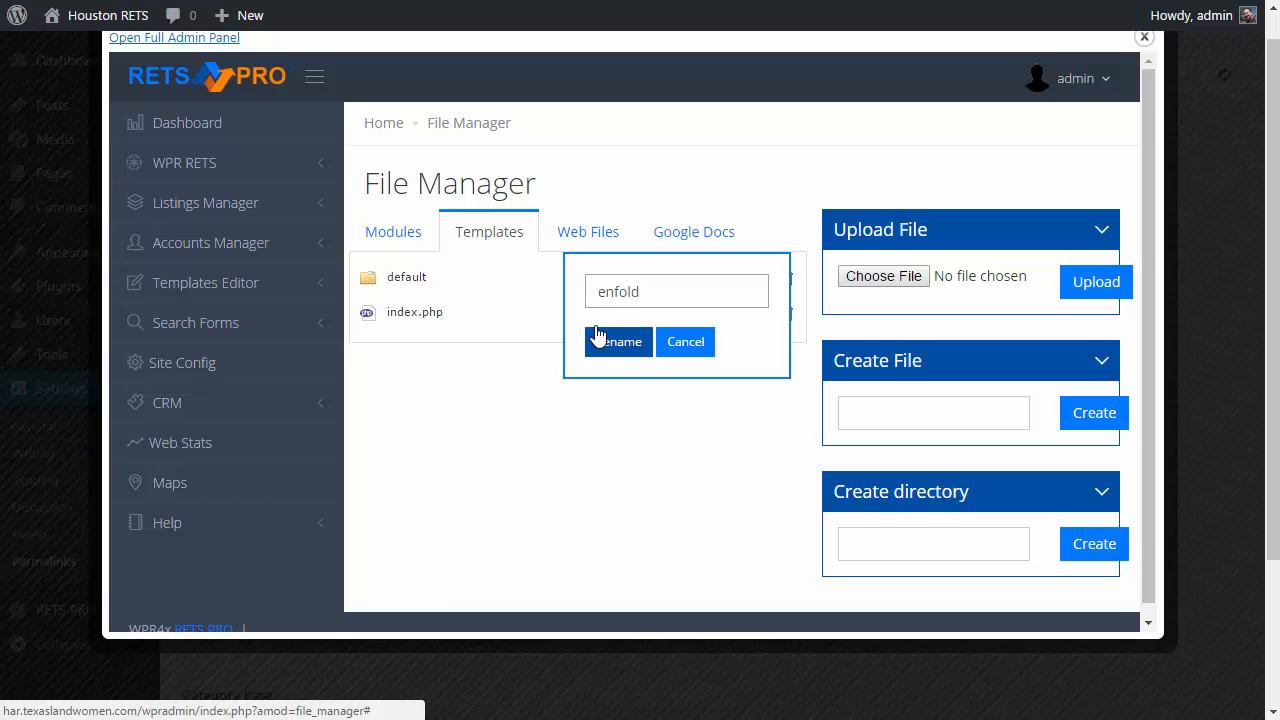
pyautogui.moveTo(420, 278)
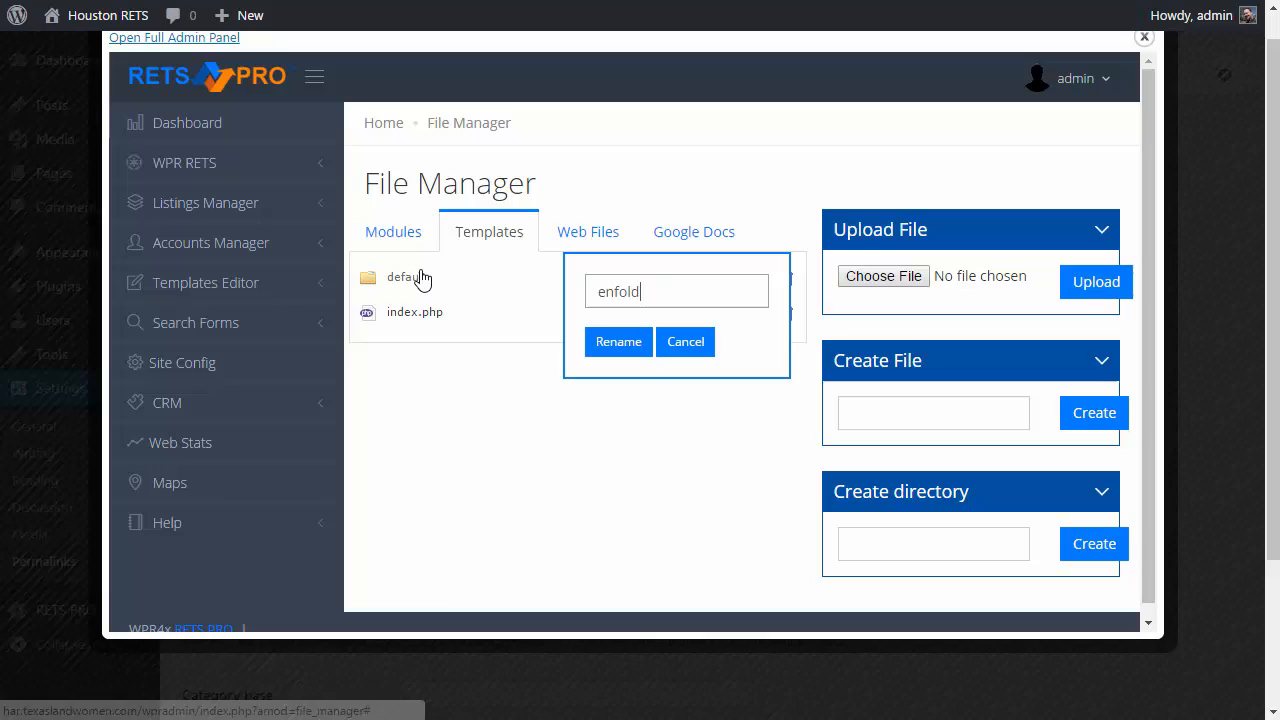
pyautogui.moveTo(433, 278)
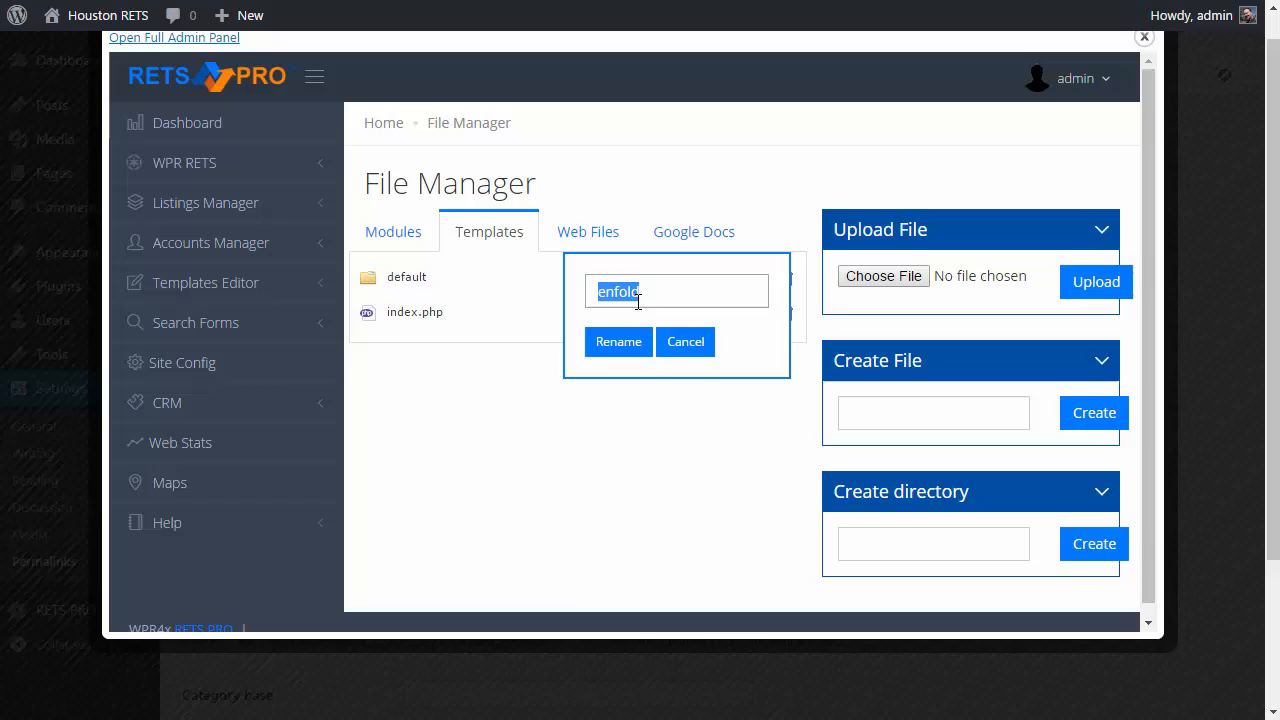
pyautogui.moveTo(481, 291)
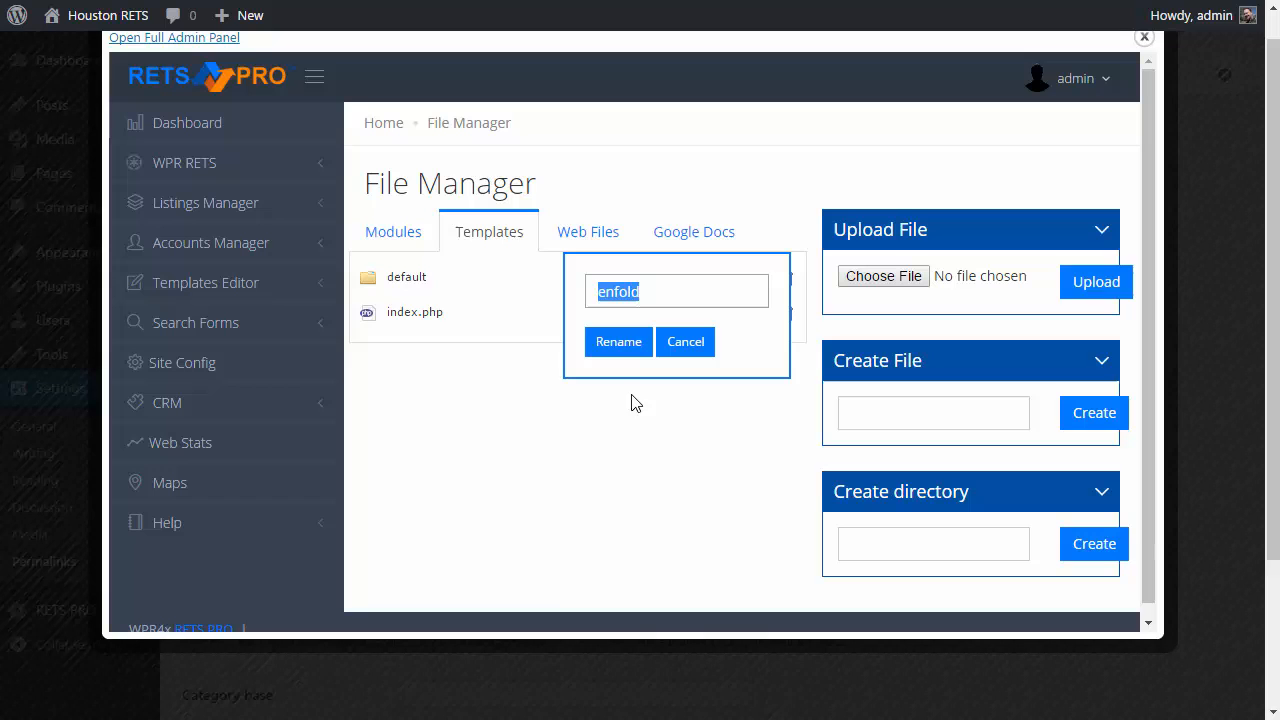
pyautogui.moveTo(618, 341)
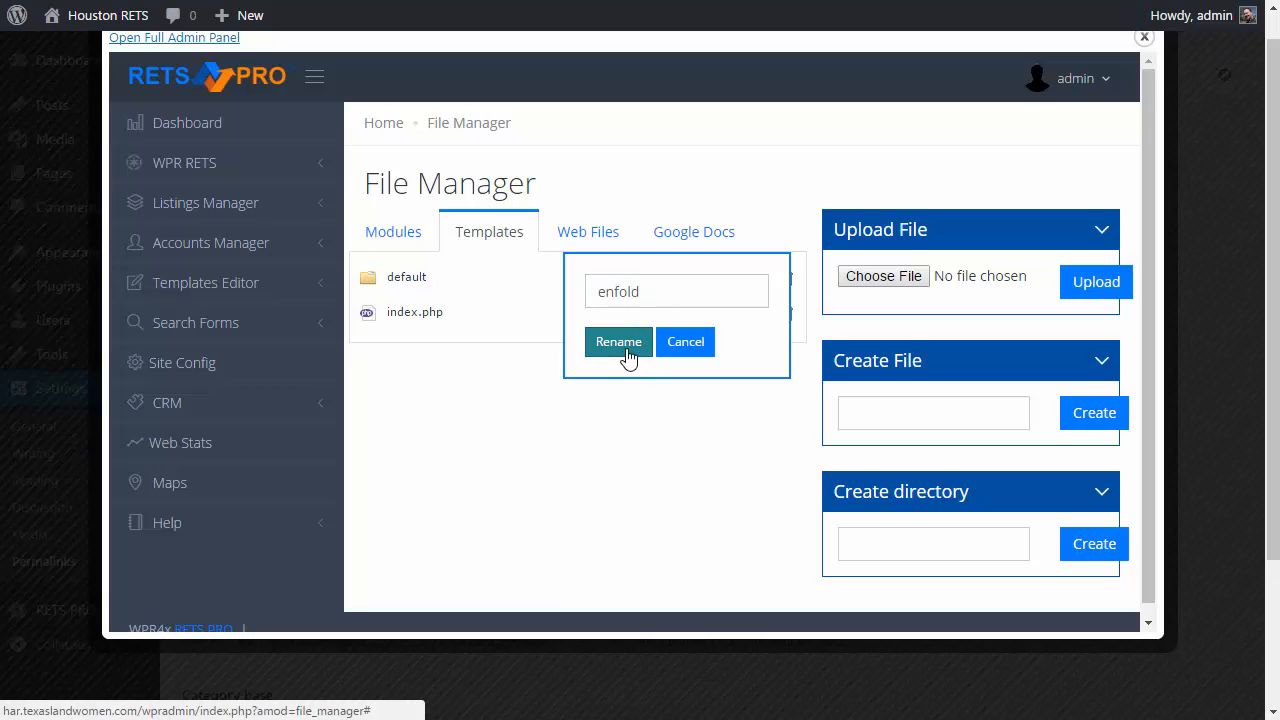
pyautogui.click(618, 341)
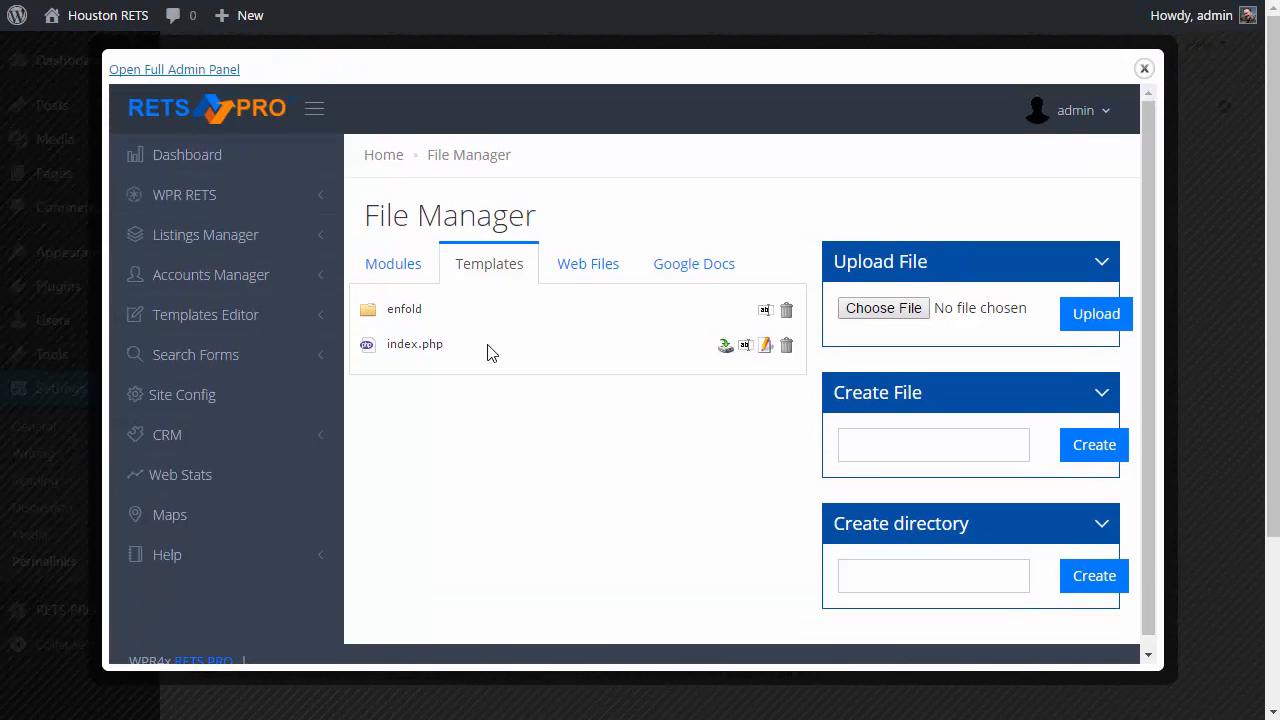
pyautogui.moveTo(195, 354)
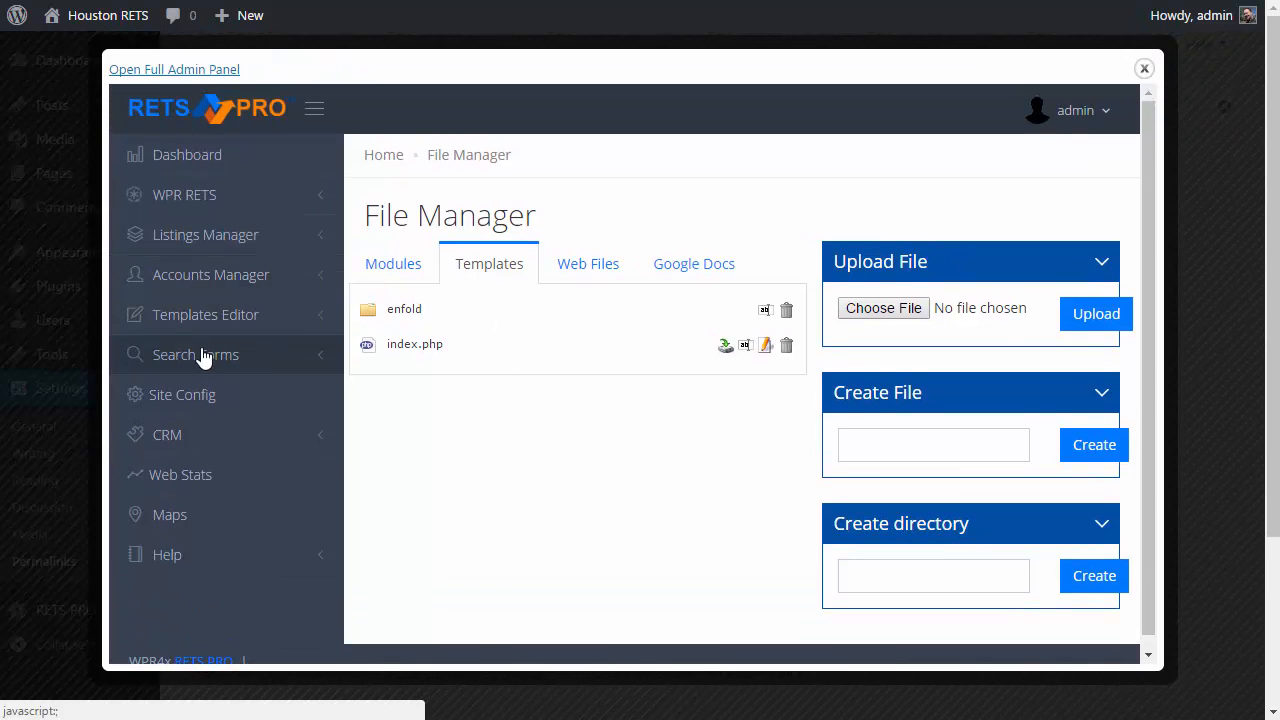
pyautogui.moveTo(170, 434)
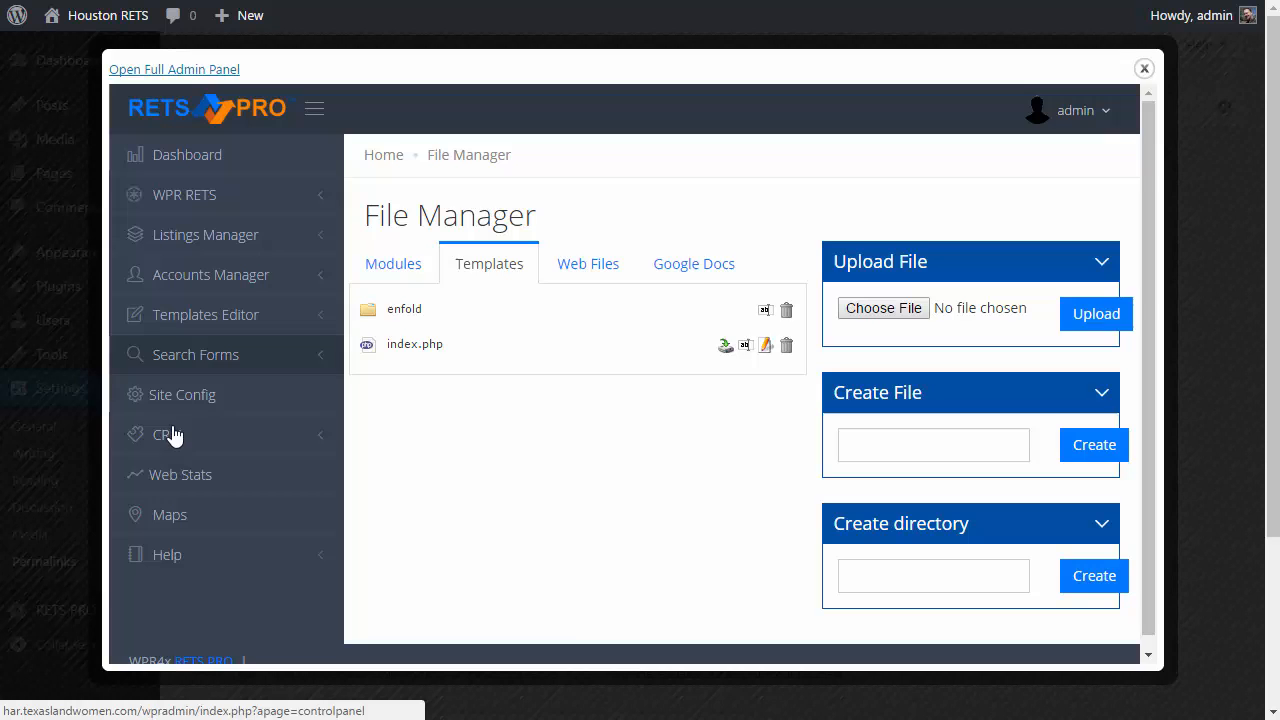
# Open RETS PRO Site Config and check that Template Name is enfold.
pyautogui.click(182, 394)
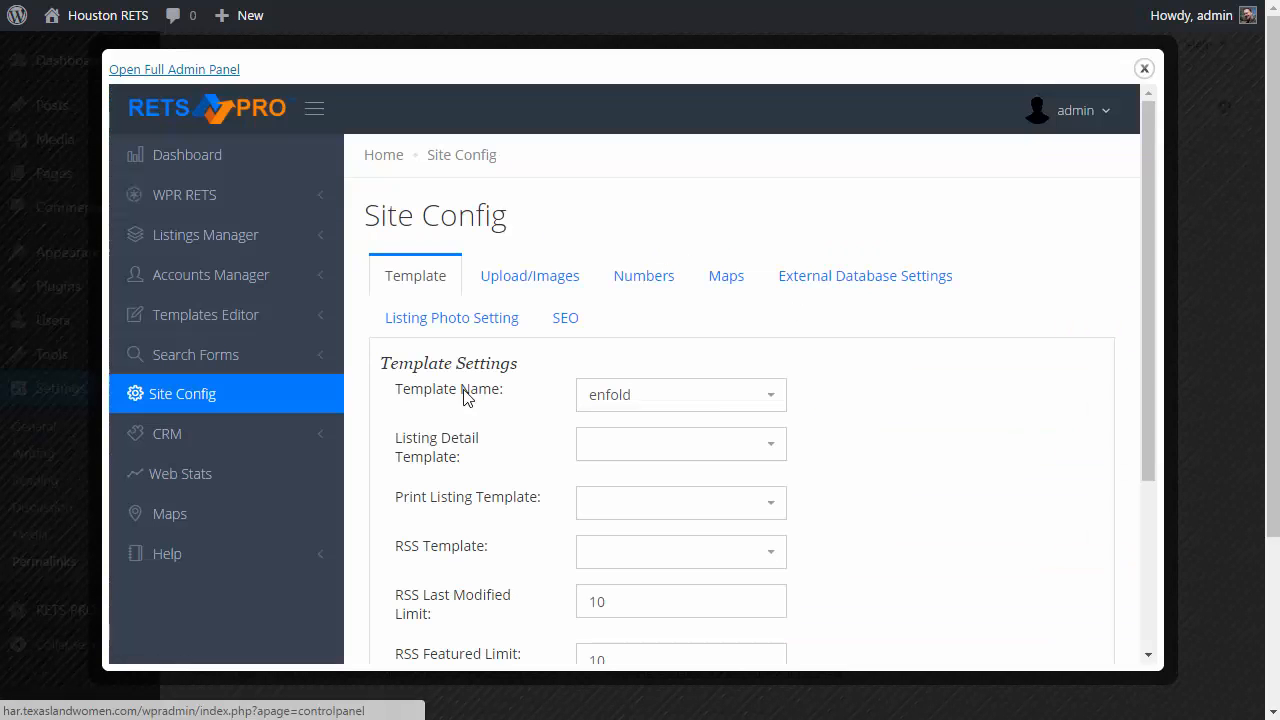
pyautogui.scroll(-3)
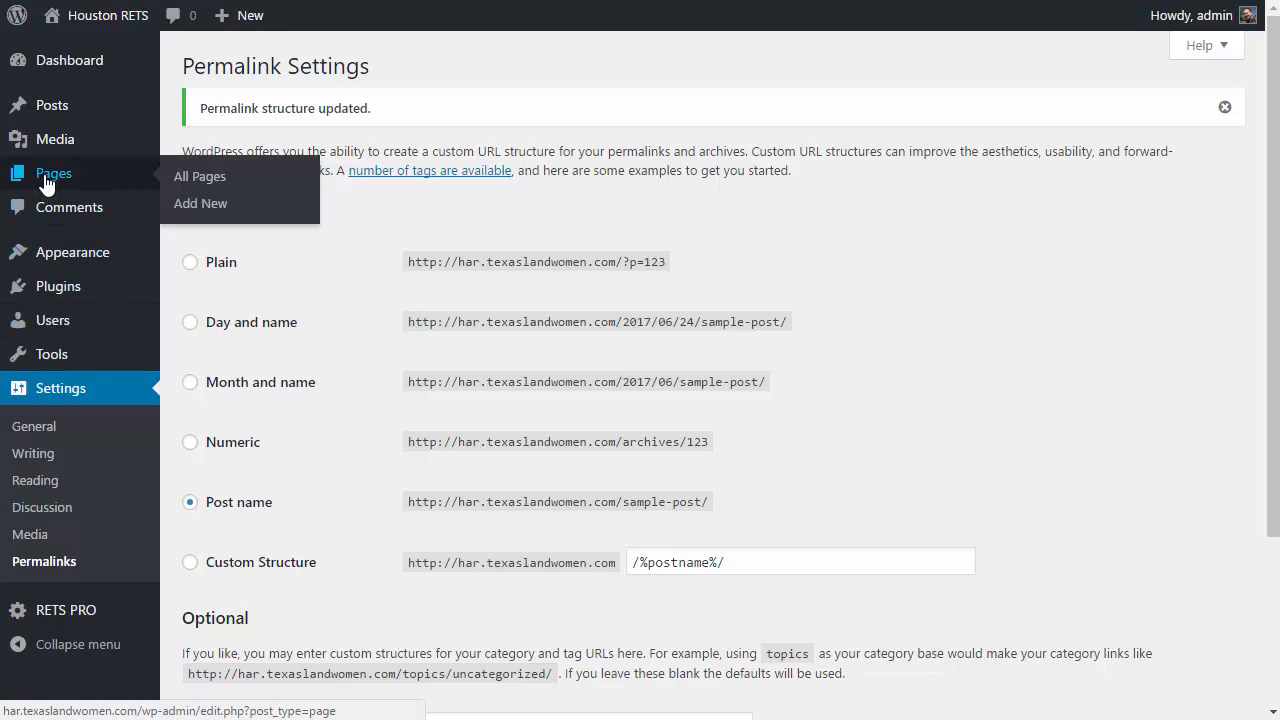
pyautogui.moveTo(200, 176)
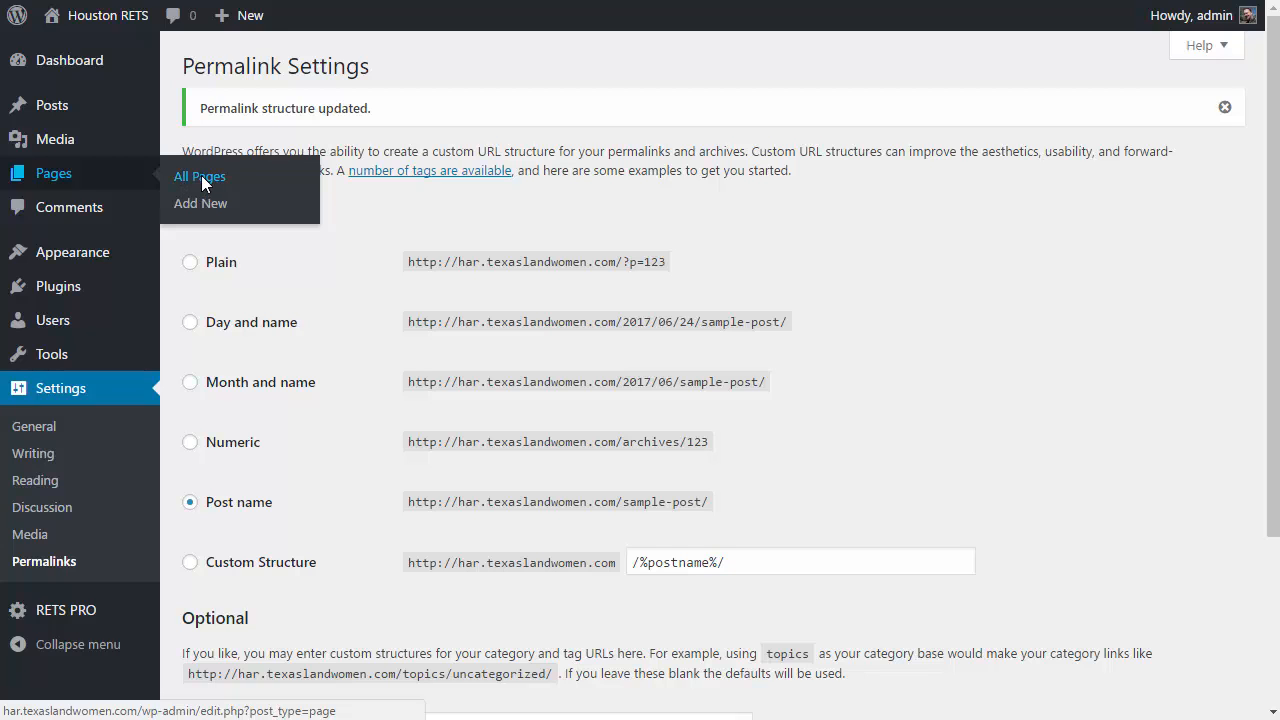
# List all pages and sort them by date so Search Page comes first.
pyautogui.click(199, 176)
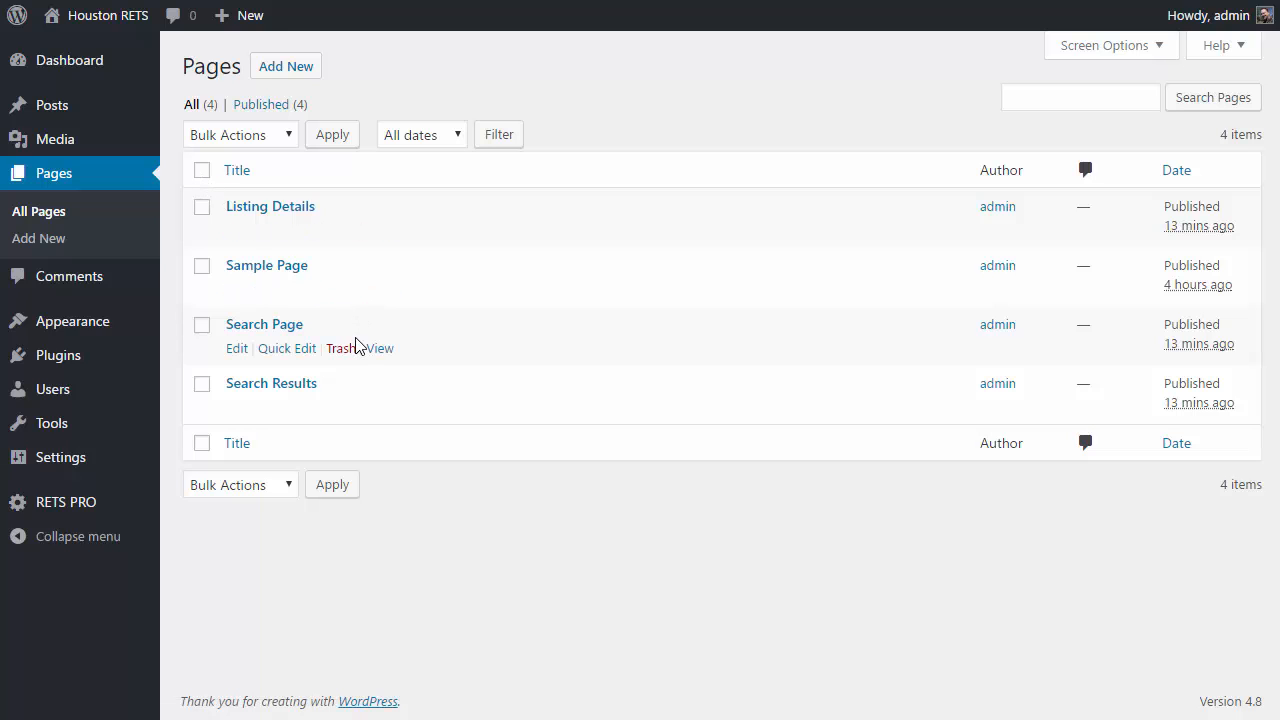
pyautogui.moveTo(240, 305)
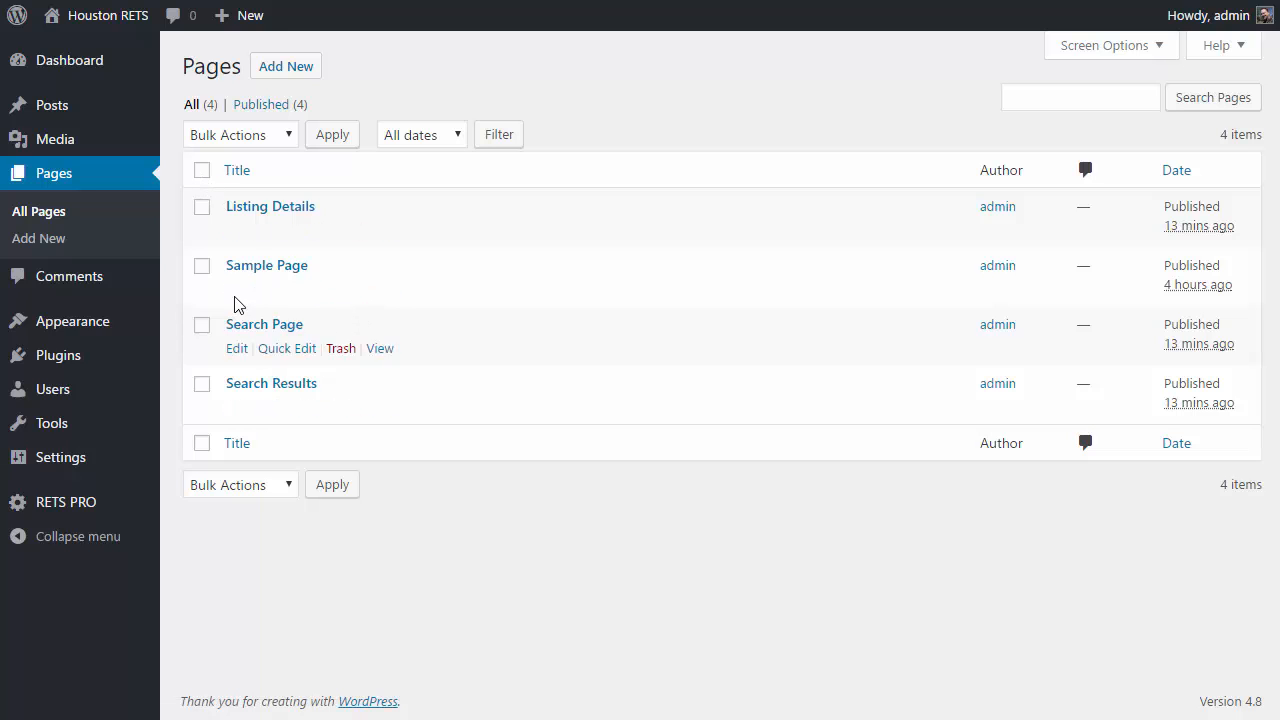
pyautogui.moveTo(266, 265)
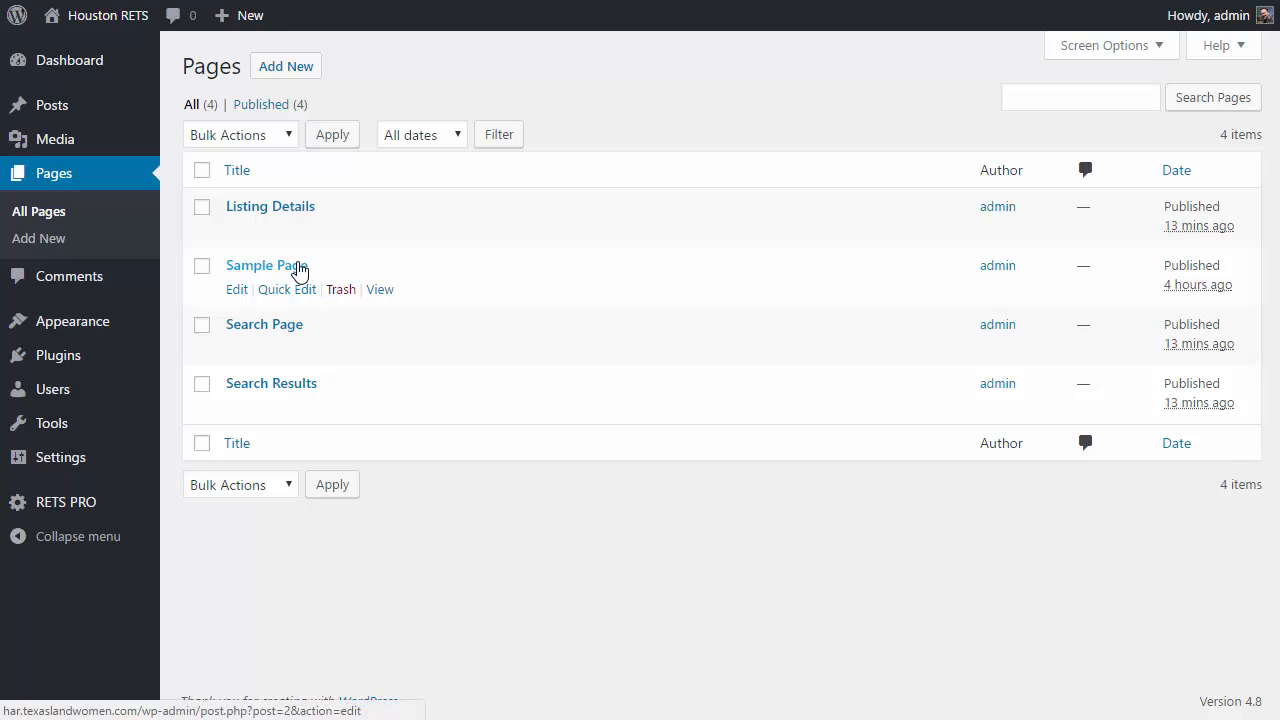
pyautogui.moveTo(360, 310)
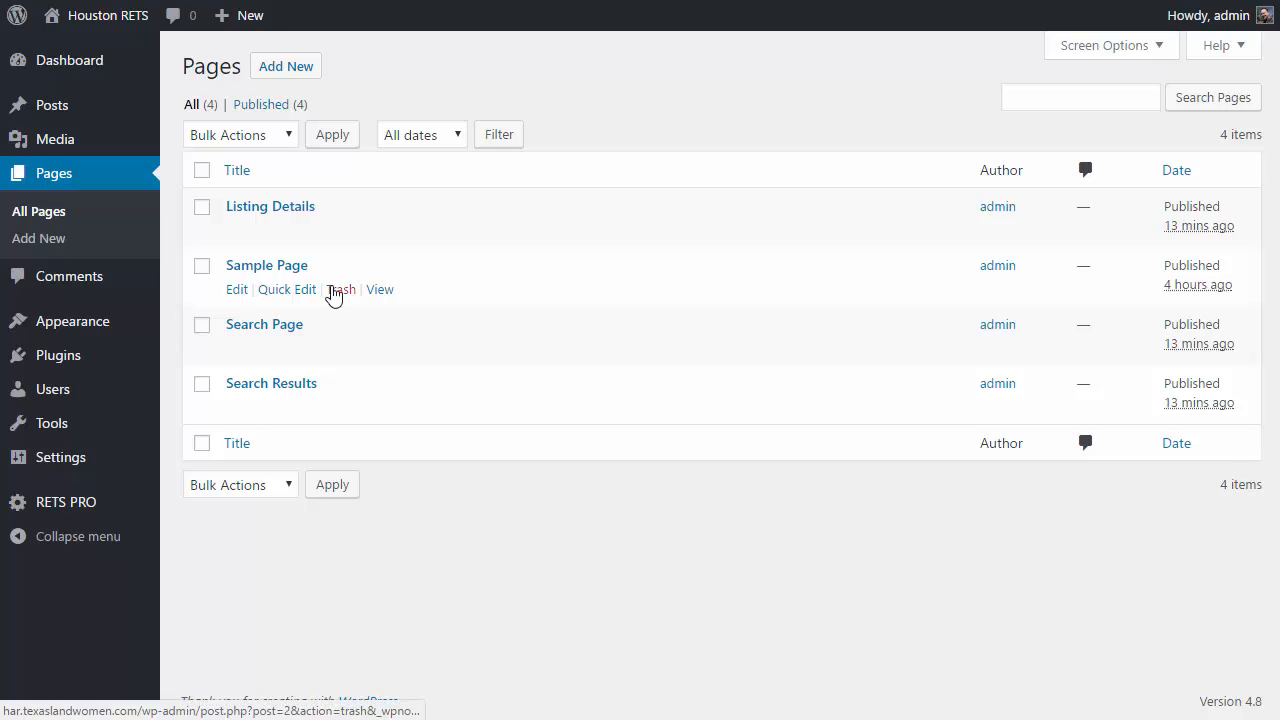
pyautogui.moveTo(1177, 170)
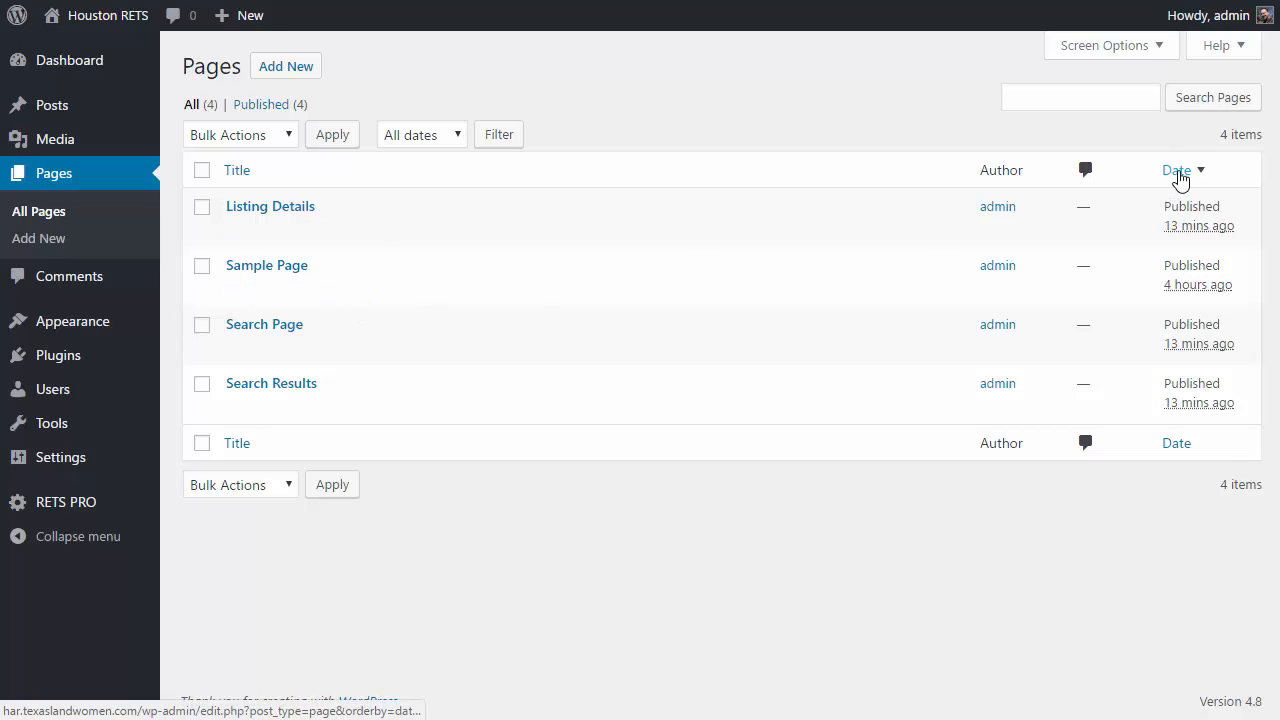
pyautogui.click(1178, 169)
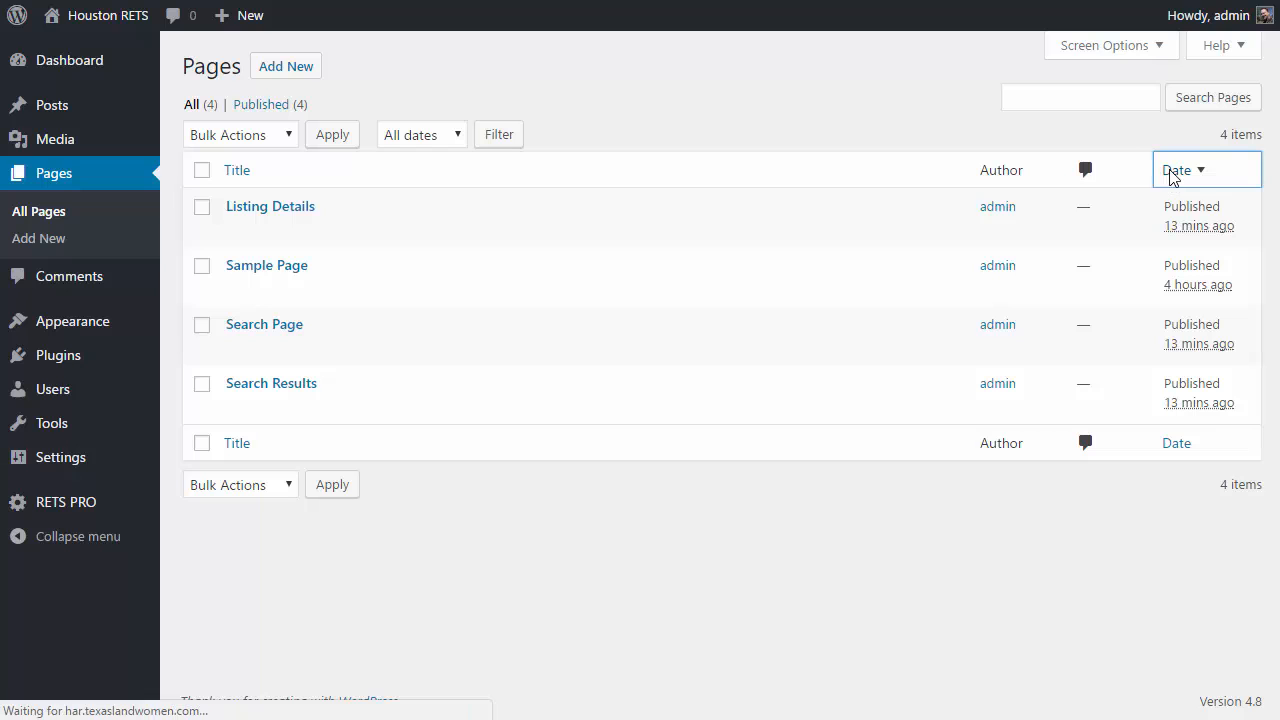
pyautogui.click(237, 170)
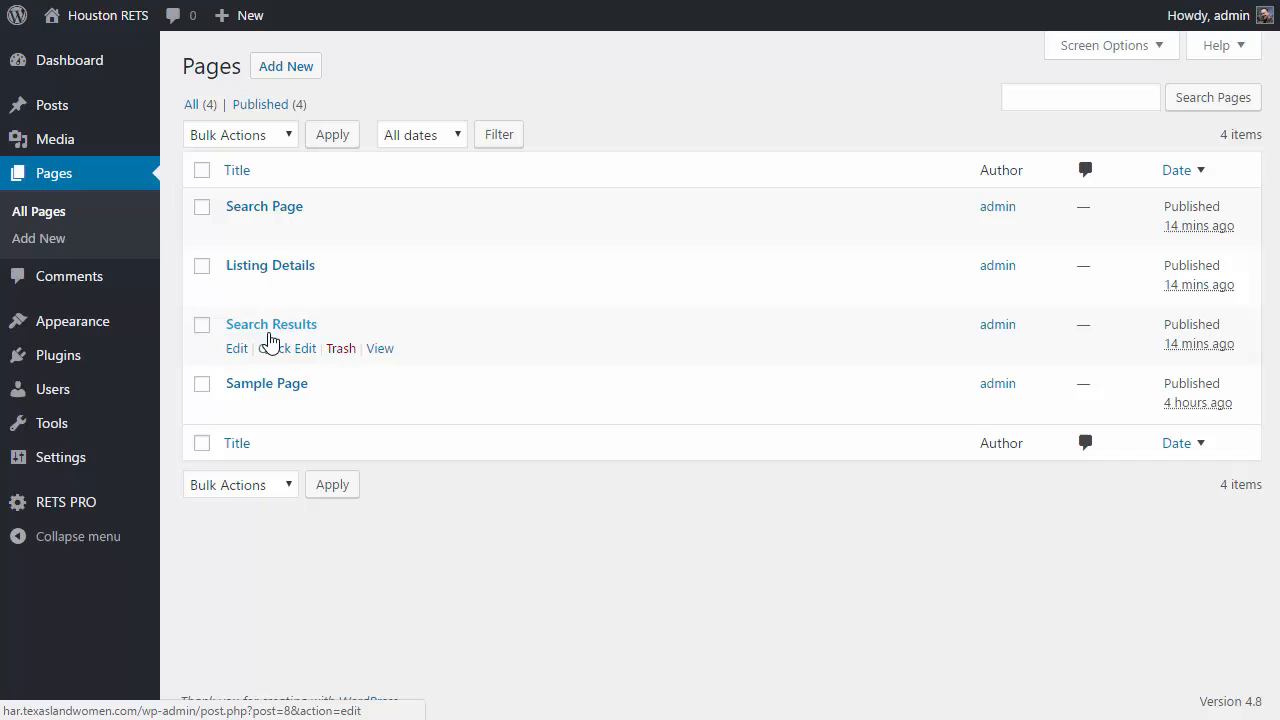
pyautogui.moveTo(264, 206)
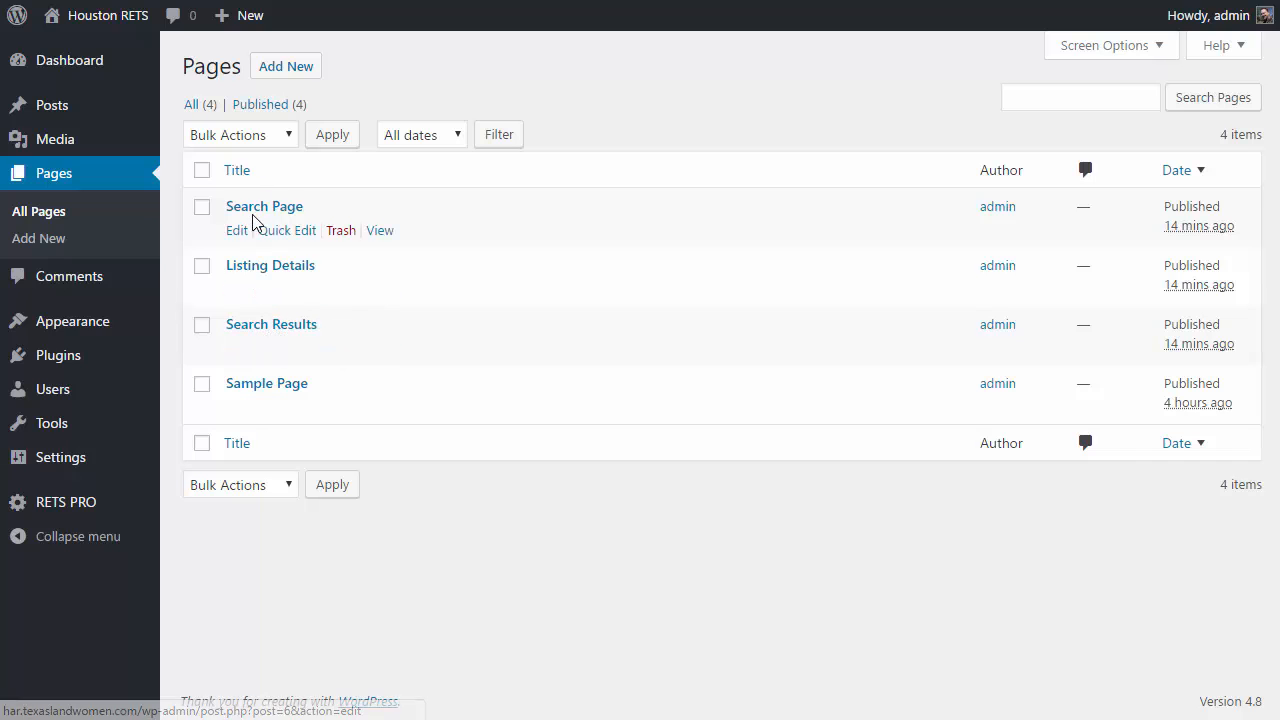
pyautogui.moveTo(285, 210)
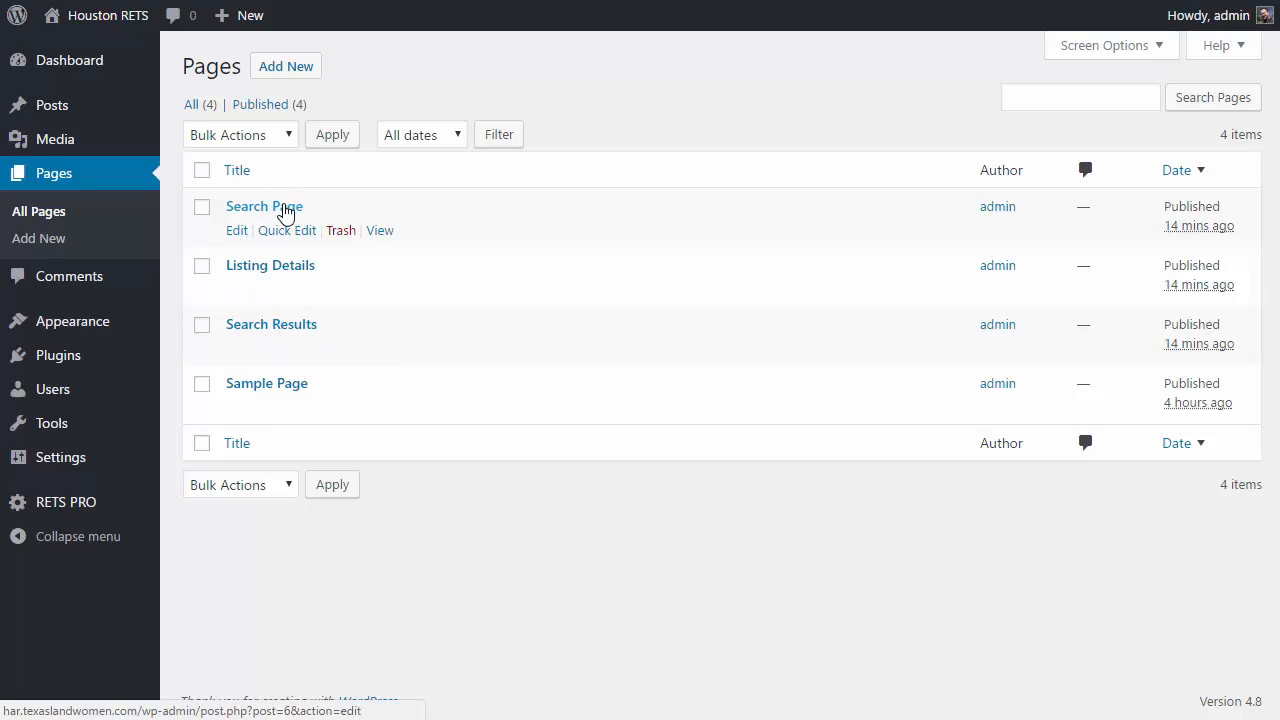
pyautogui.moveTo(238, 230)
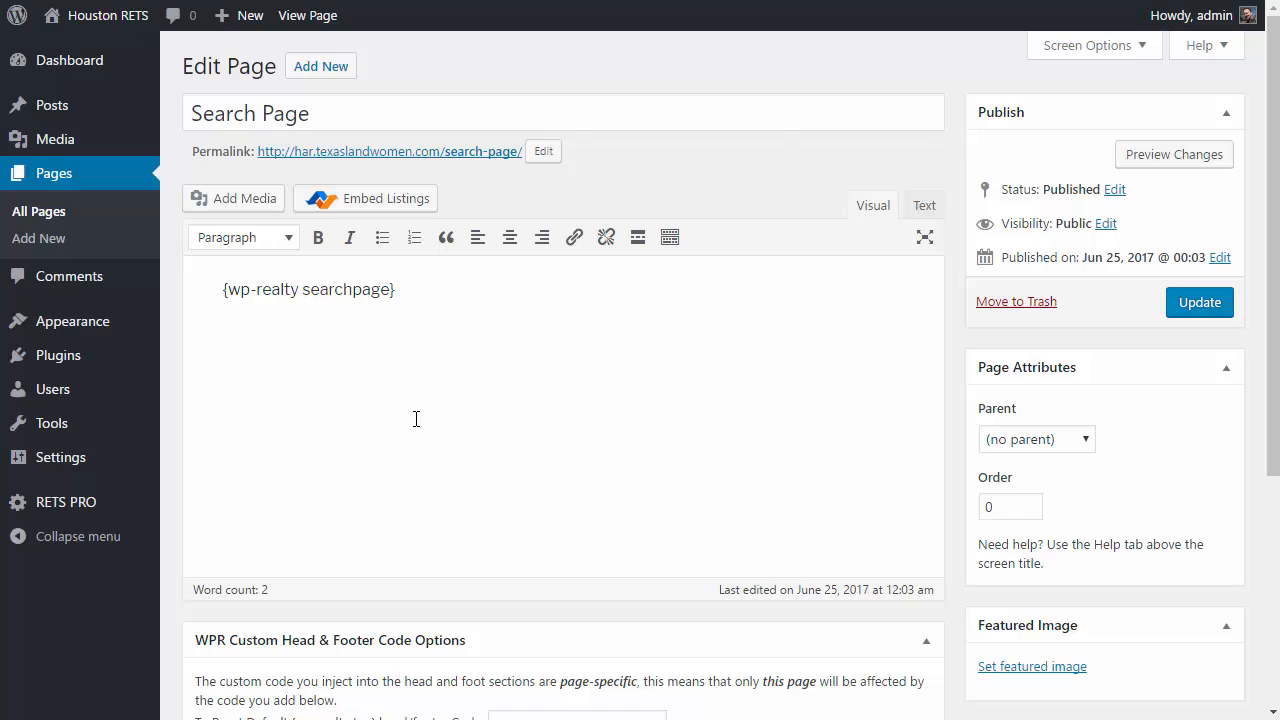
pyautogui.moveTo(467, 456)
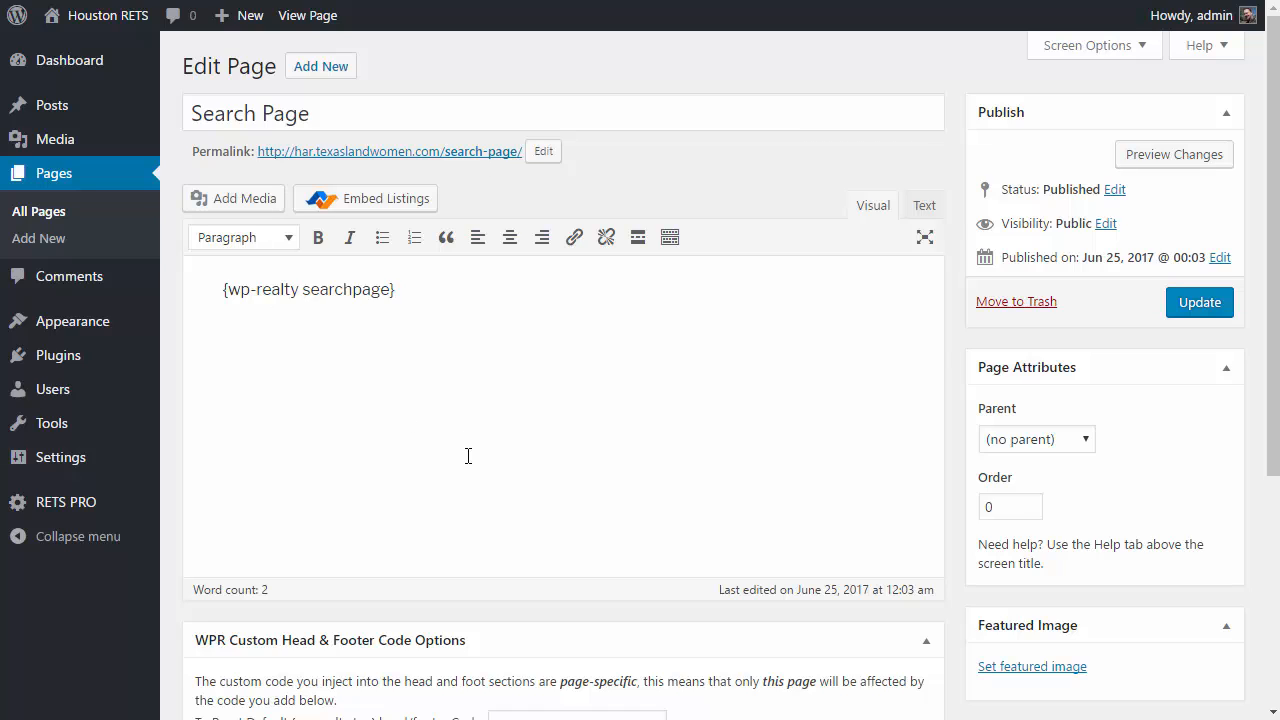
# Scroll Search Page's editor to WPR Custom Head & Footer Code Options and list the default tags.
pyautogui.scroll(-3)
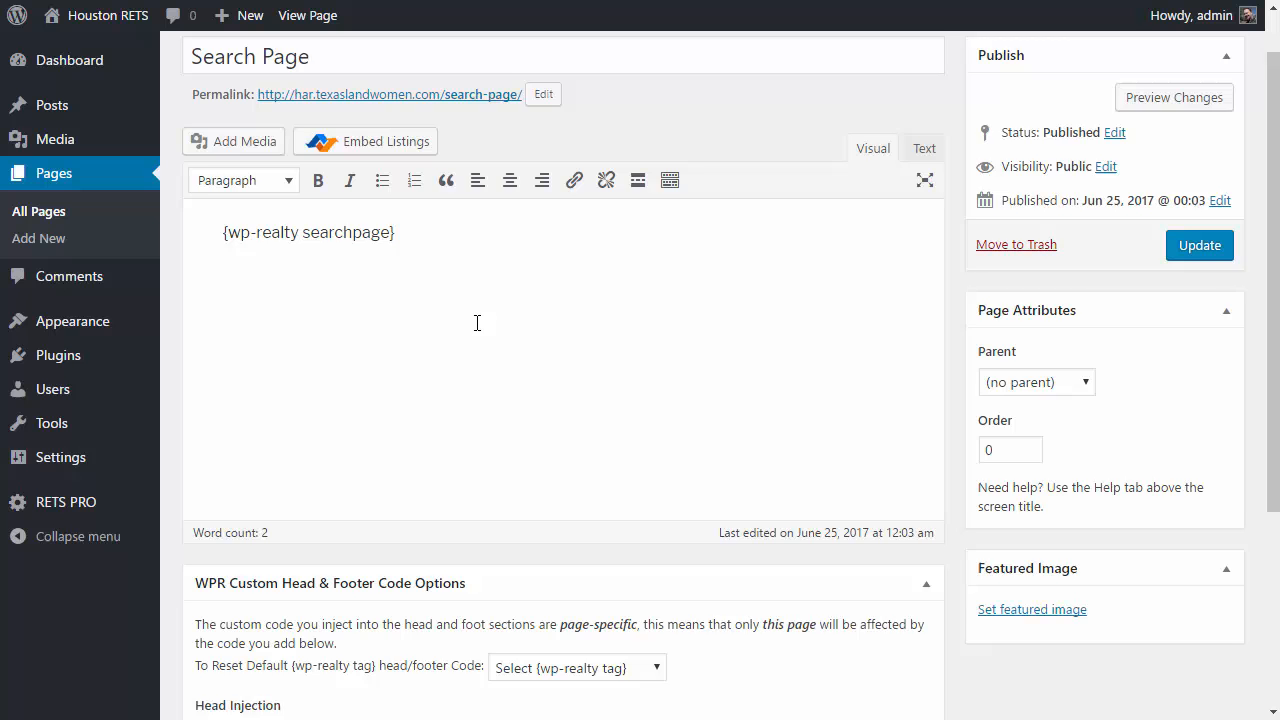
pyautogui.scroll(-3)
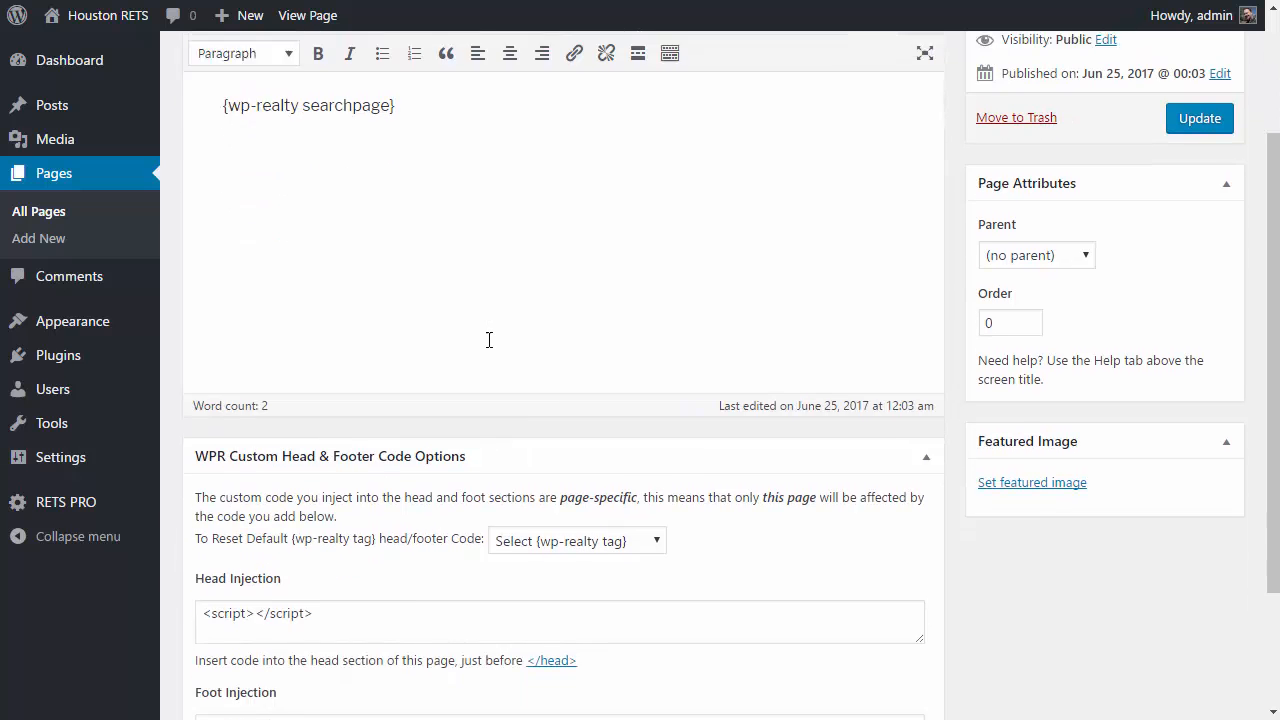
pyautogui.scroll(-3)
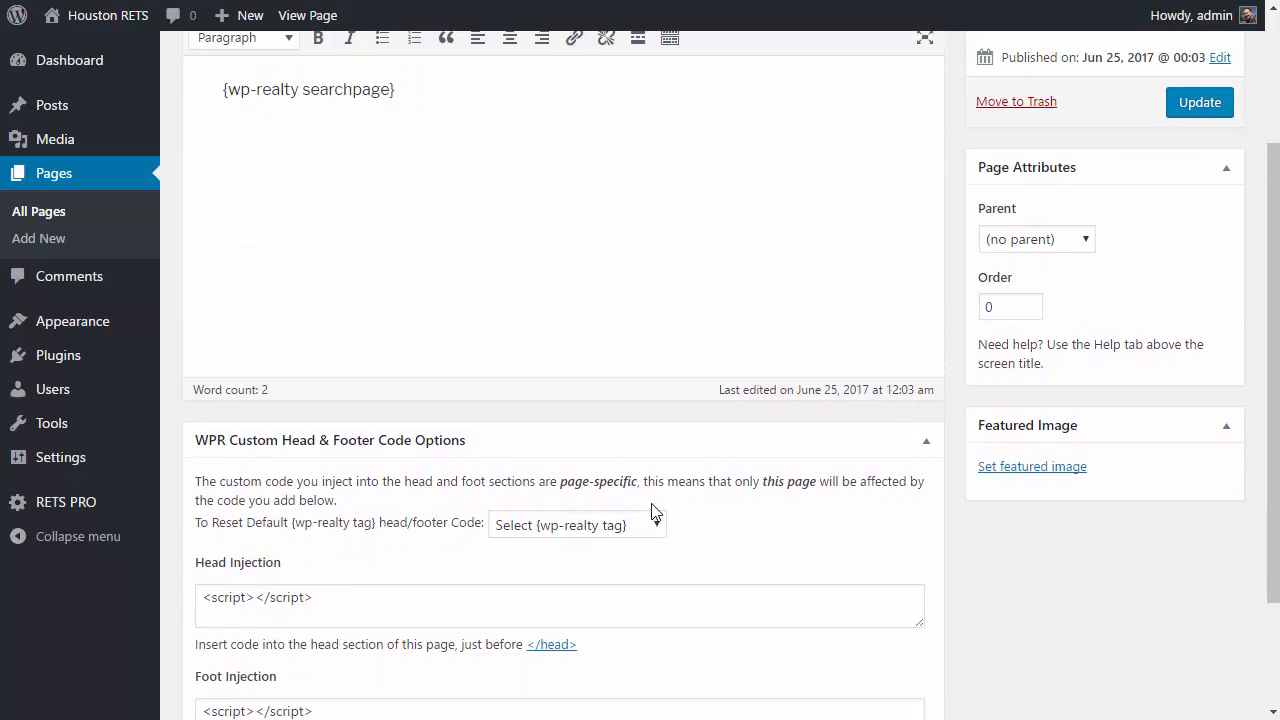
pyautogui.scroll(-3)
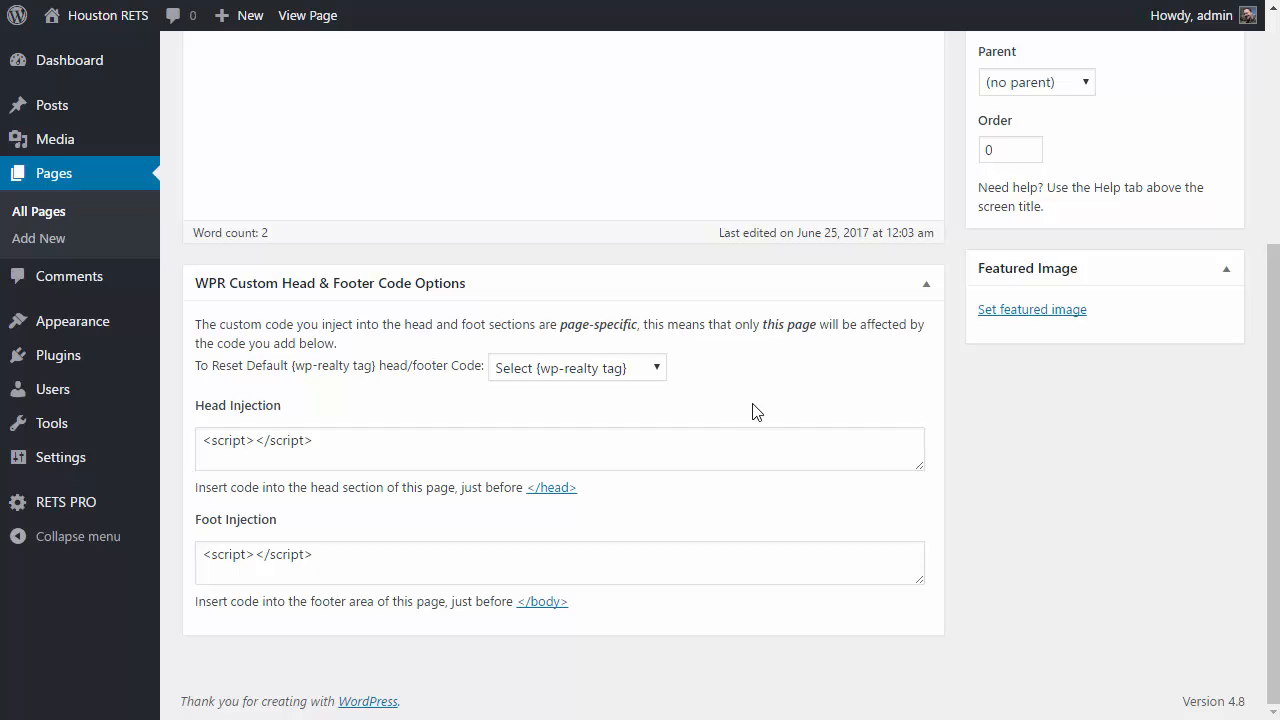
pyautogui.click(577, 367)
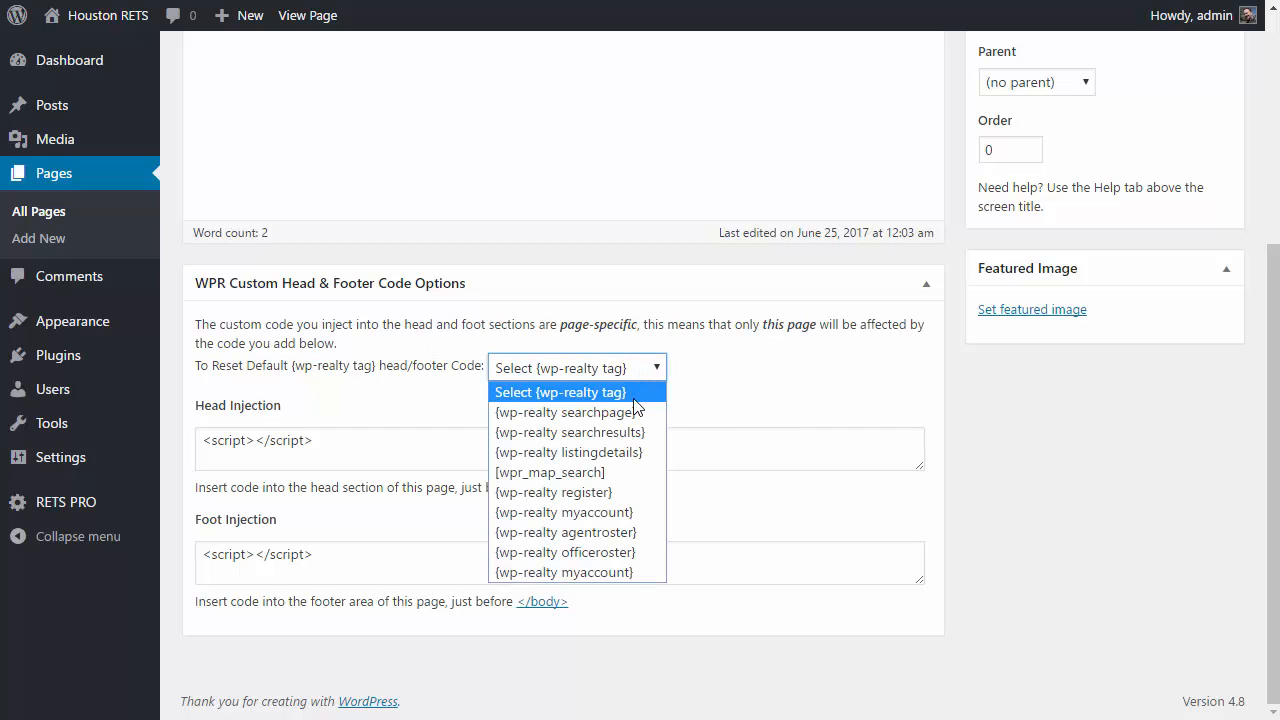
# Reset Search Page's head and footer code to {wp-realty searchpage} defaults and review it.
pyautogui.click(567, 412)
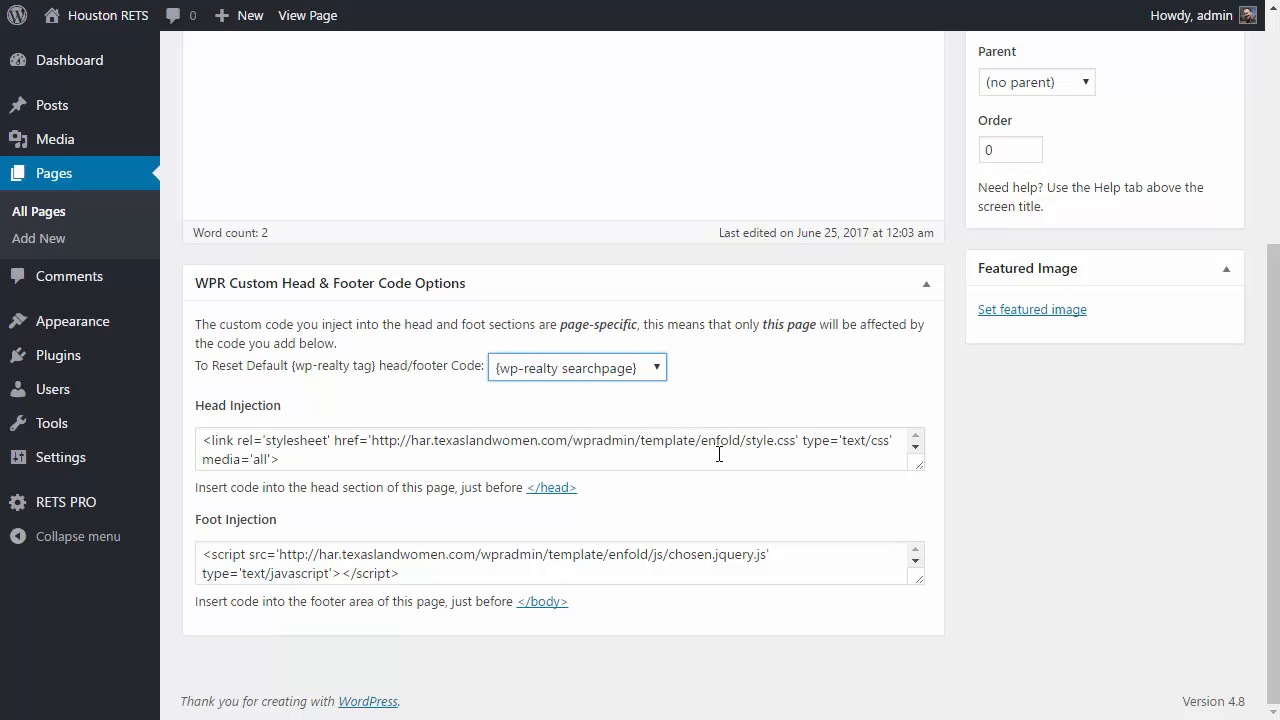
pyautogui.moveTo(778, 372)
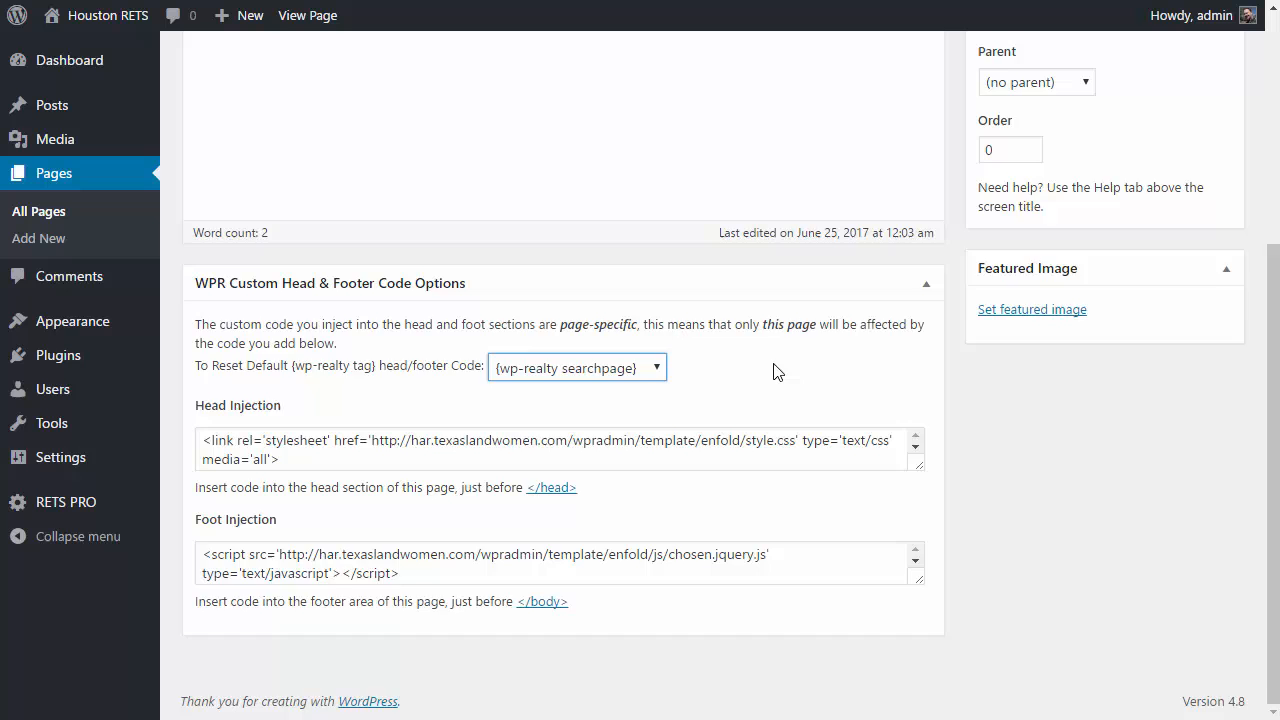
pyautogui.scroll(3)
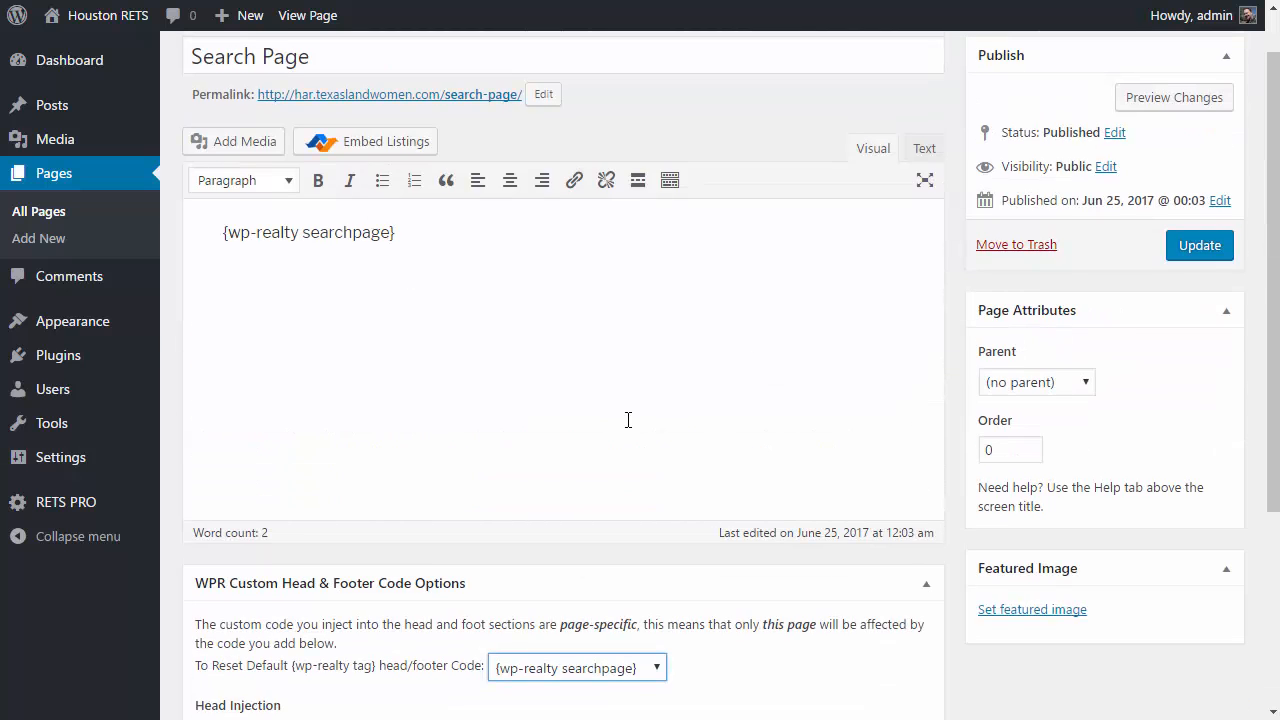
pyautogui.scroll(-3)
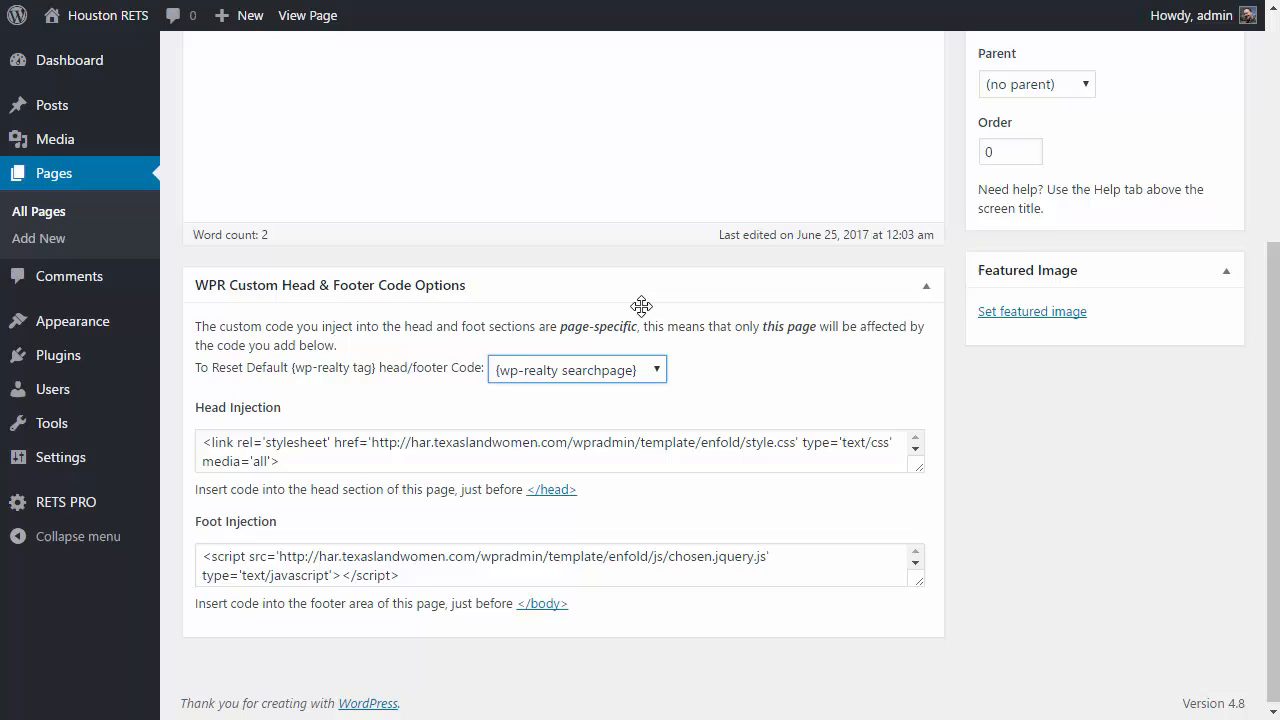
pyautogui.scroll(3)
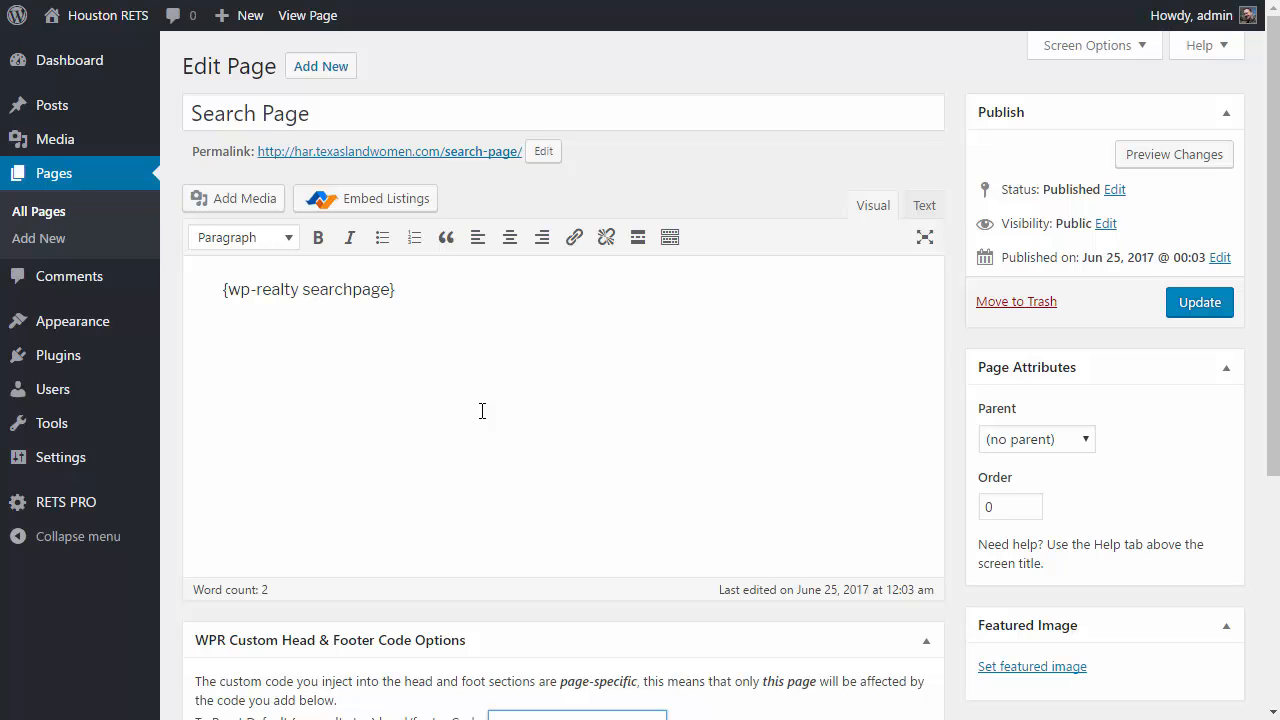
pyautogui.scroll(-3)
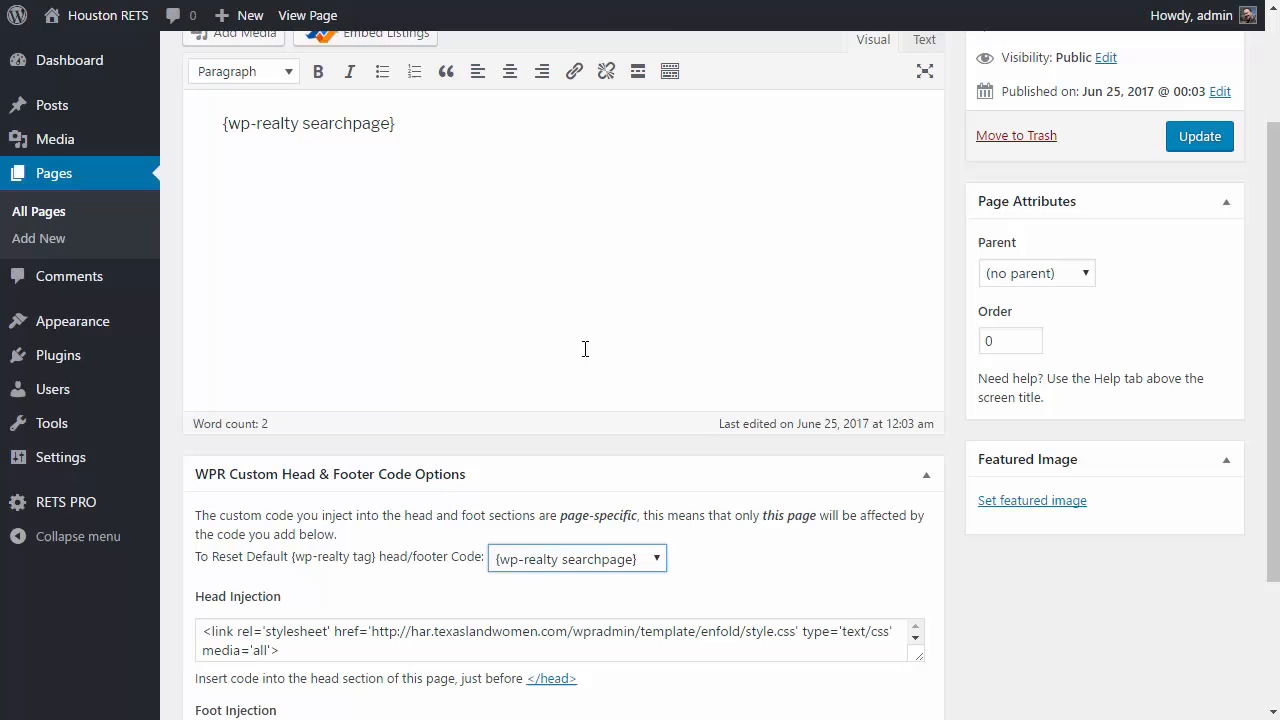
pyautogui.scroll(-3)
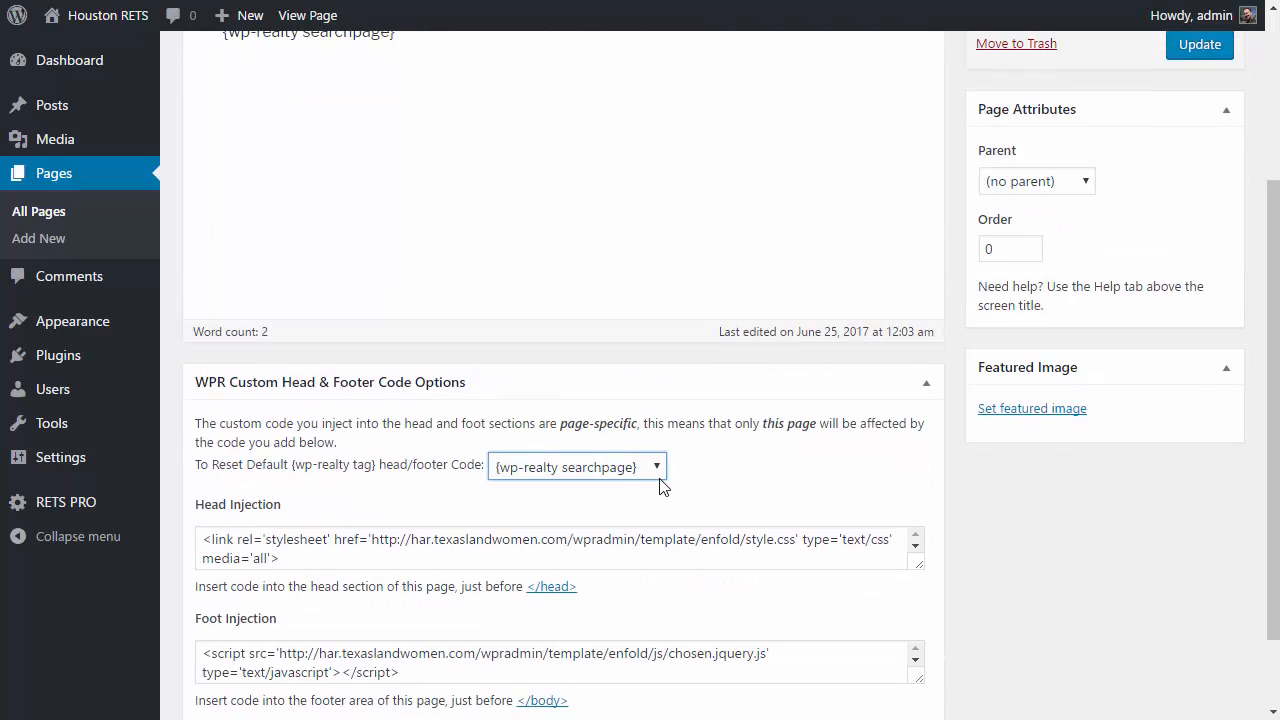
pyautogui.scroll(-3)
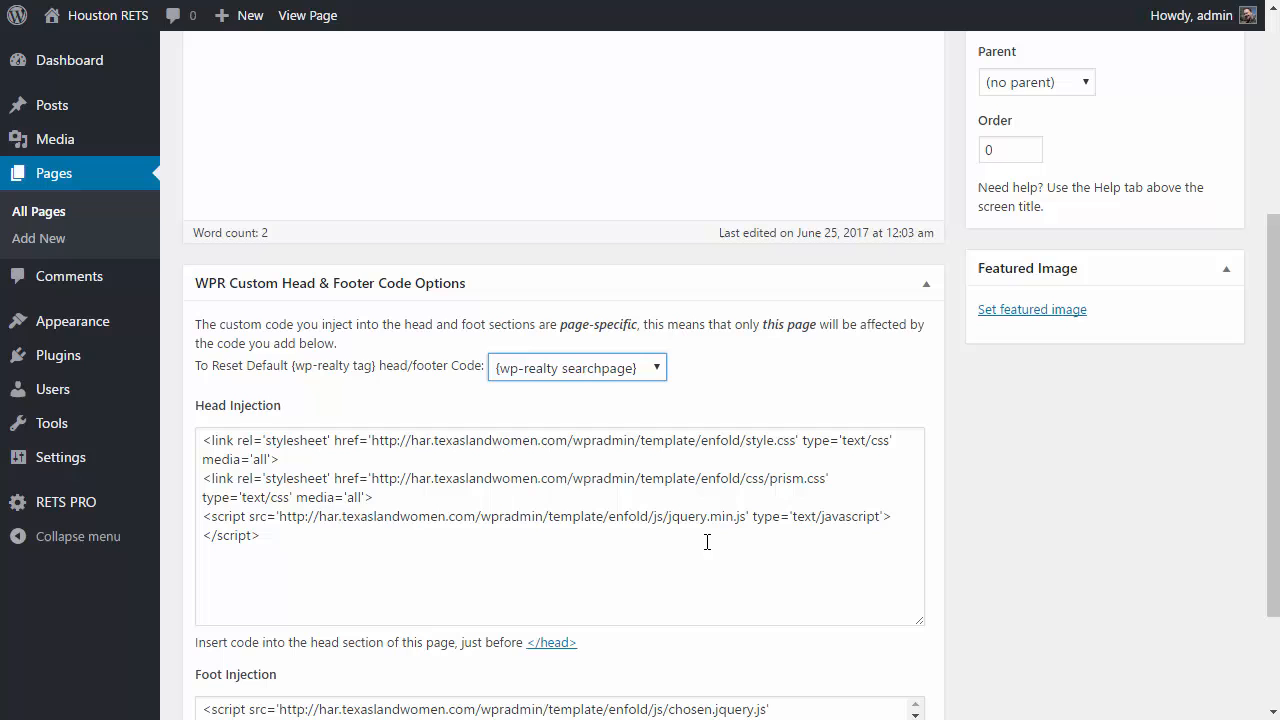
pyautogui.click(680, 516)
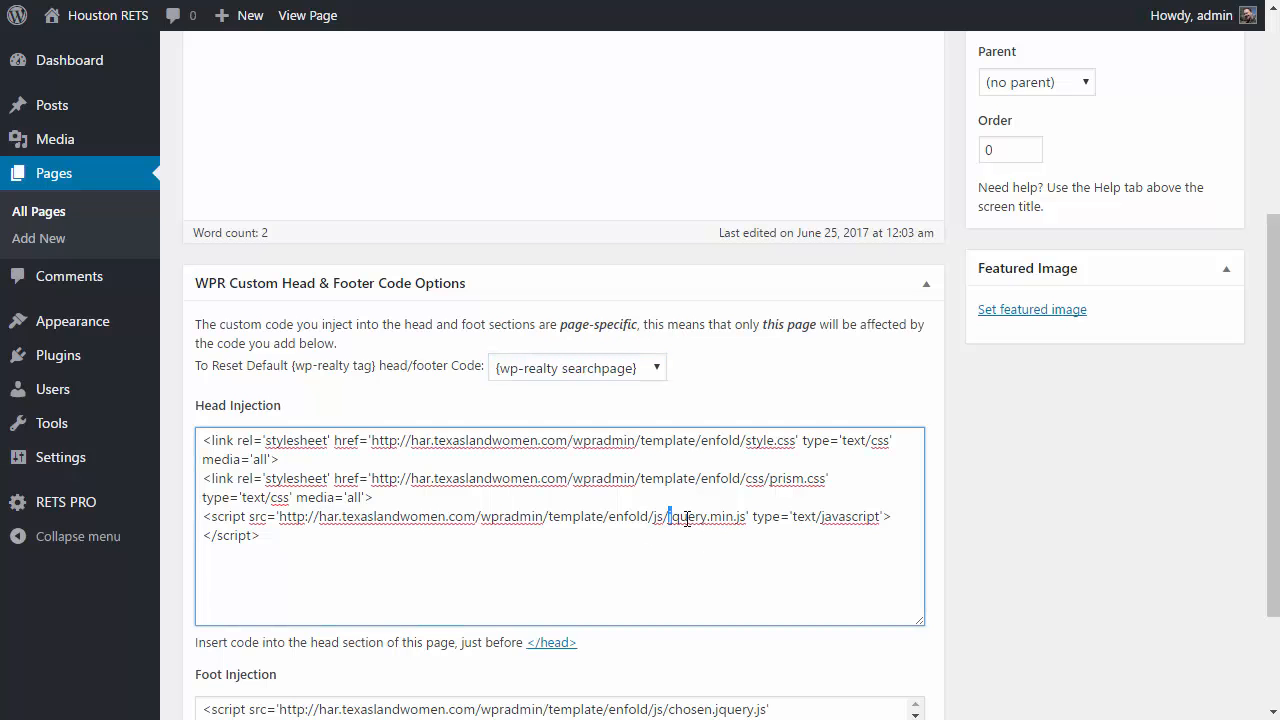
pyautogui.doubleClick(700, 517)
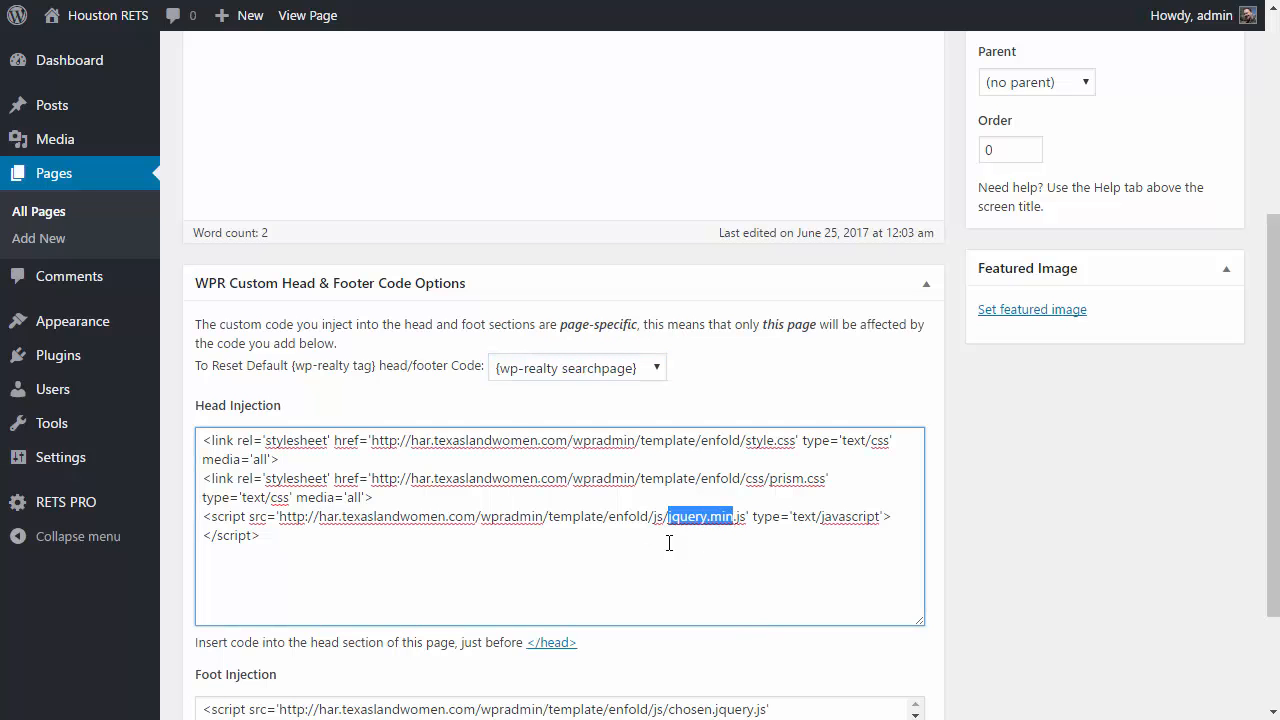
pyautogui.moveTo(749, 525)
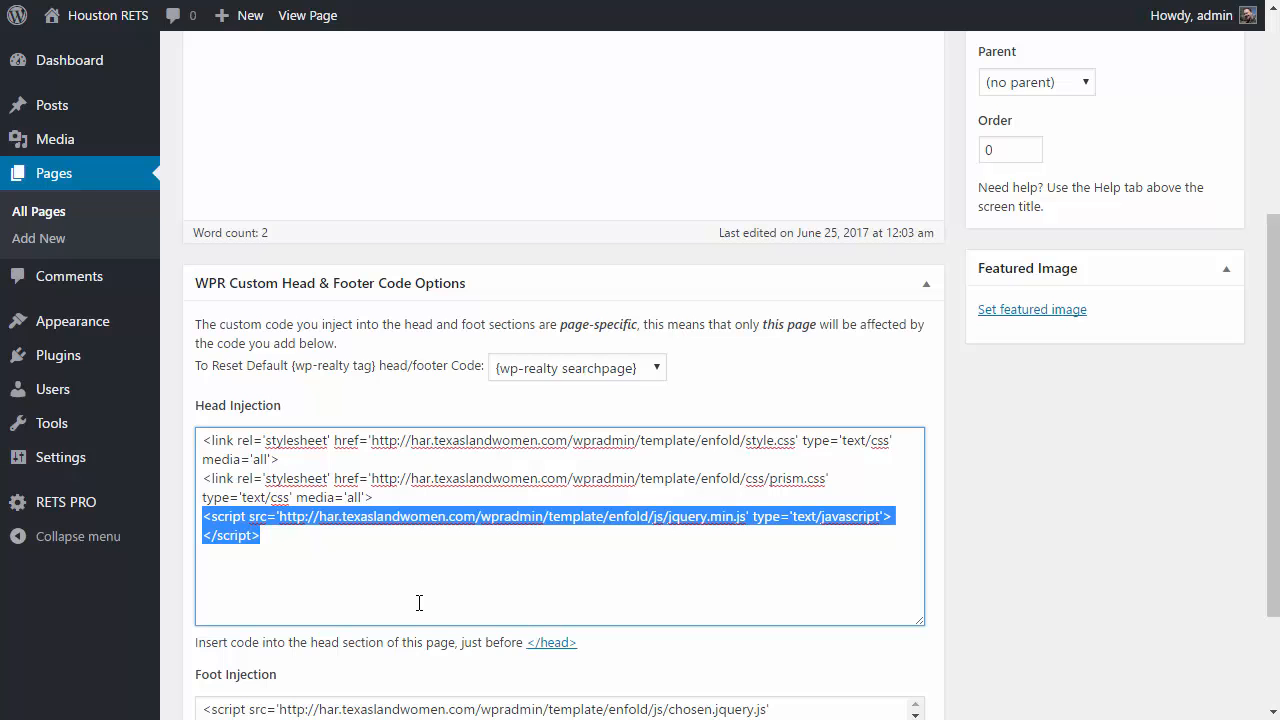
pyautogui.moveTo(617, 481)
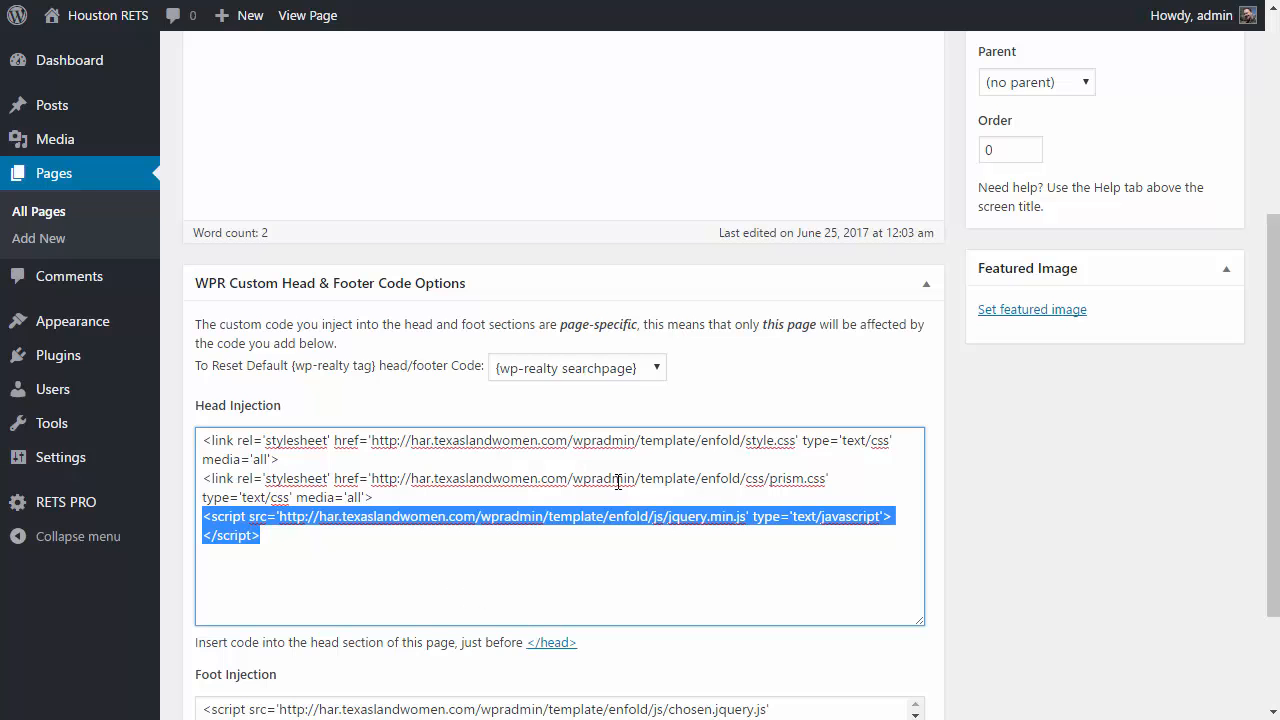
pyautogui.scroll(3)
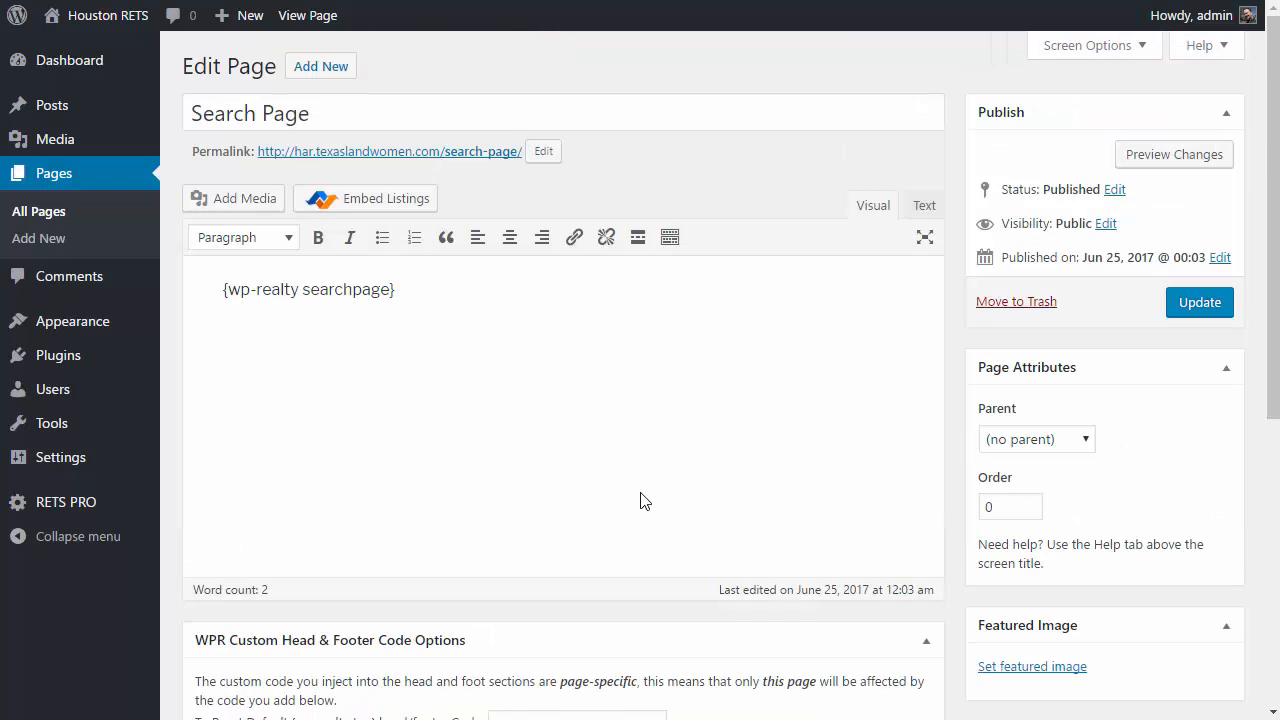
pyautogui.scroll(-3)
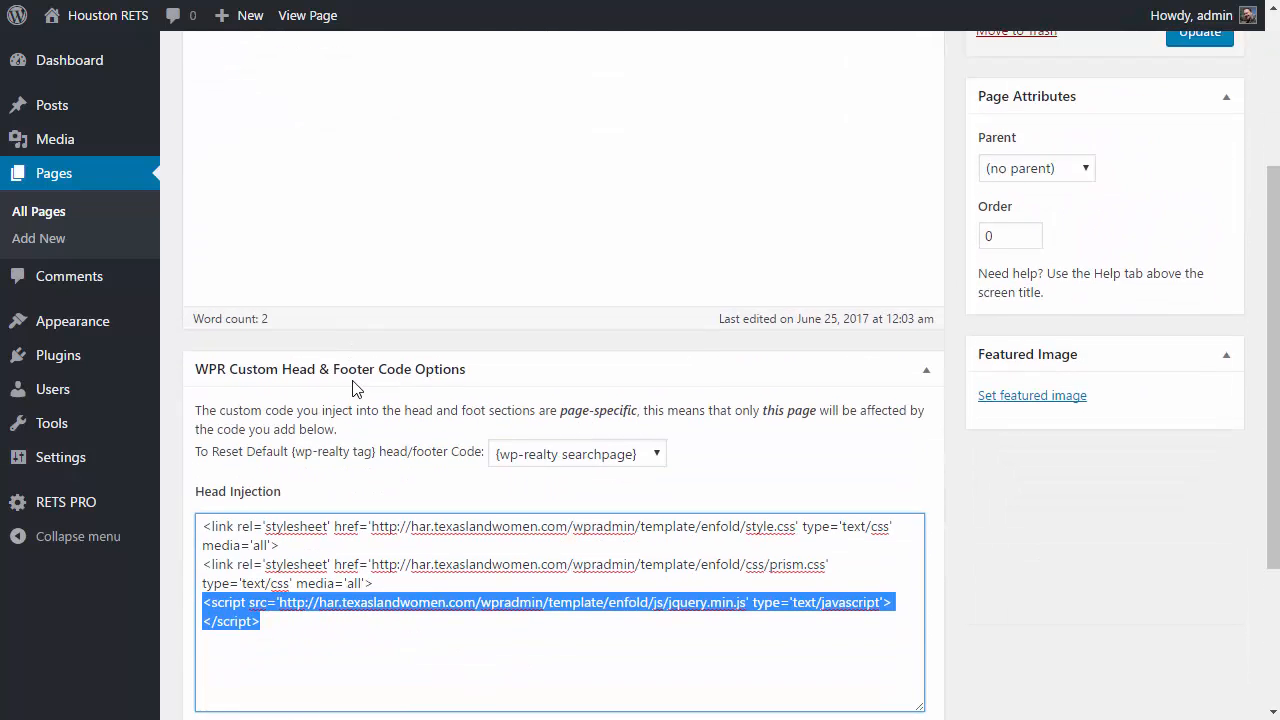
pyautogui.scroll(3)
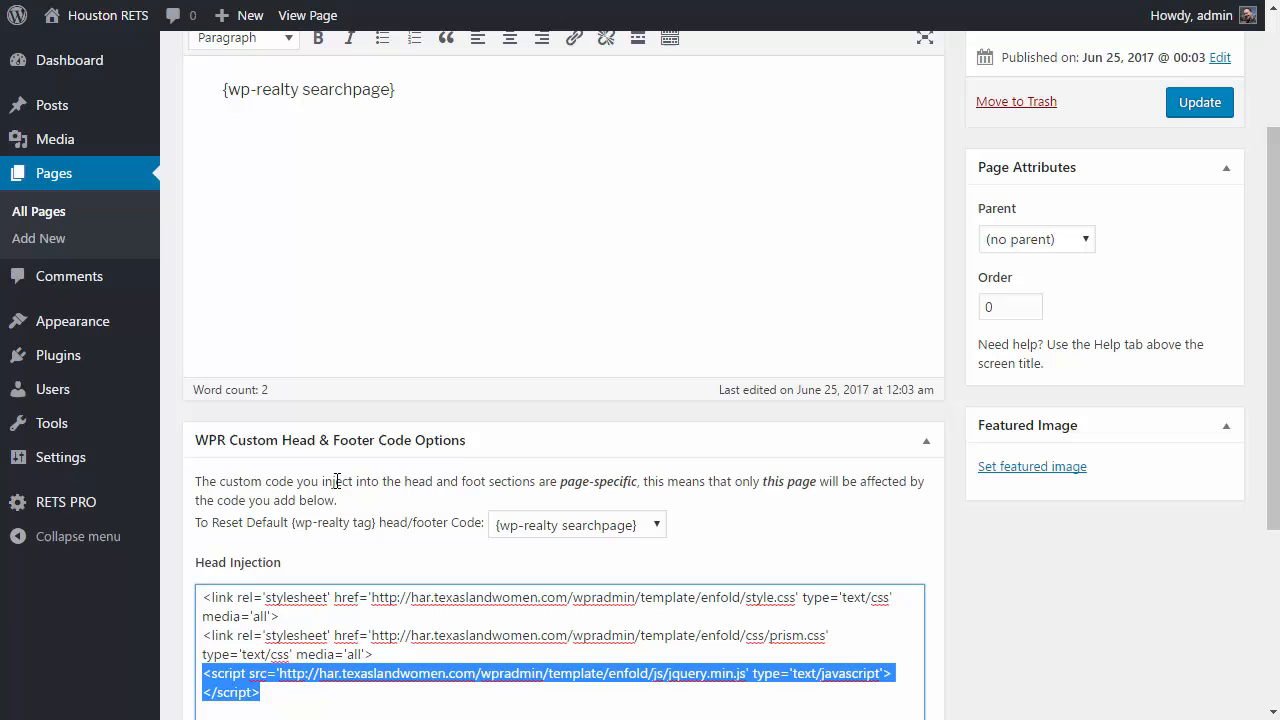
pyautogui.scroll(3)
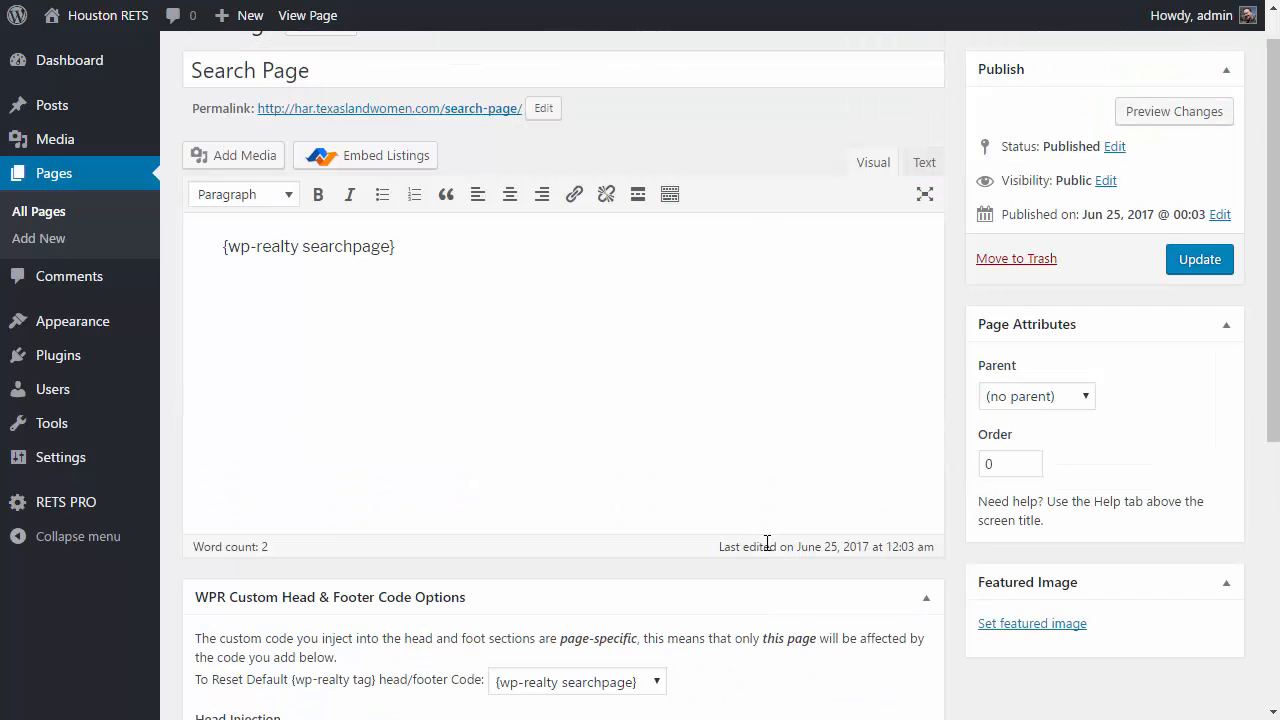
pyautogui.moveTo(580, 583)
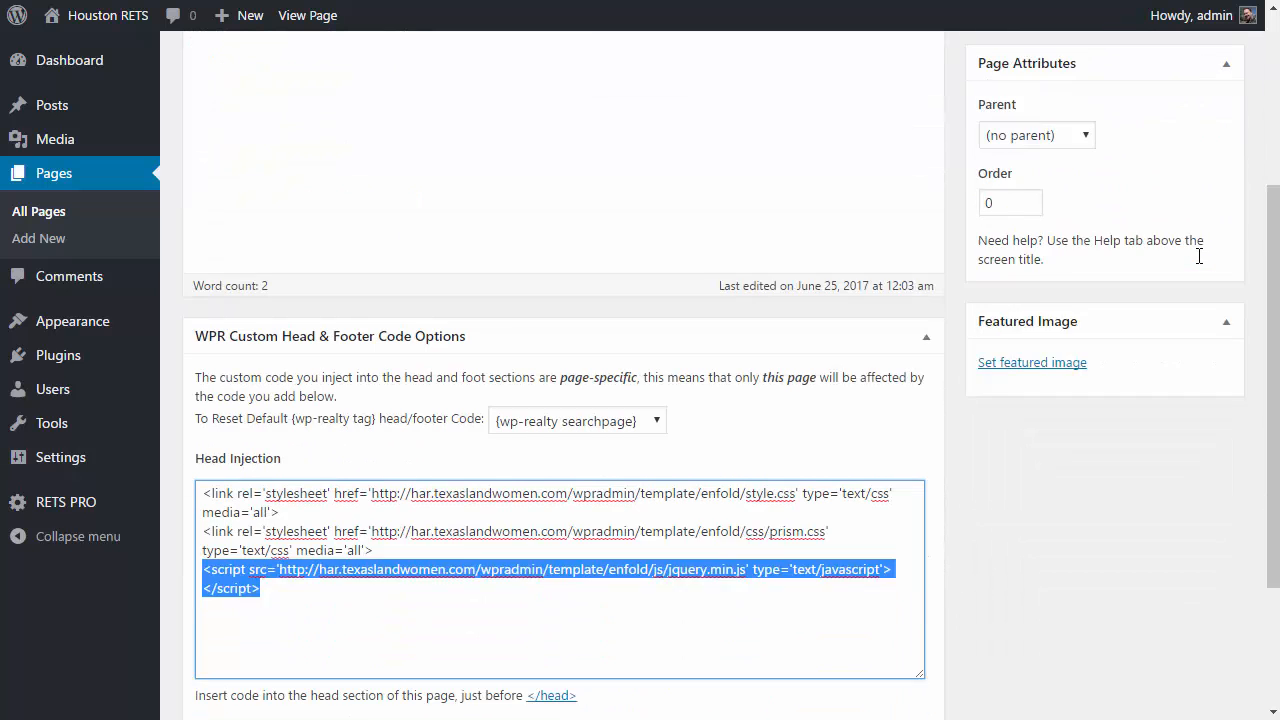
# Update Search Page, then load {wp-realty listingdetails} defaults into Listing Details' head and footer code.
pyautogui.scroll(3)
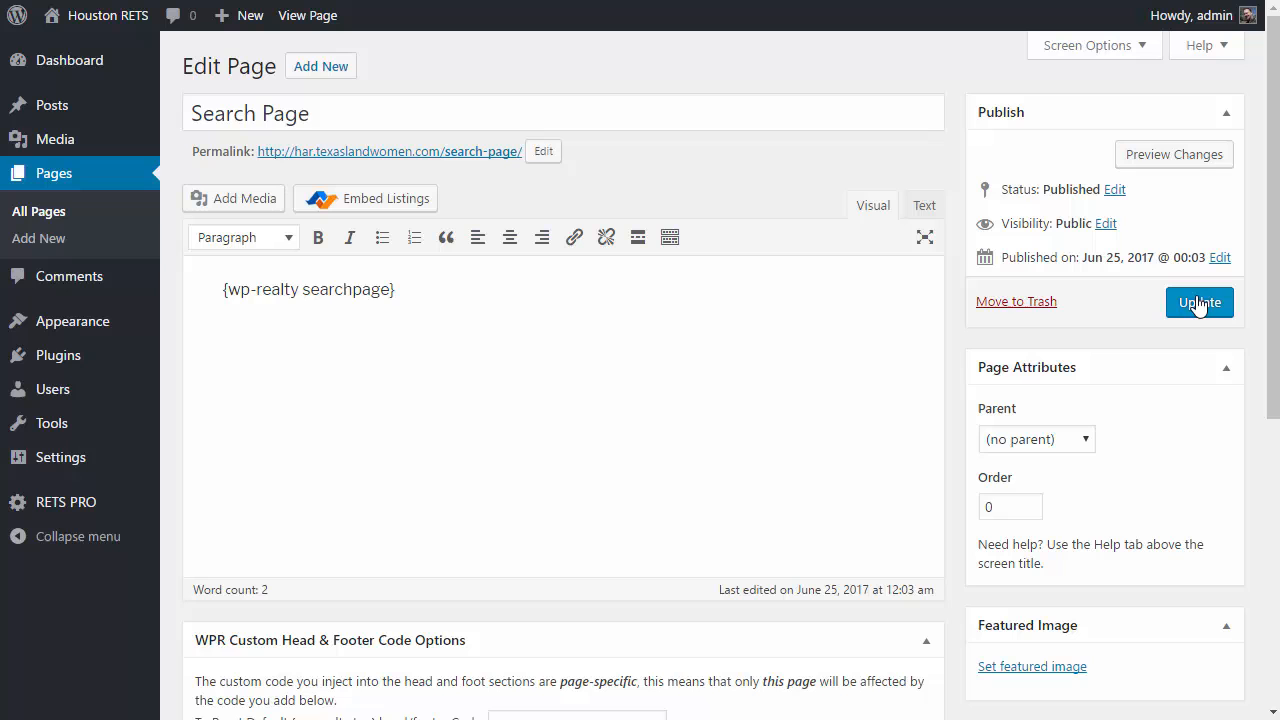
pyautogui.click(1199, 302)
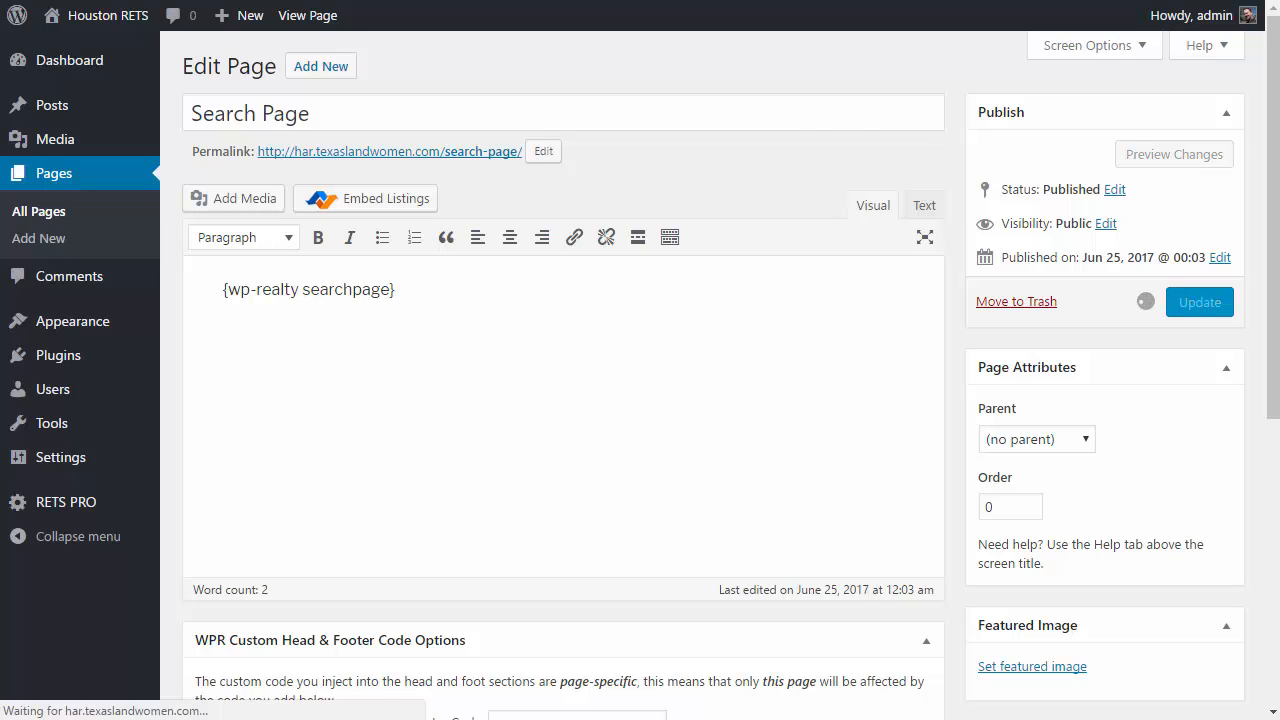
pyautogui.scroll(-3)
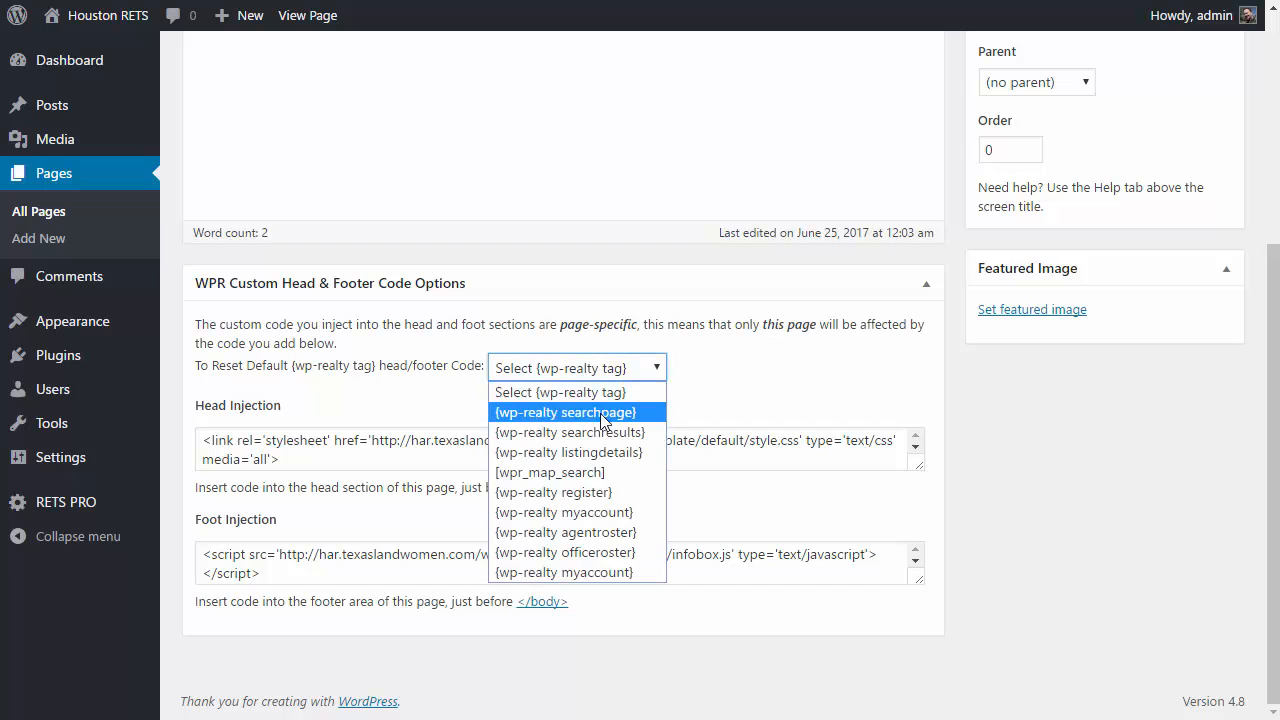
pyautogui.click(568, 452)
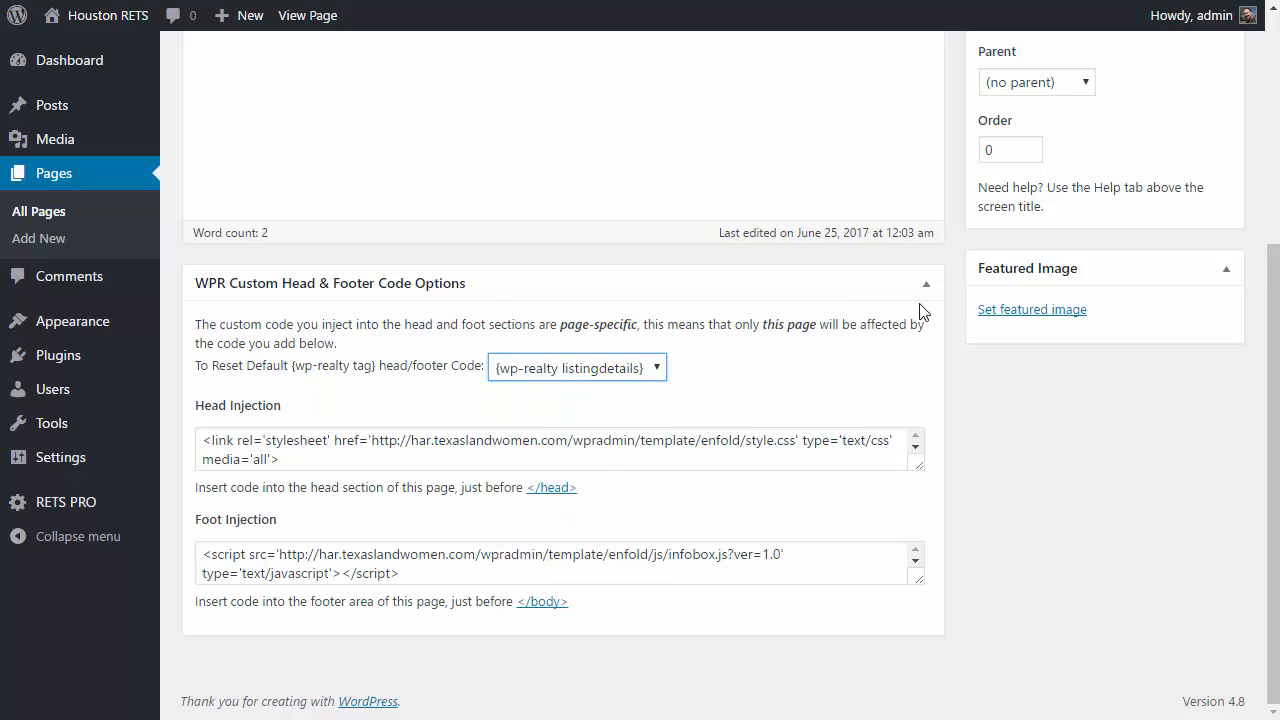
# Keep Listing Details at (no parent) and update the page.
pyautogui.scroll(3)
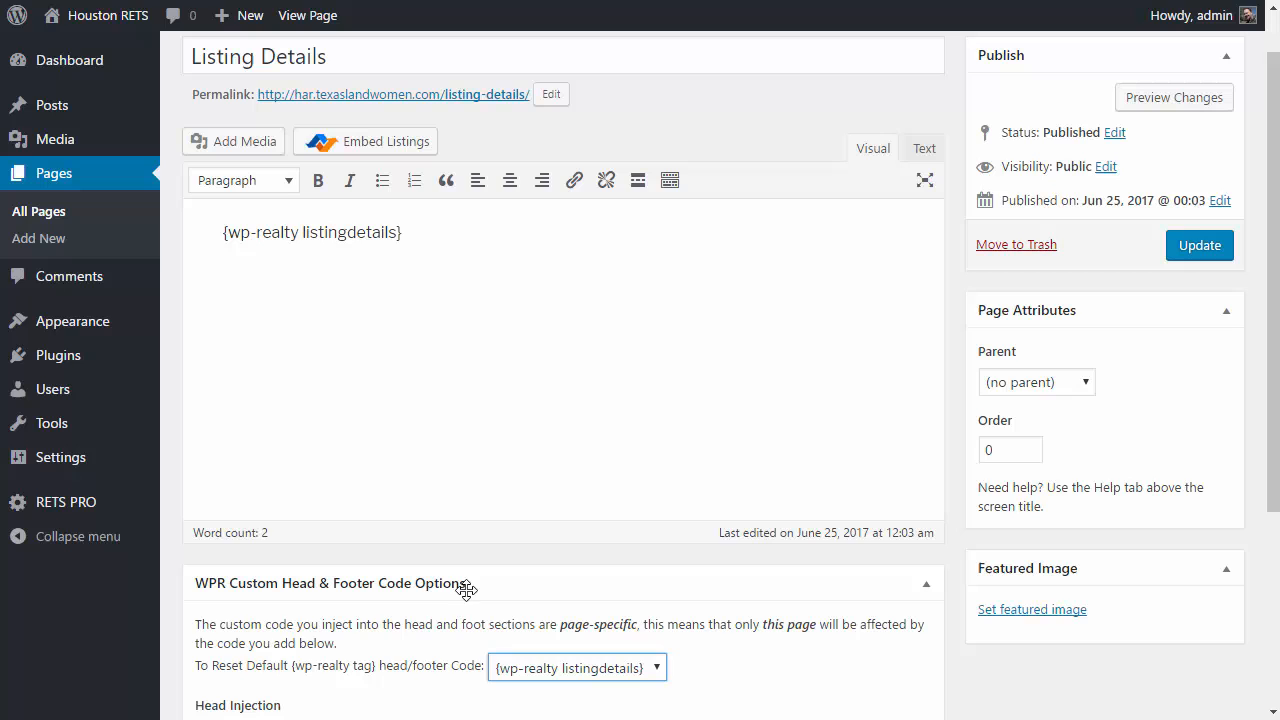
pyautogui.moveTo(710, 480)
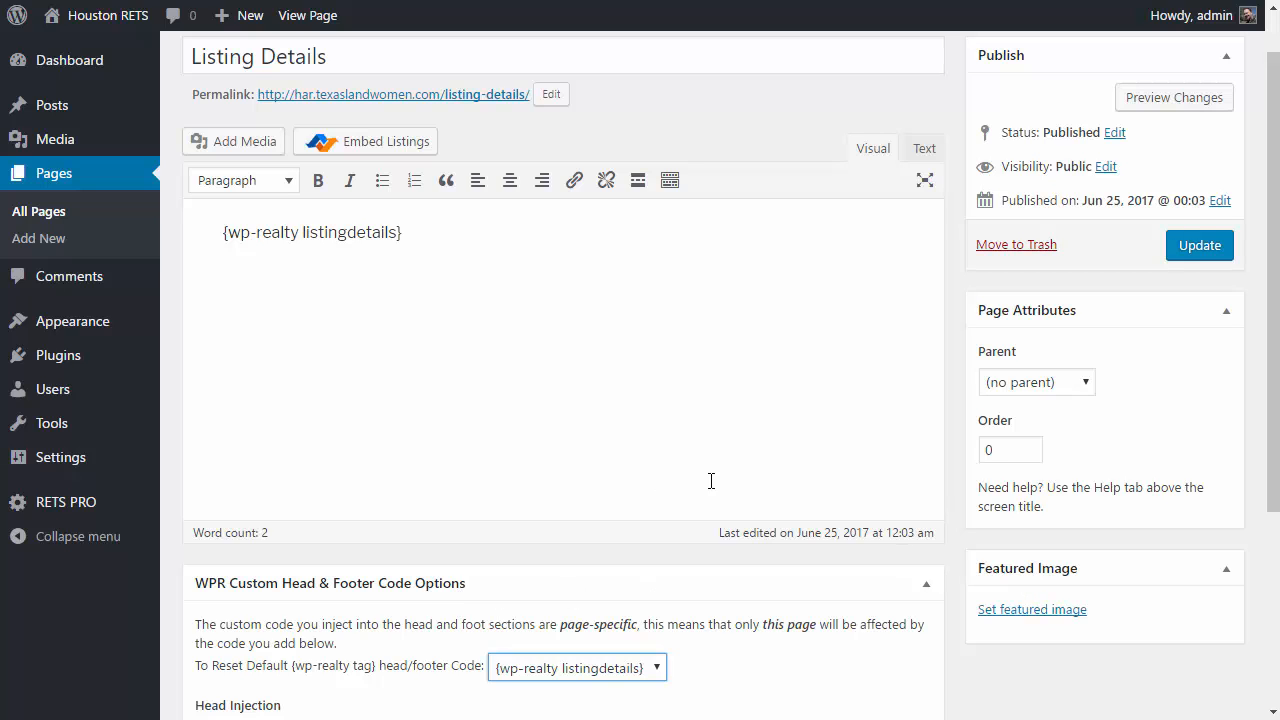
pyautogui.moveTo(1191, 563)
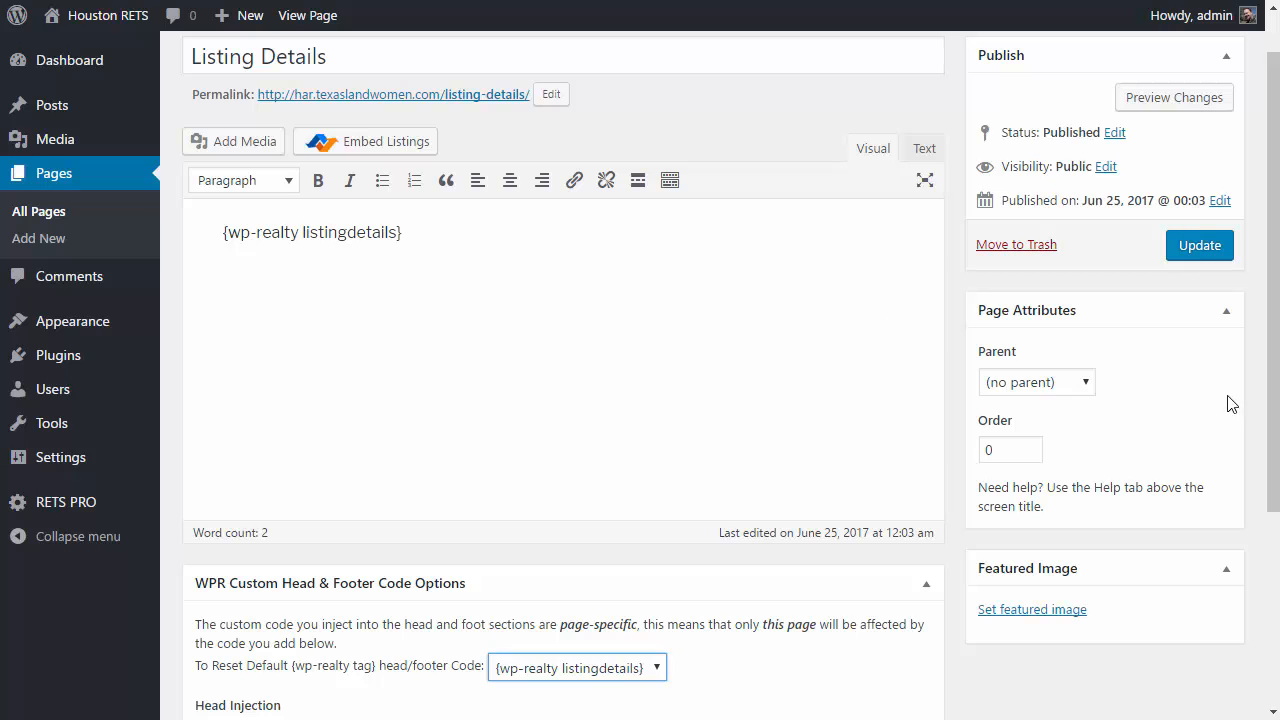
pyautogui.click(1037, 382)
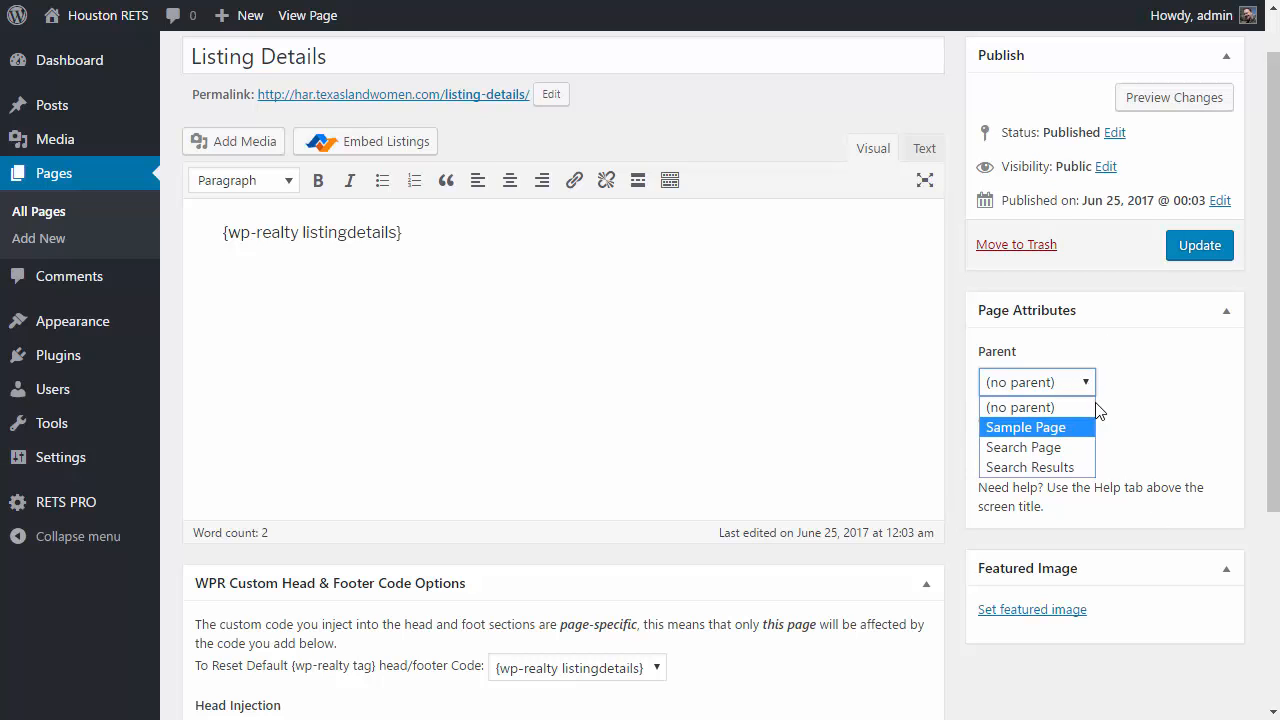
pyautogui.moveTo(1187, 344)
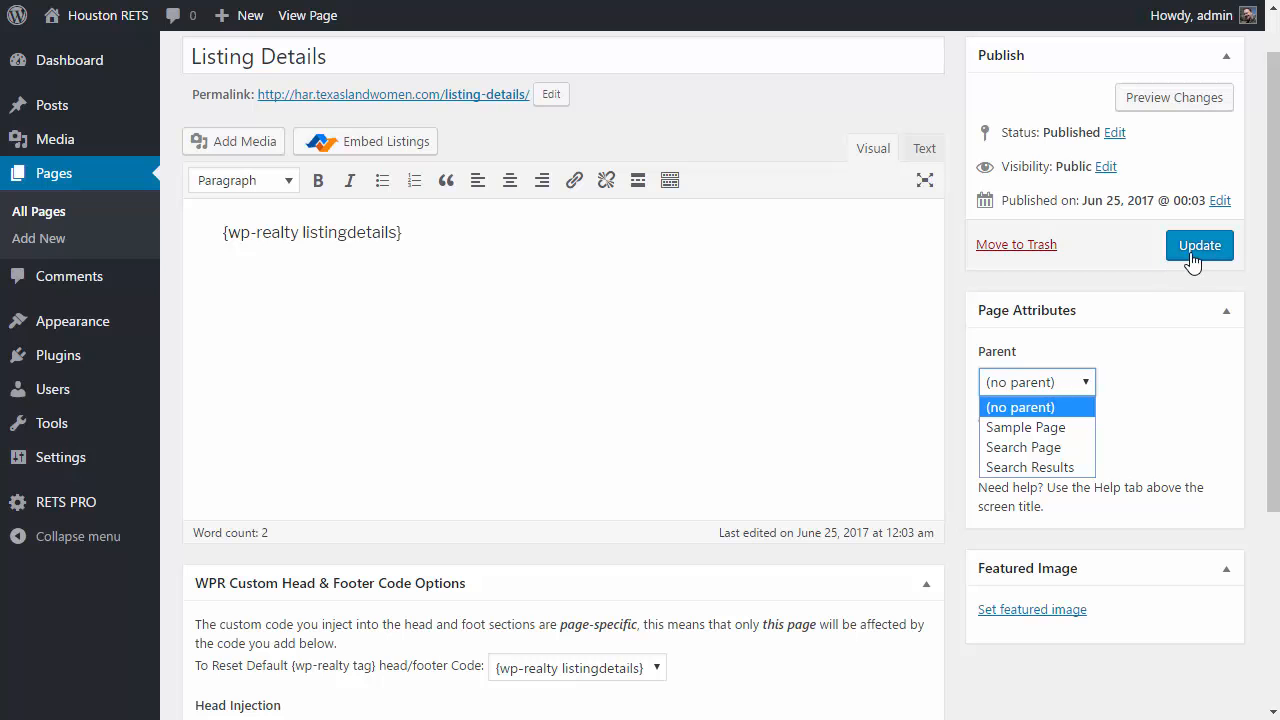
pyautogui.click(1199, 245)
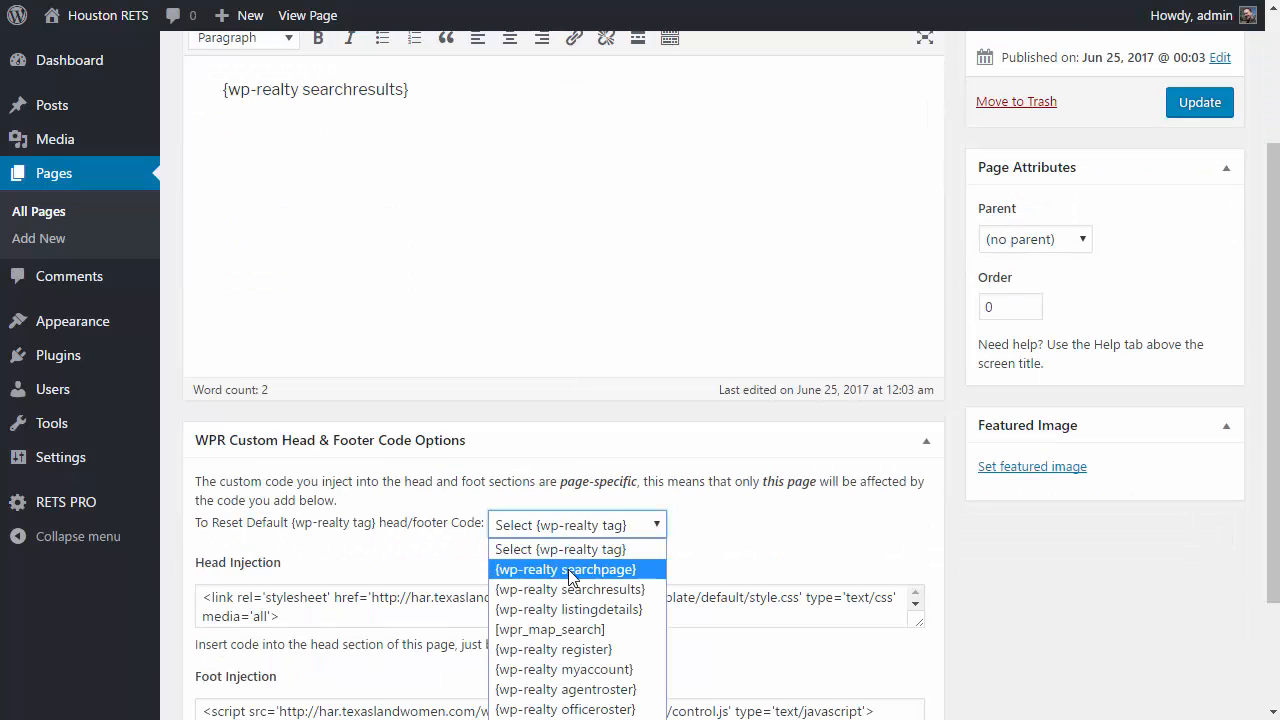
# Apply the searchresults default code to Search Results and update the page.
pyautogui.click(569, 589)
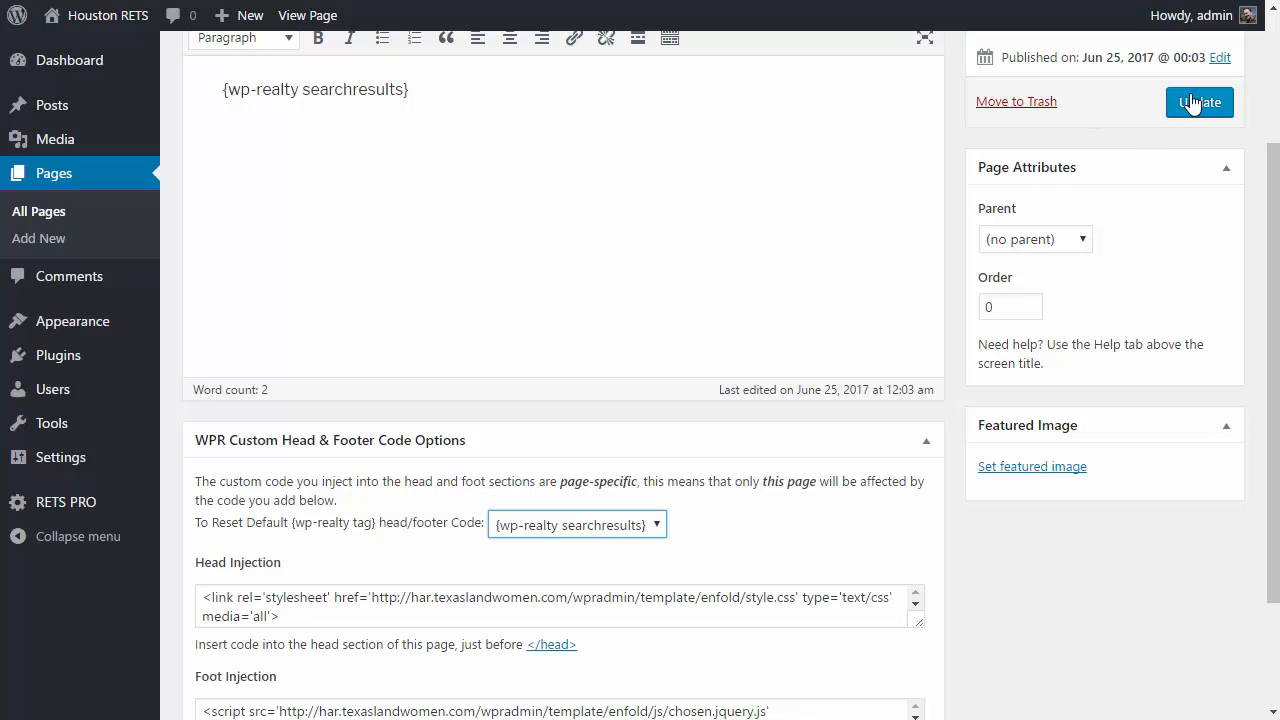
pyautogui.click(1199, 102)
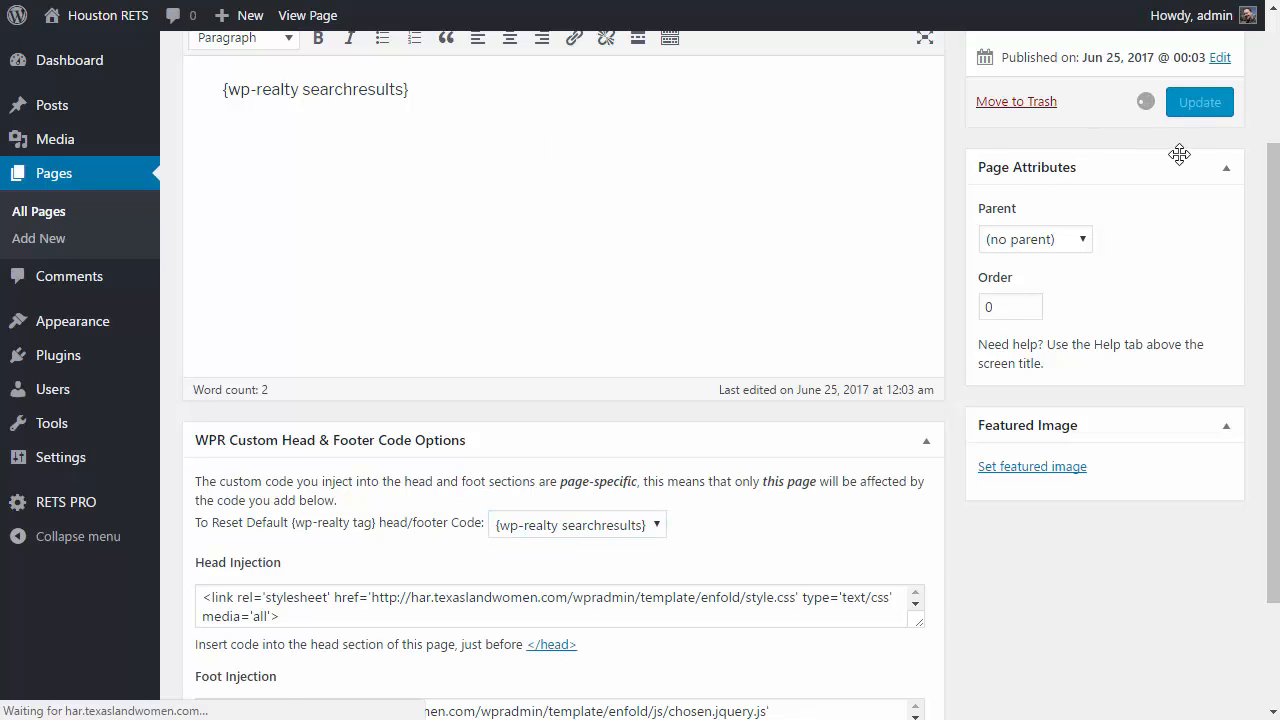
pyautogui.click(1199, 101)
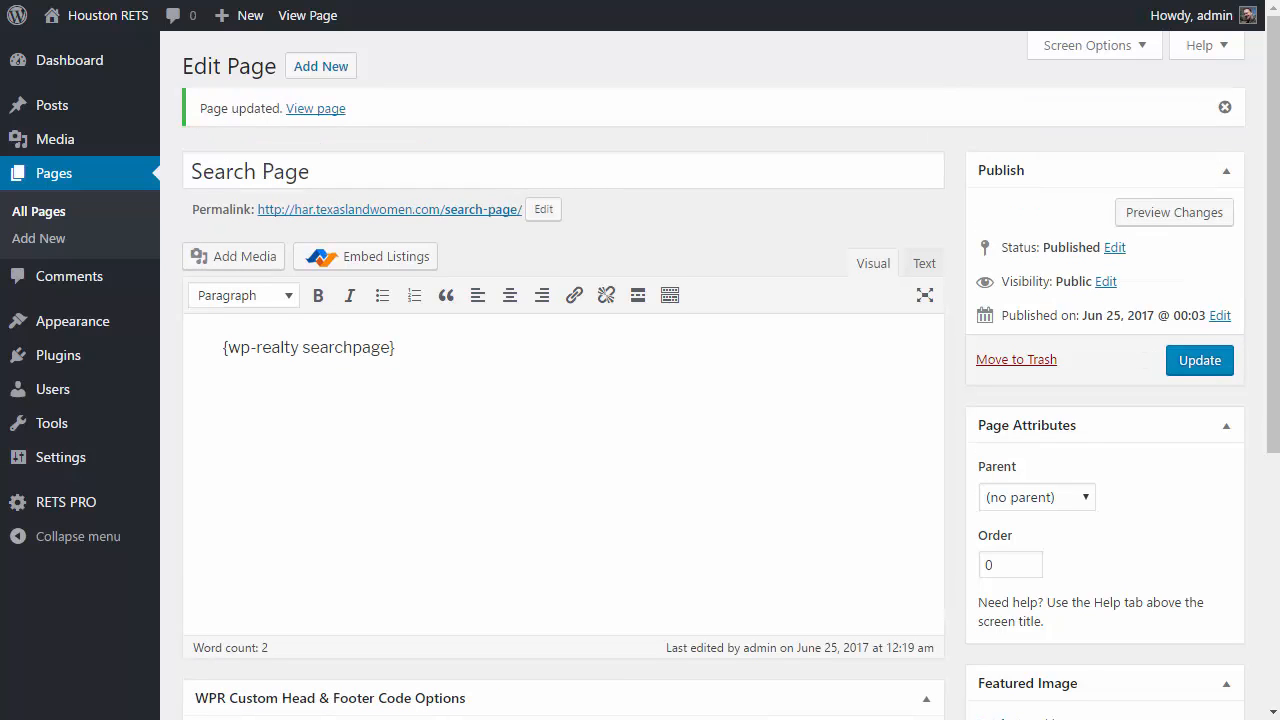
pyautogui.moveTo(315, 109)
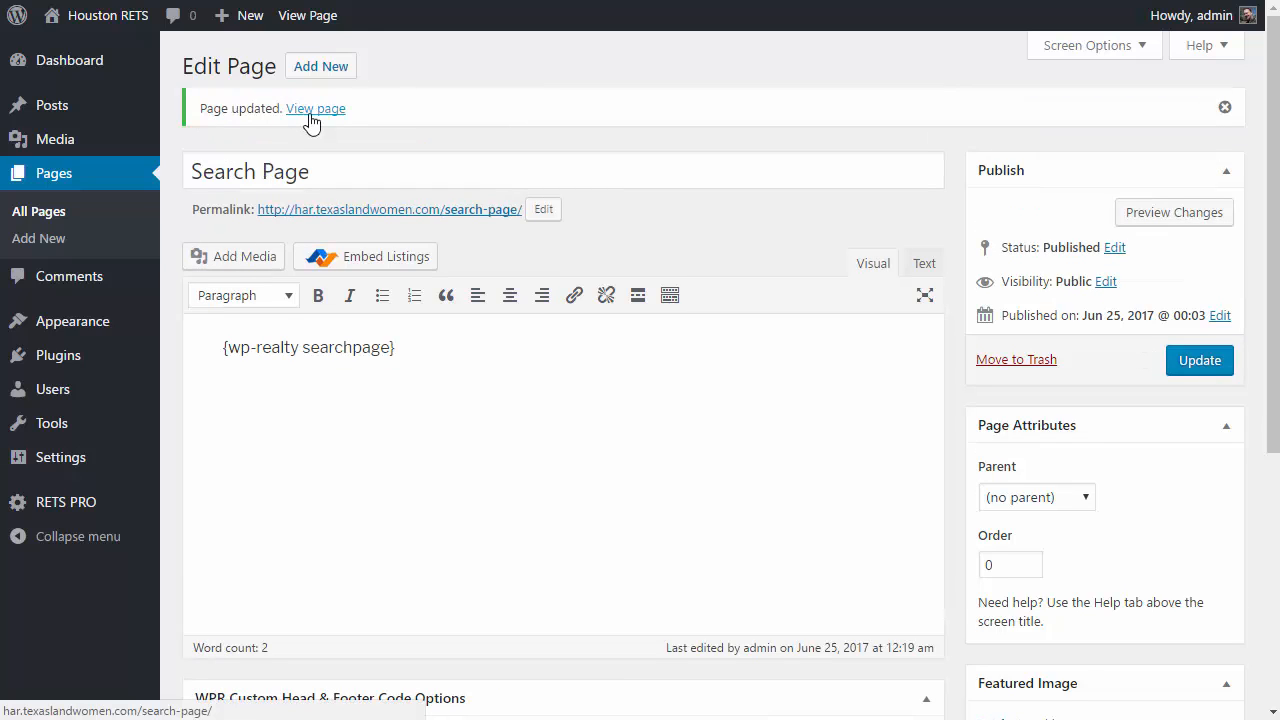
# View the updated Search Page on the live site and run a search with the empty form.
pyautogui.click(315, 108)
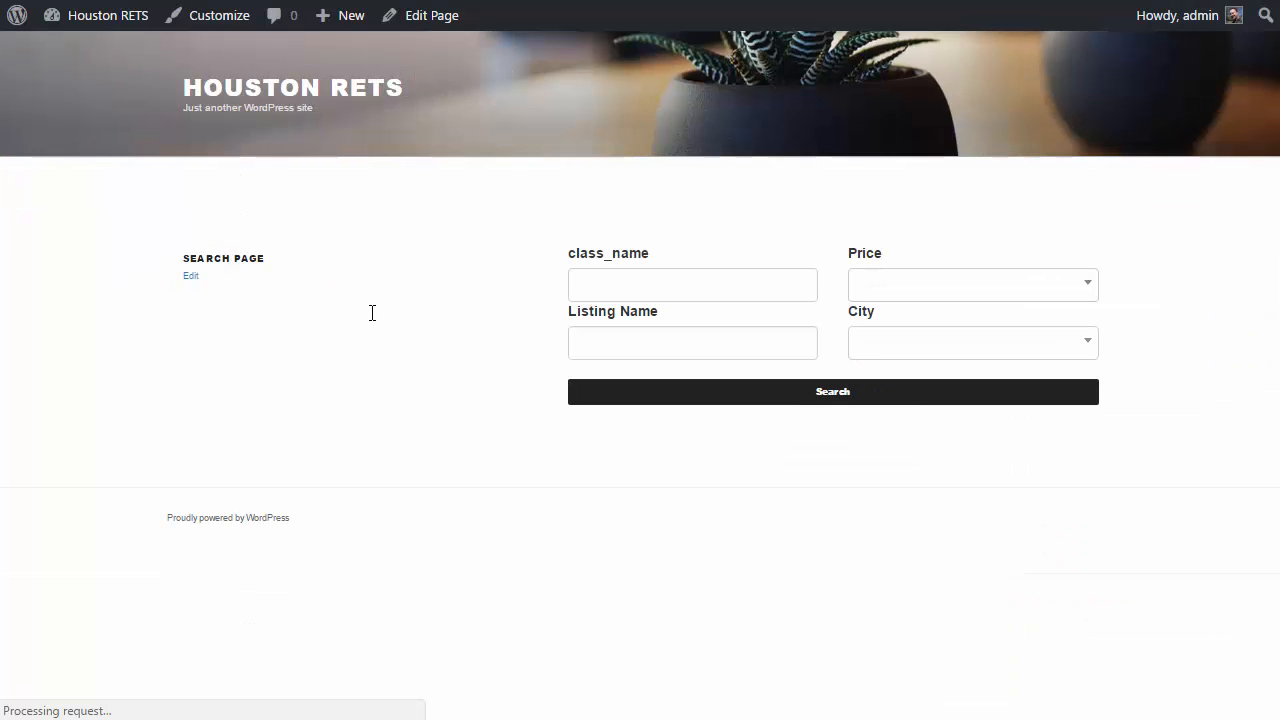
pyautogui.moveTo(730, 328)
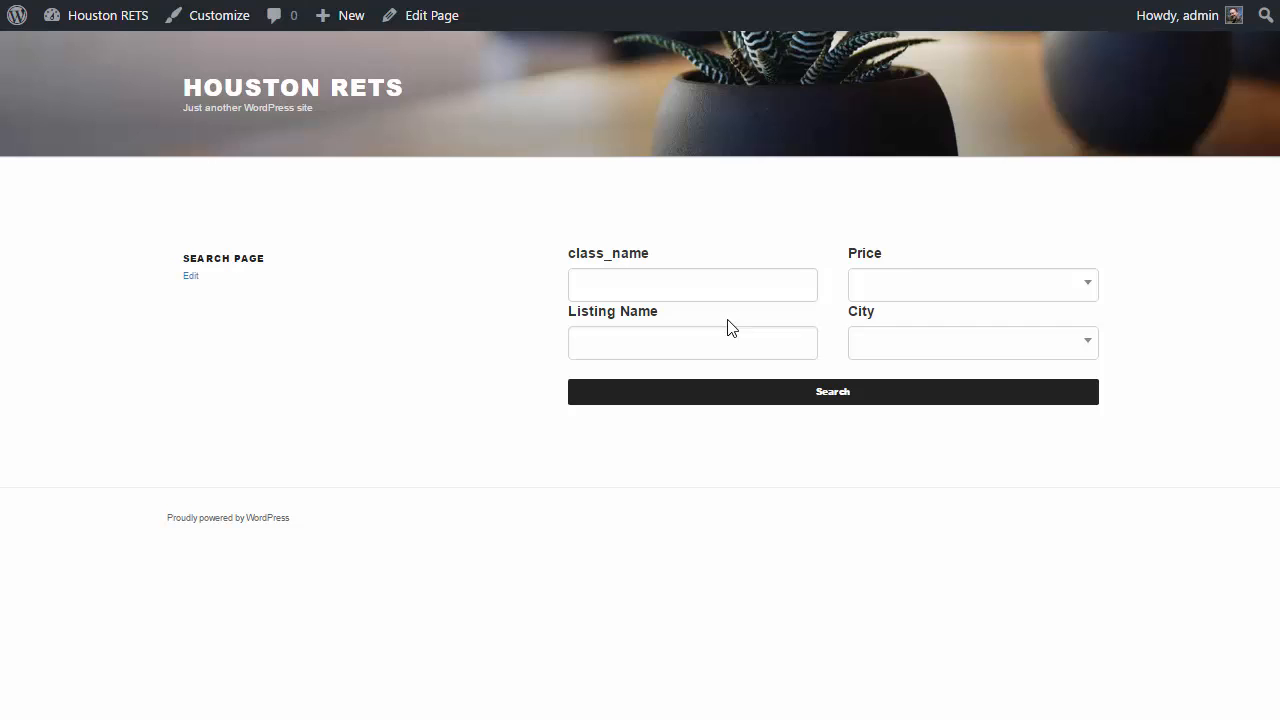
pyautogui.moveTo(950, 305)
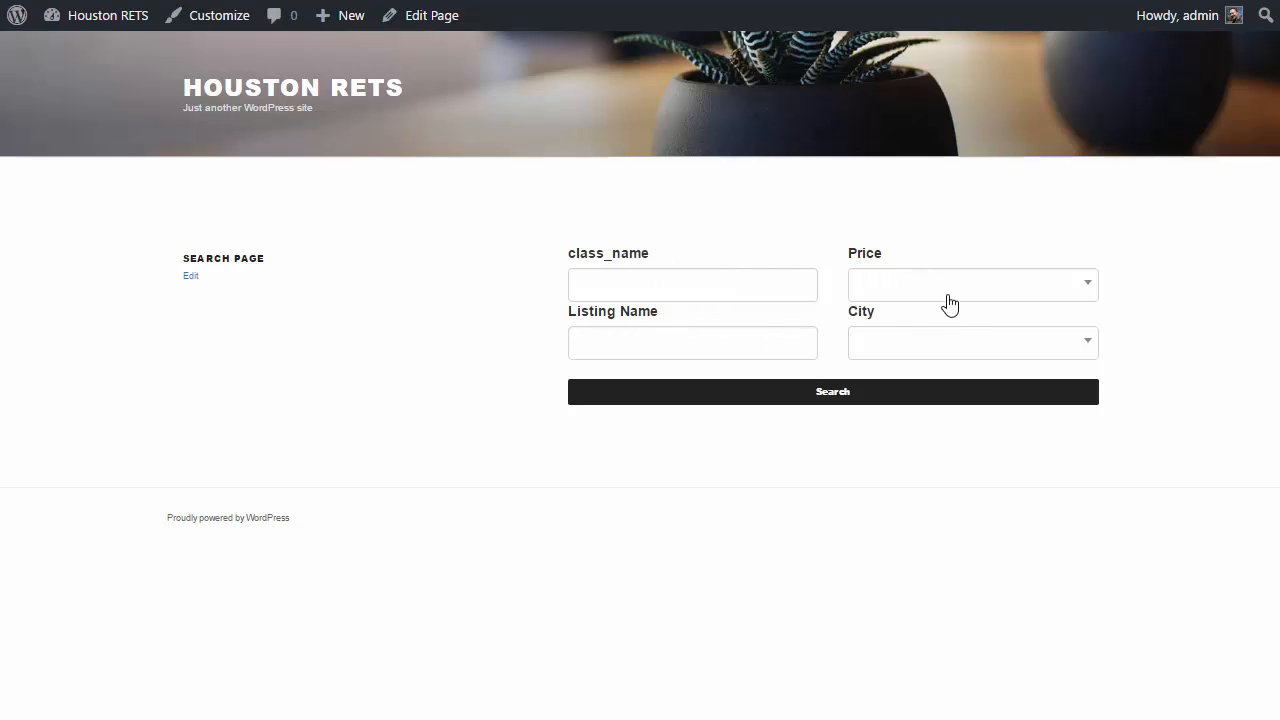
pyautogui.moveTo(885, 300)
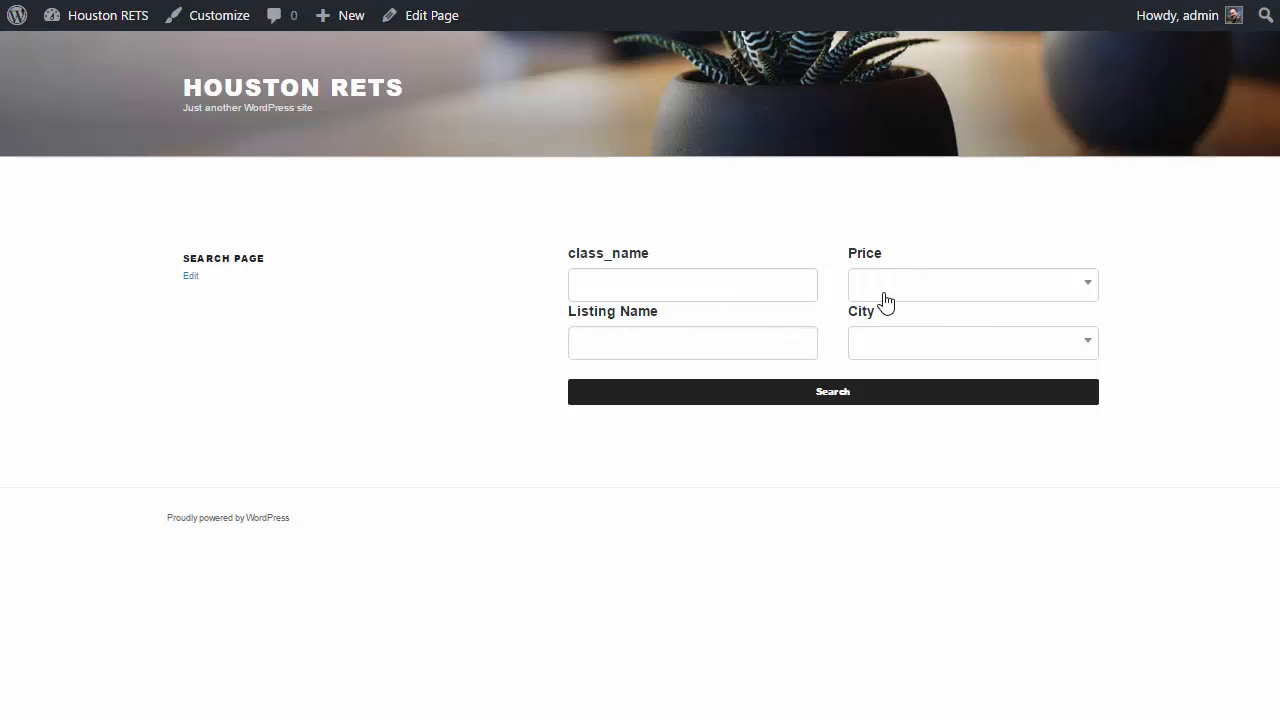
pyautogui.moveTo(703, 272)
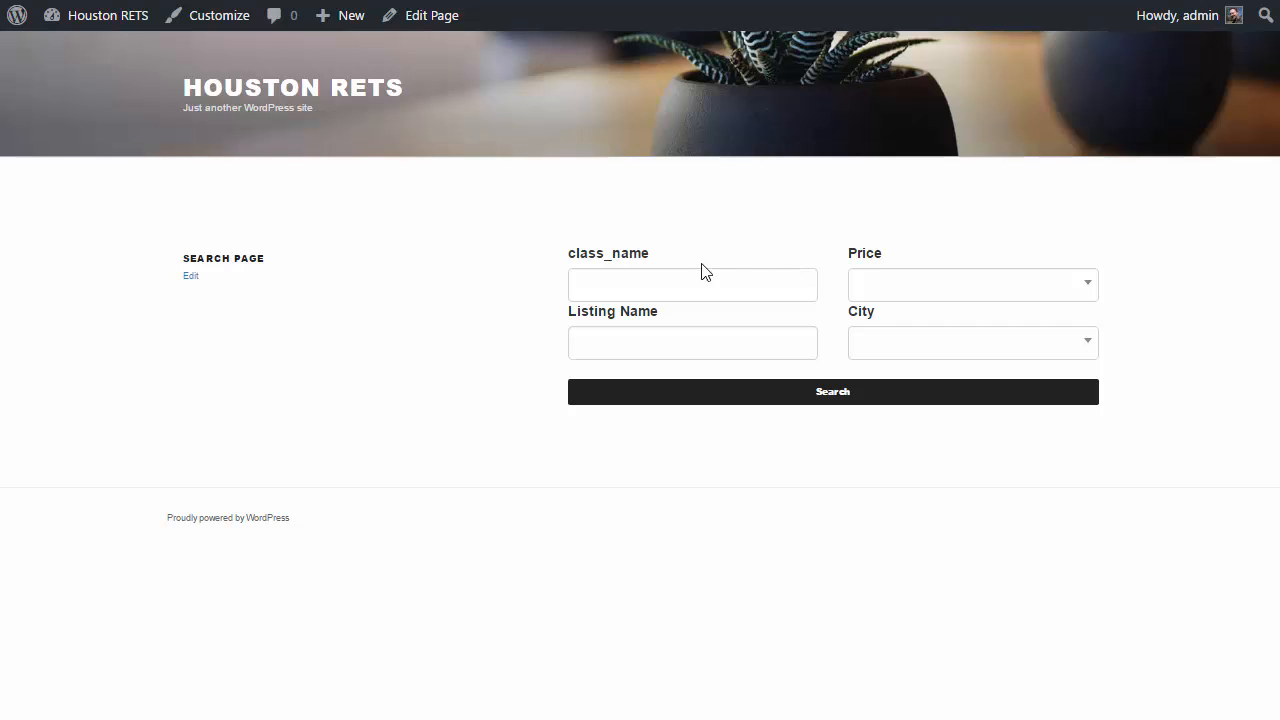
pyautogui.moveTo(833, 391)
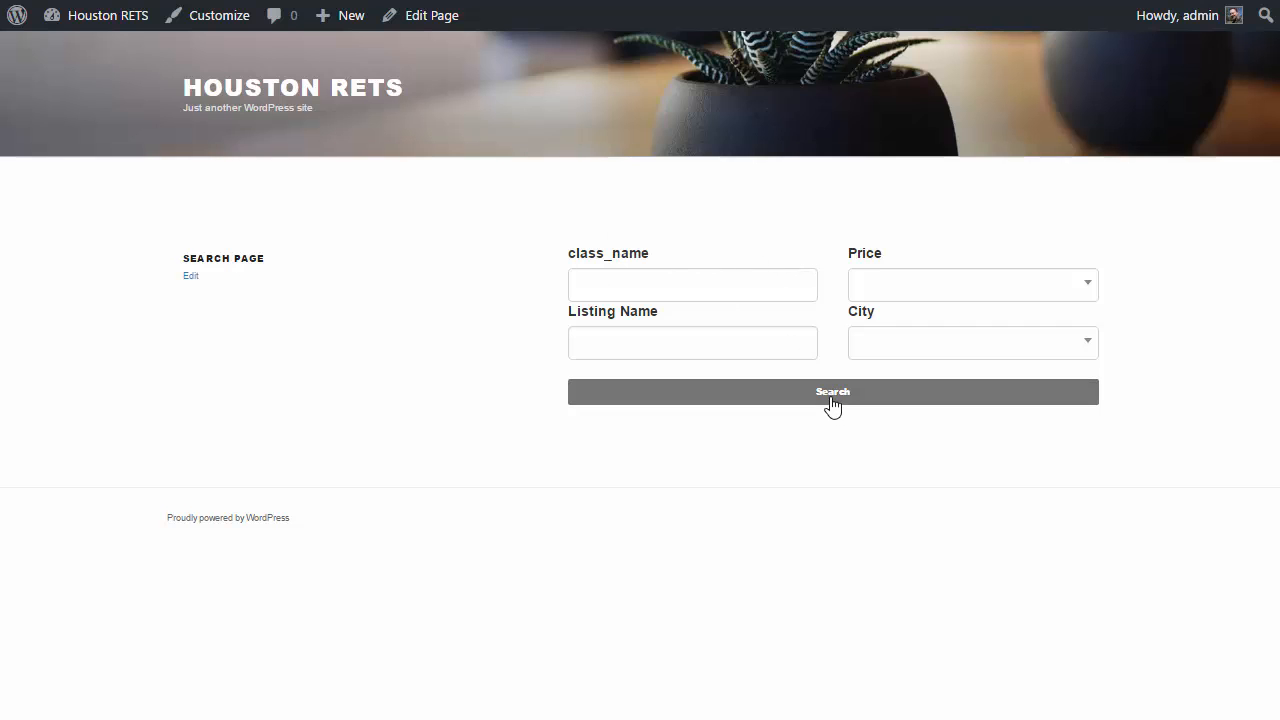
pyautogui.click(832, 391)
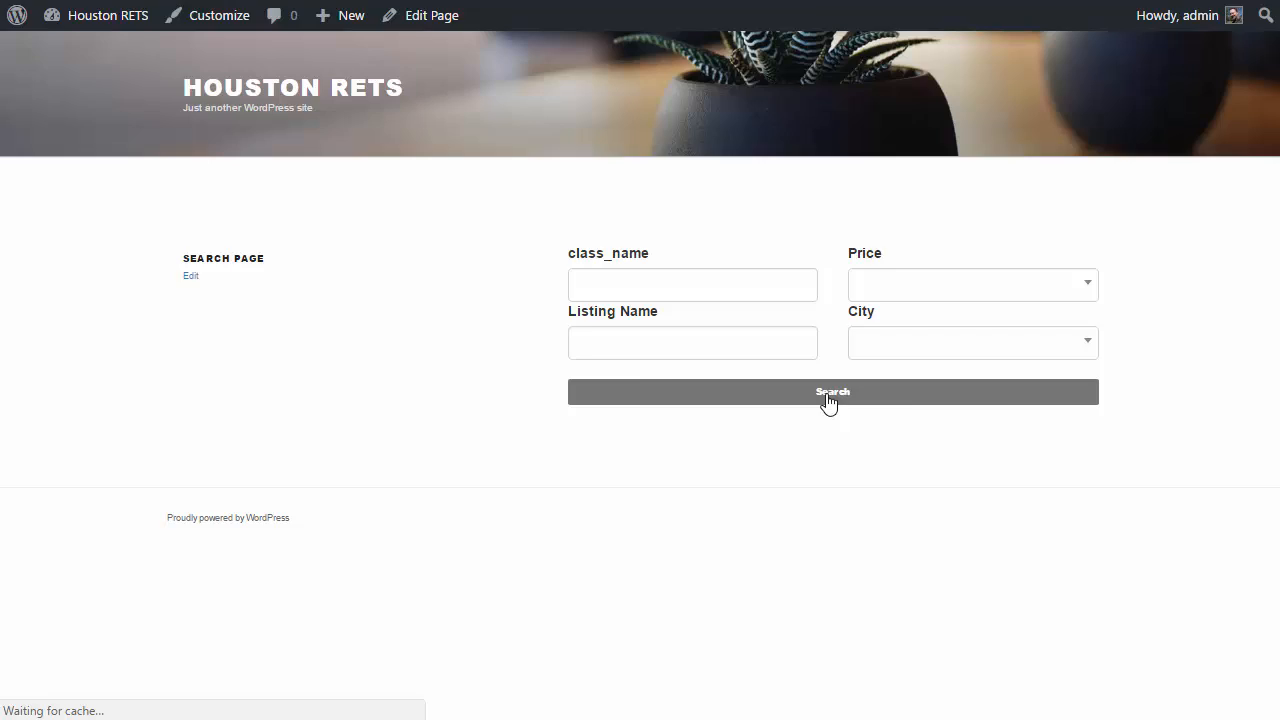
# Open the Listing Test, Washington result and scroll through its details and mortgage calculator.
pyautogui.click(832, 391)
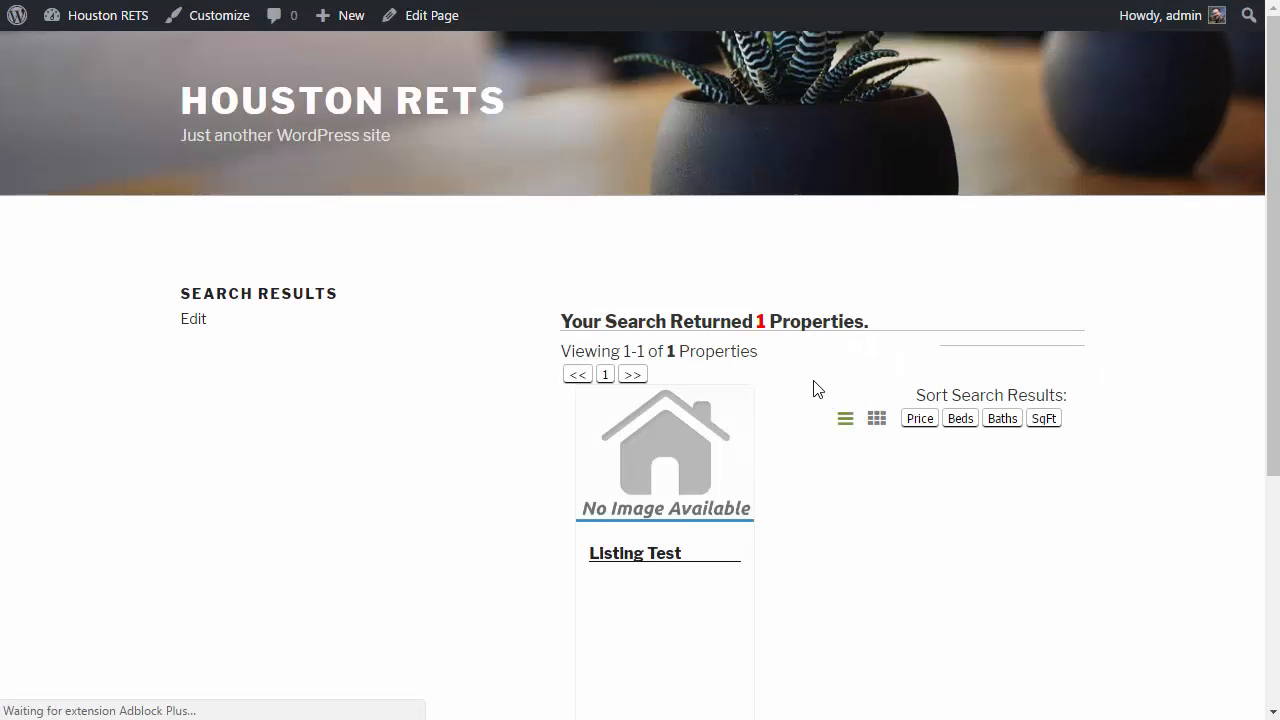
pyautogui.moveTo(796, 488)
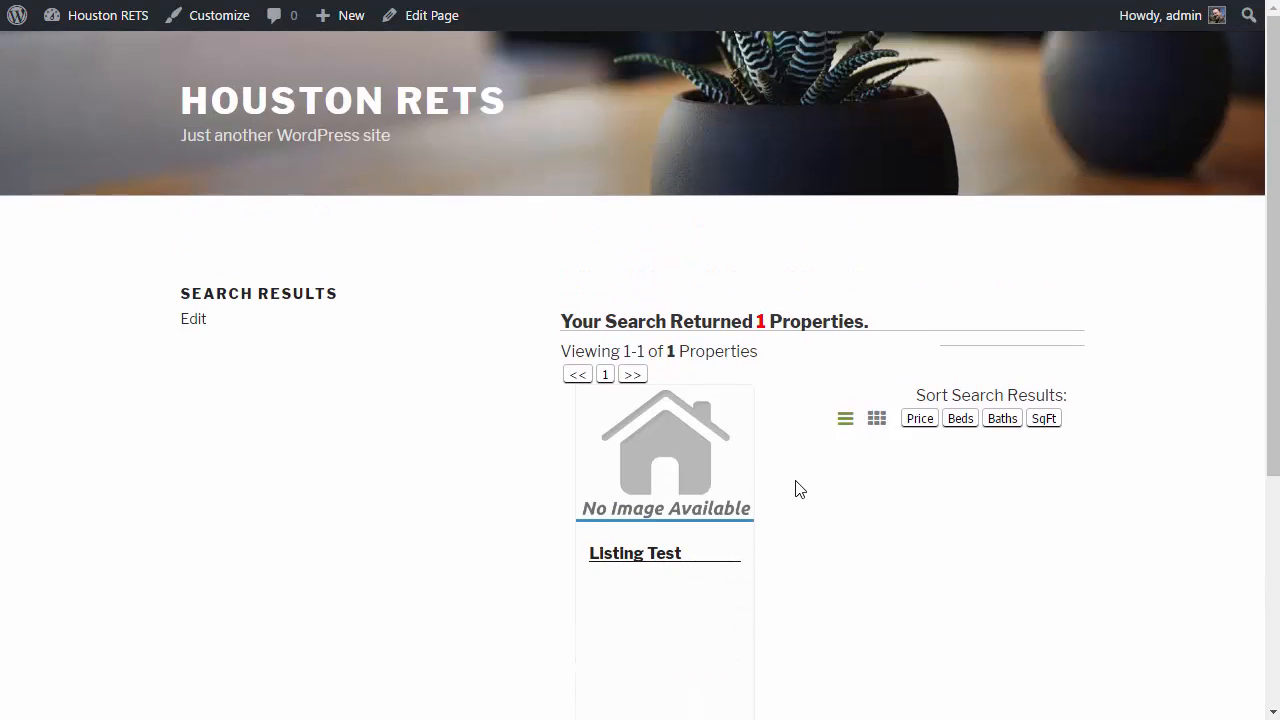
pyautogui.moveTo(665, 440)
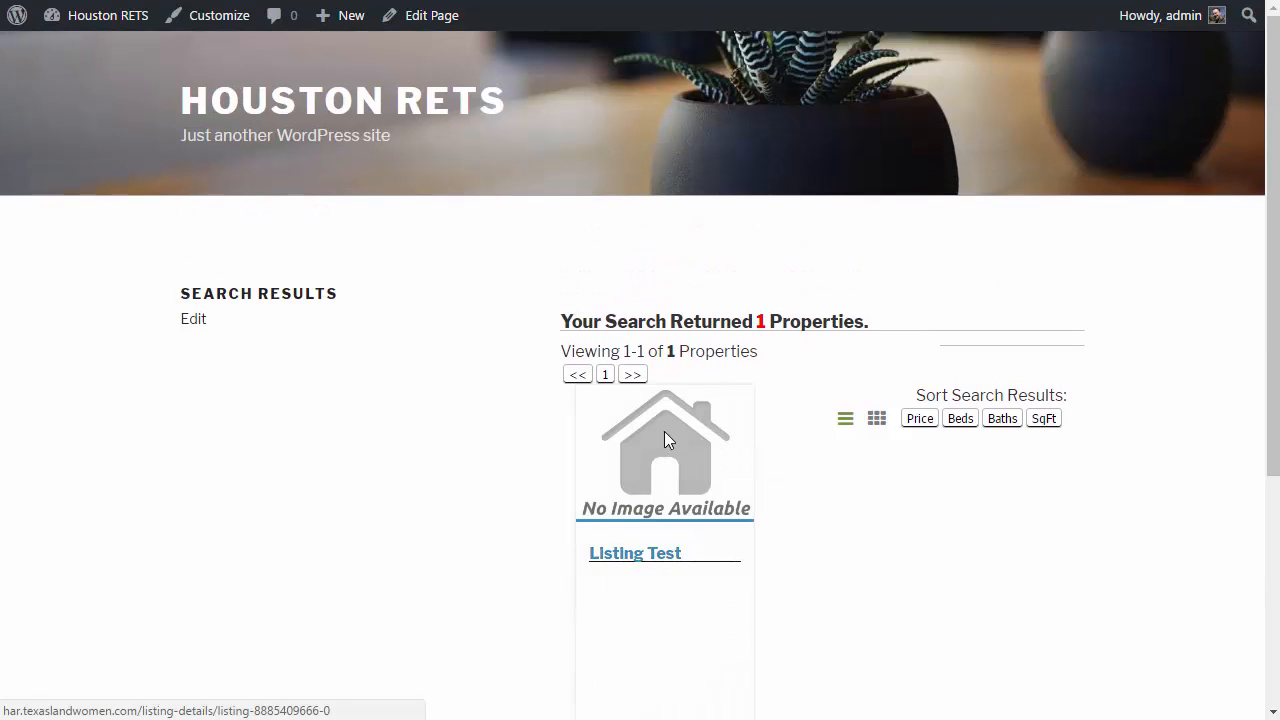
pyautogui.click(635, 553)
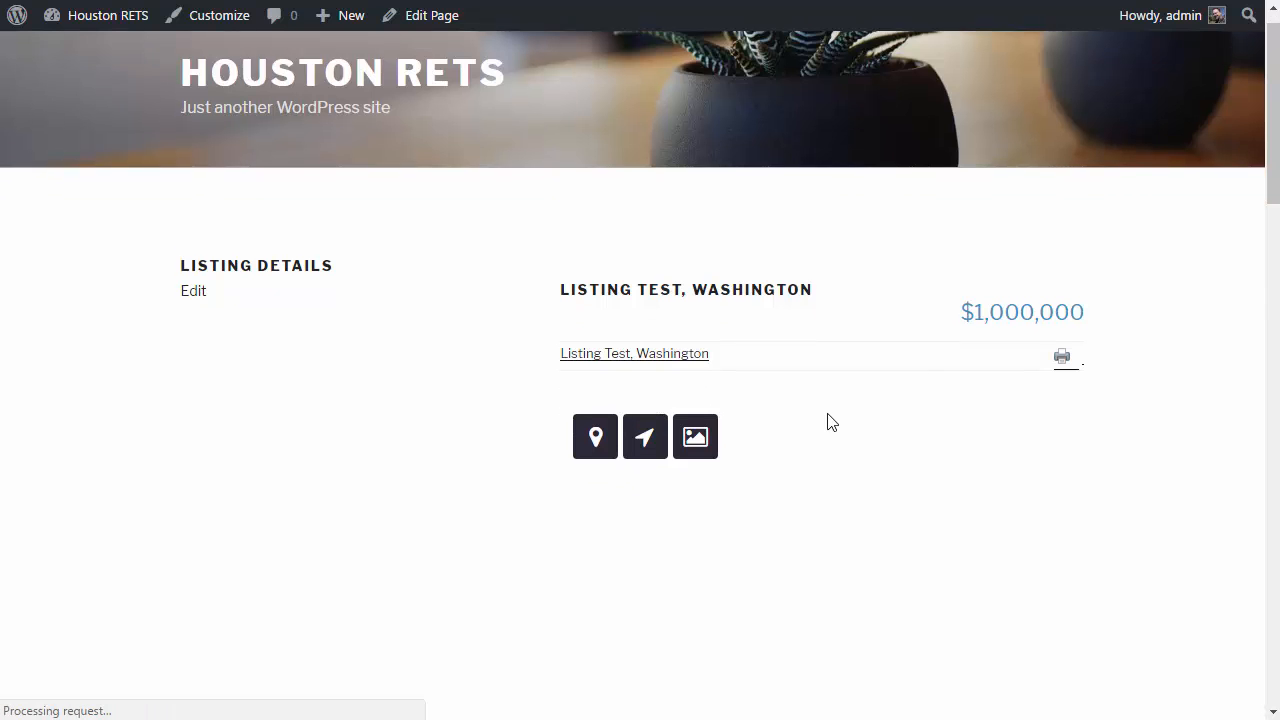
pyautogui.scroll(-3)
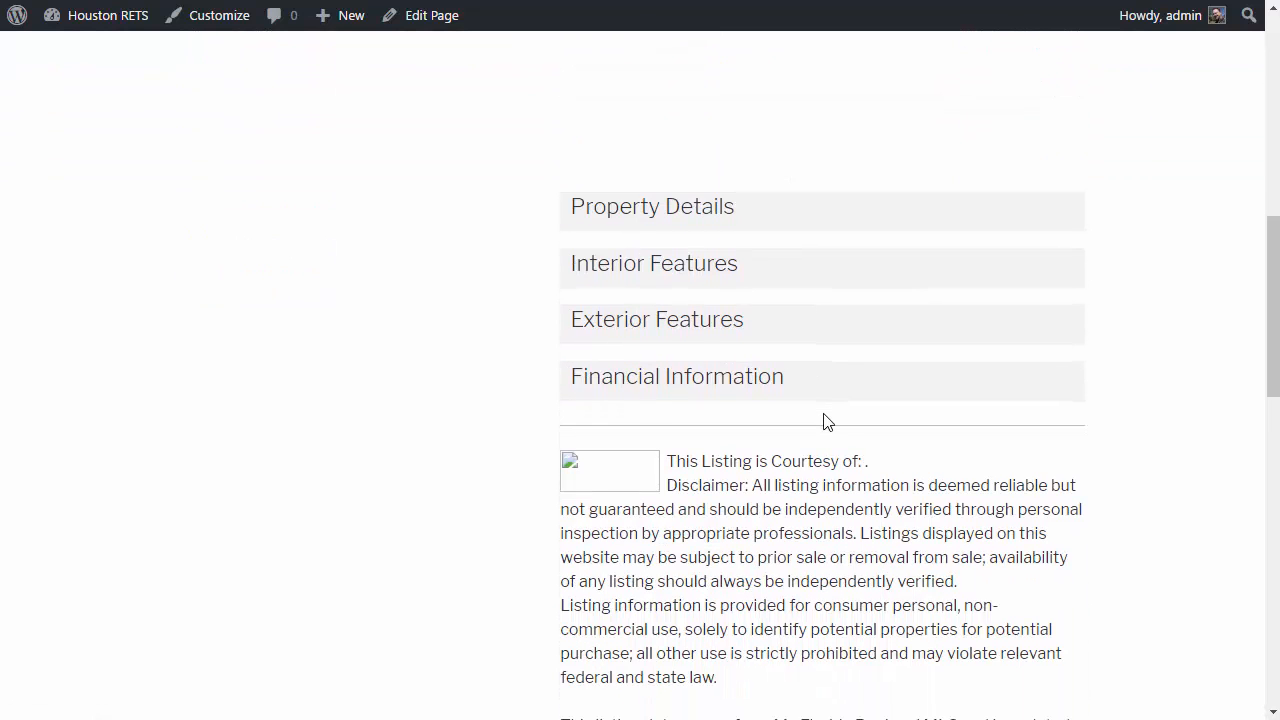
pyautogui.scroll(-3)
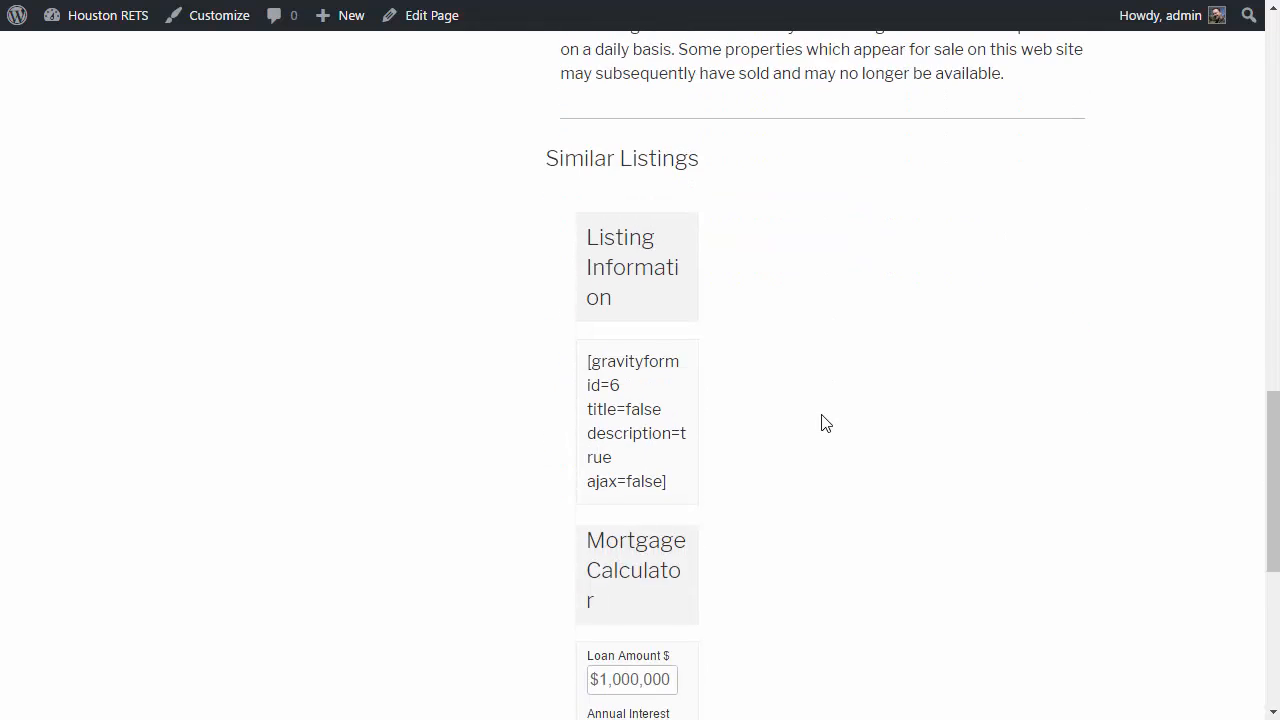
pyautogui.scroll(-3)
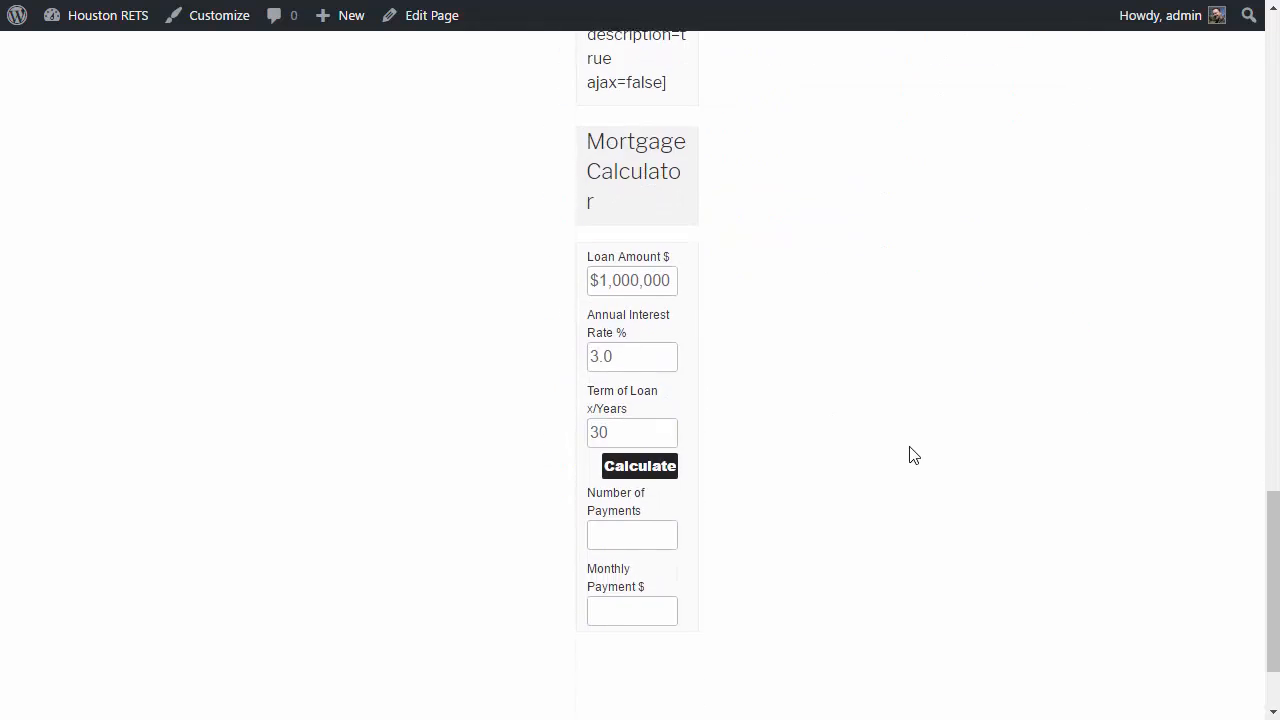
pyautogui.scroll(3)
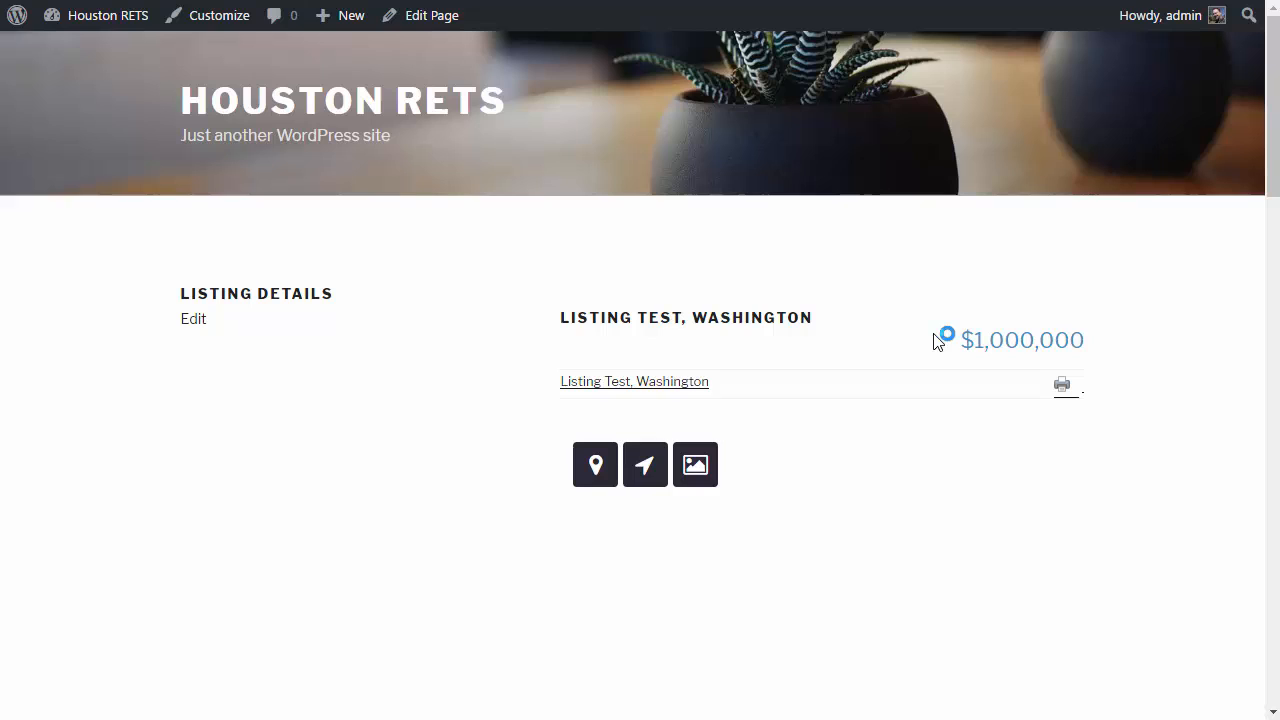
pyautogui.moveTo(903, 479)
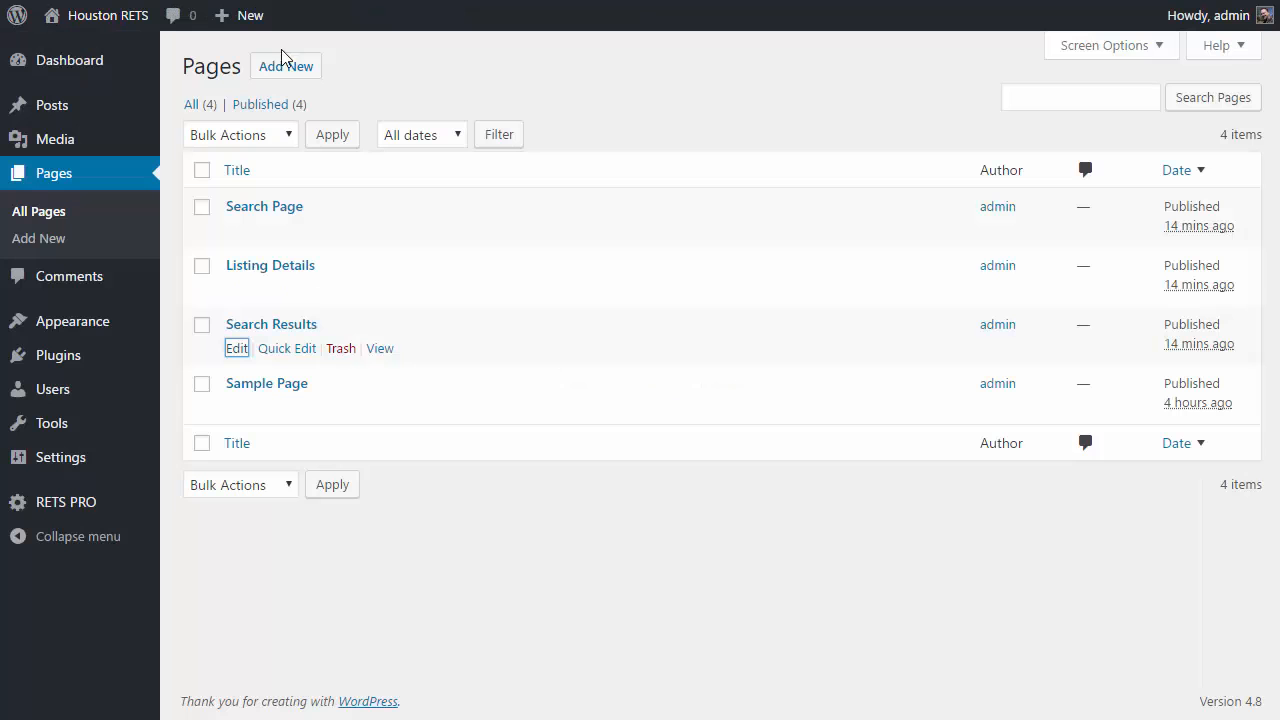
pyautogui.moveTo(95, 479)
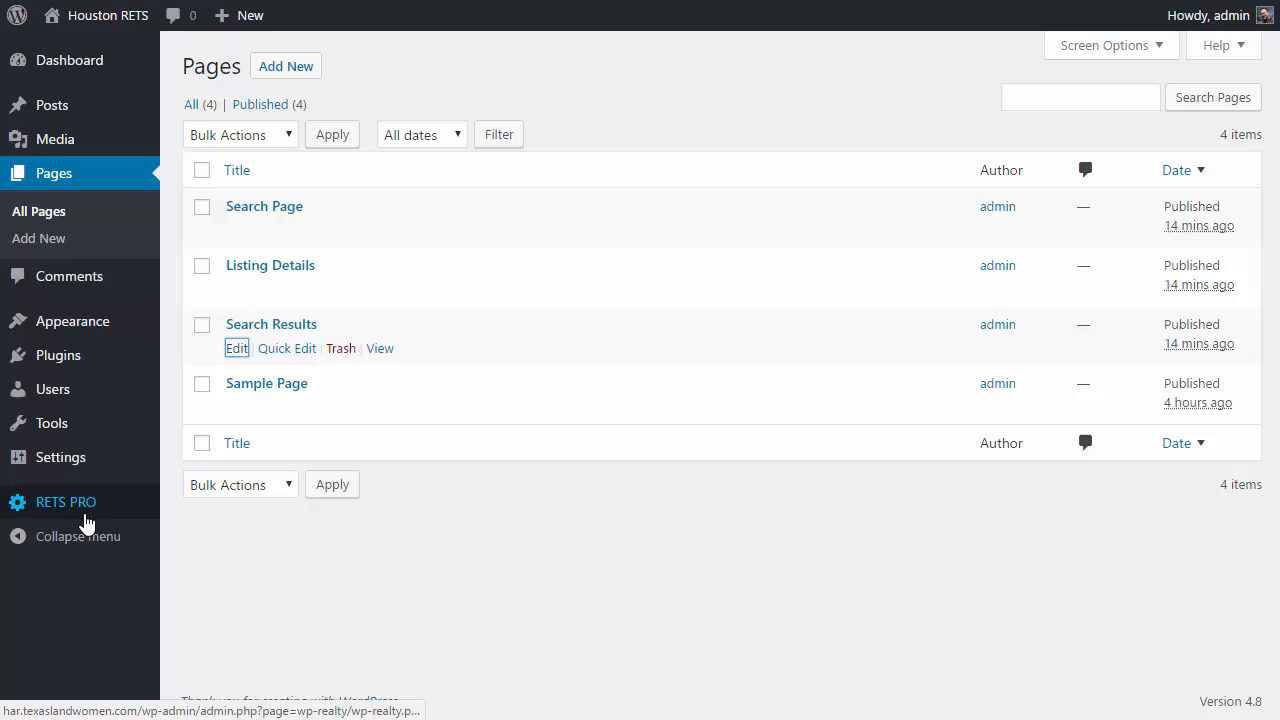
pyautogui.moveTo(343, 531)
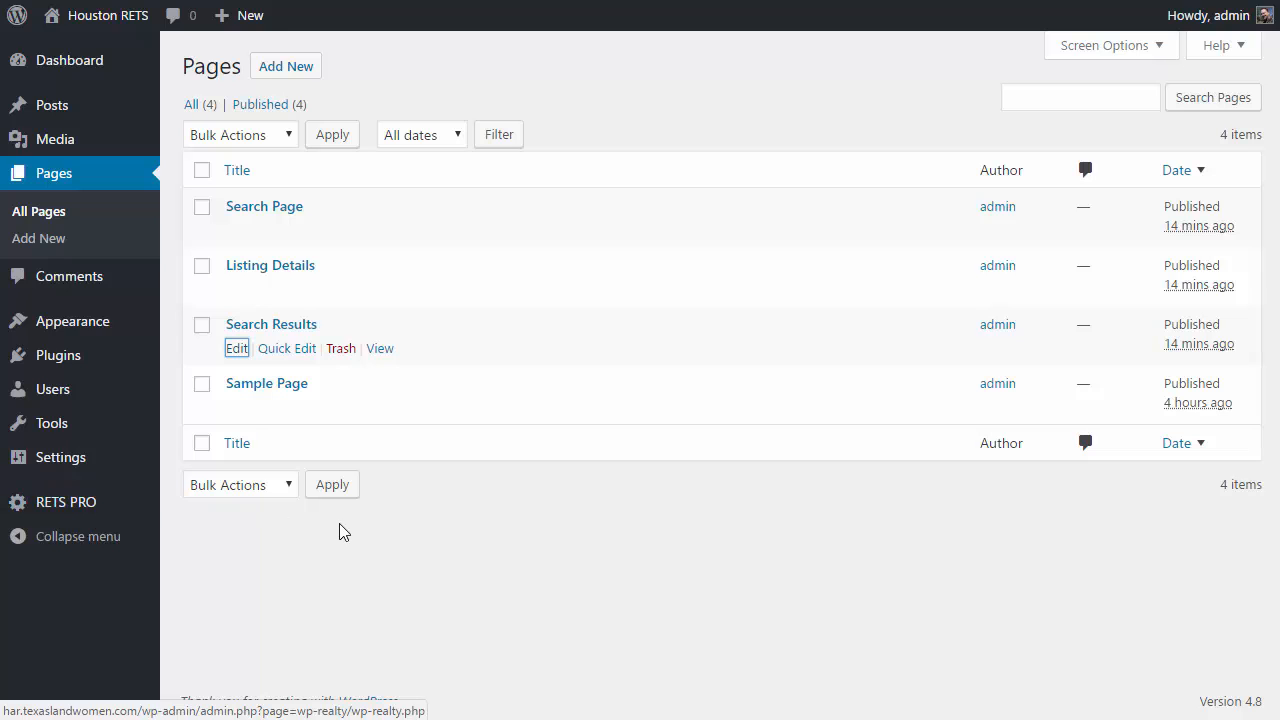
pyautogui.moveTo(420, 545)
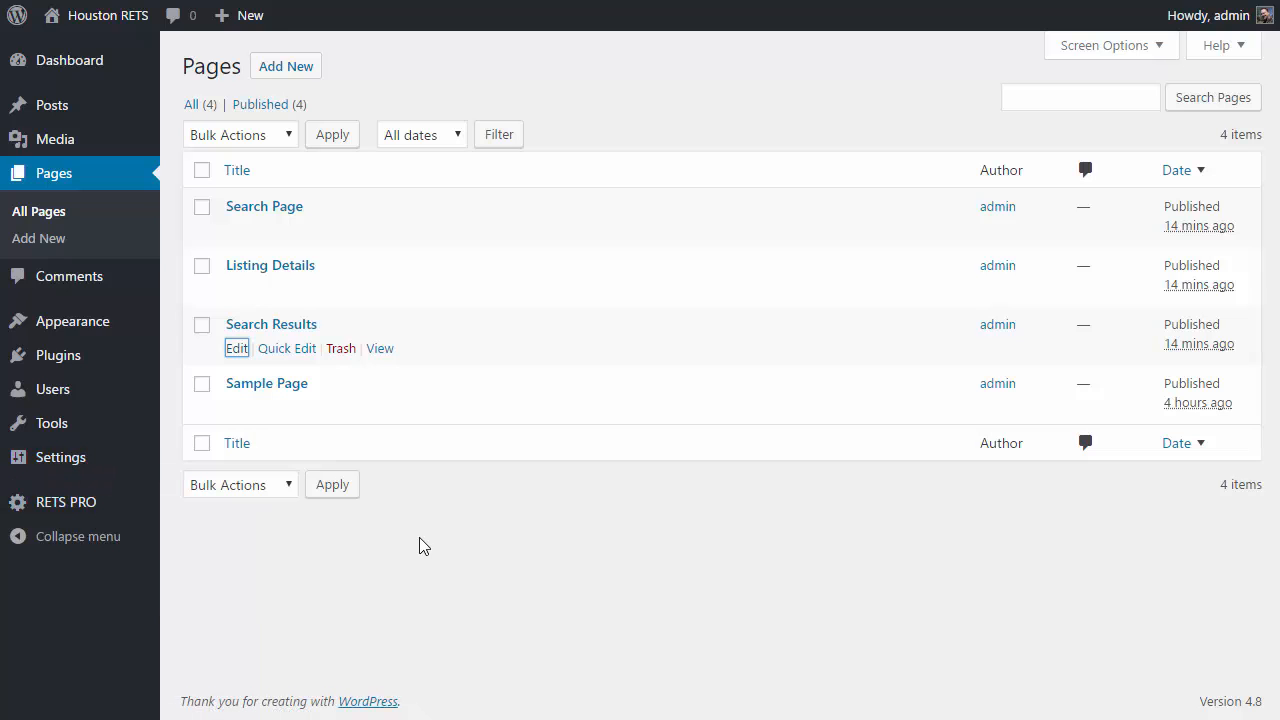
pyautogui.moveTo(419, 534)
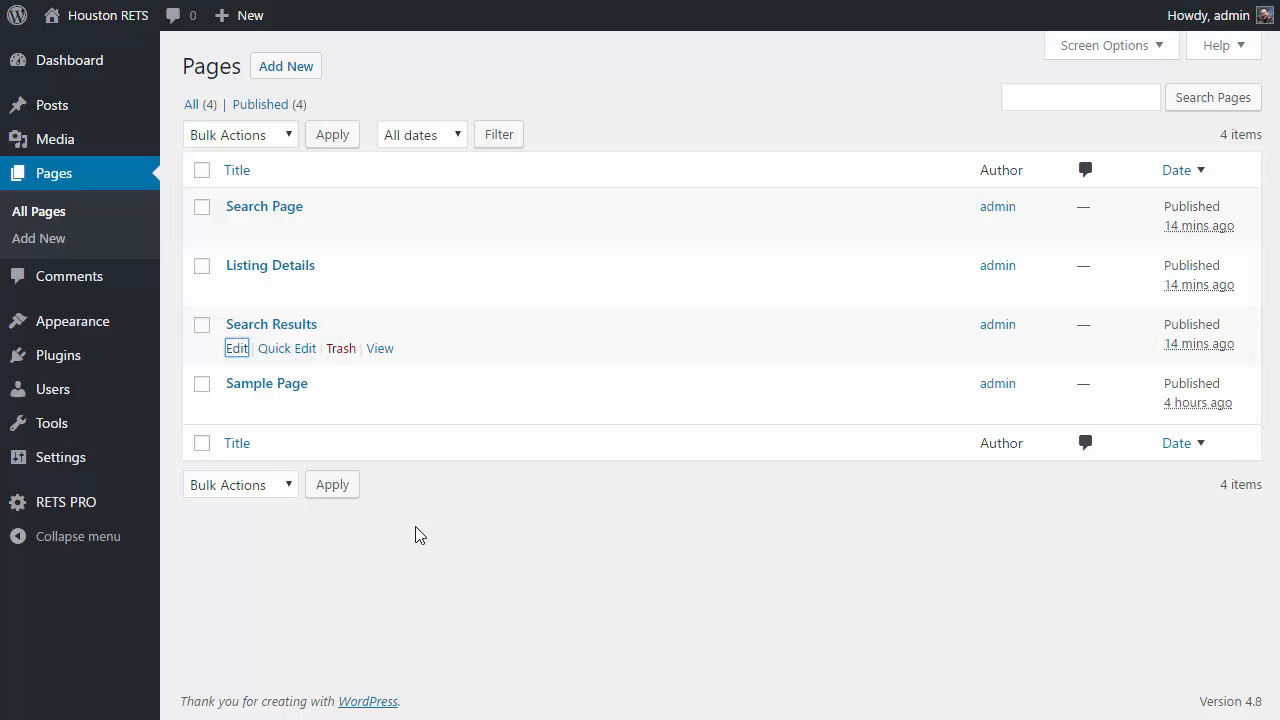
pyautogui.moveTo(66, 502)
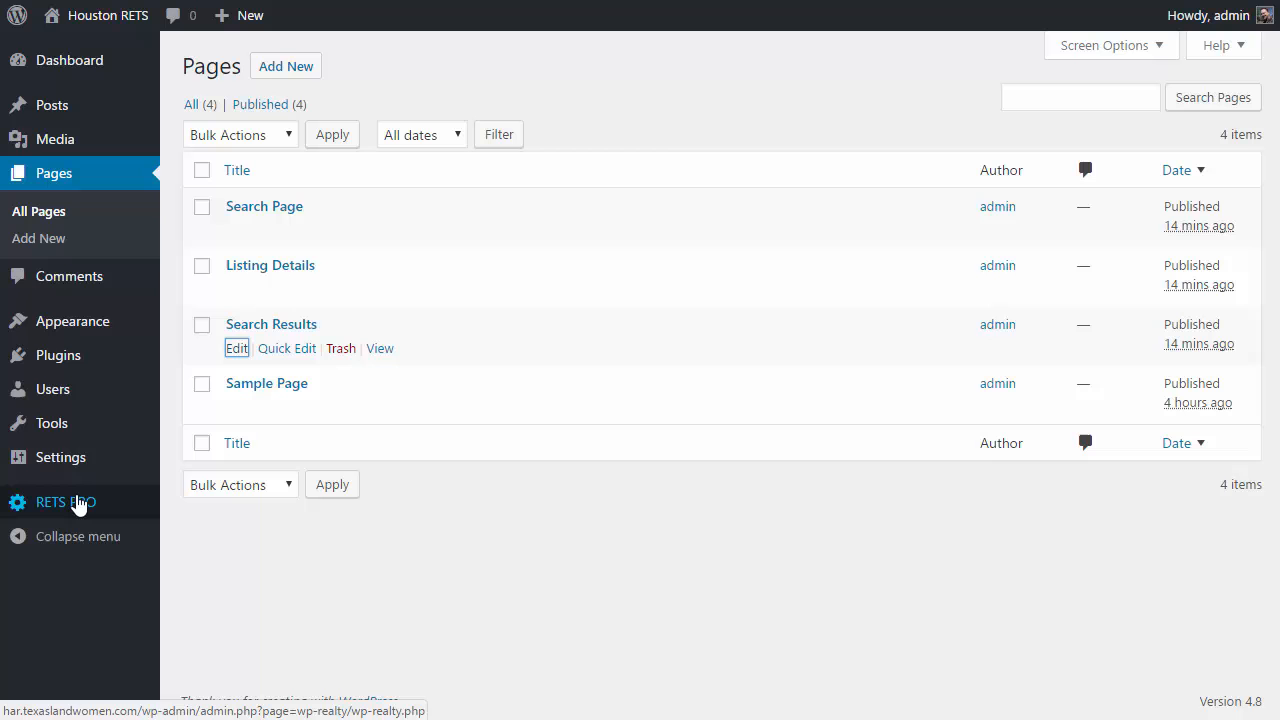
pyautogui.moveTo(720, 595)
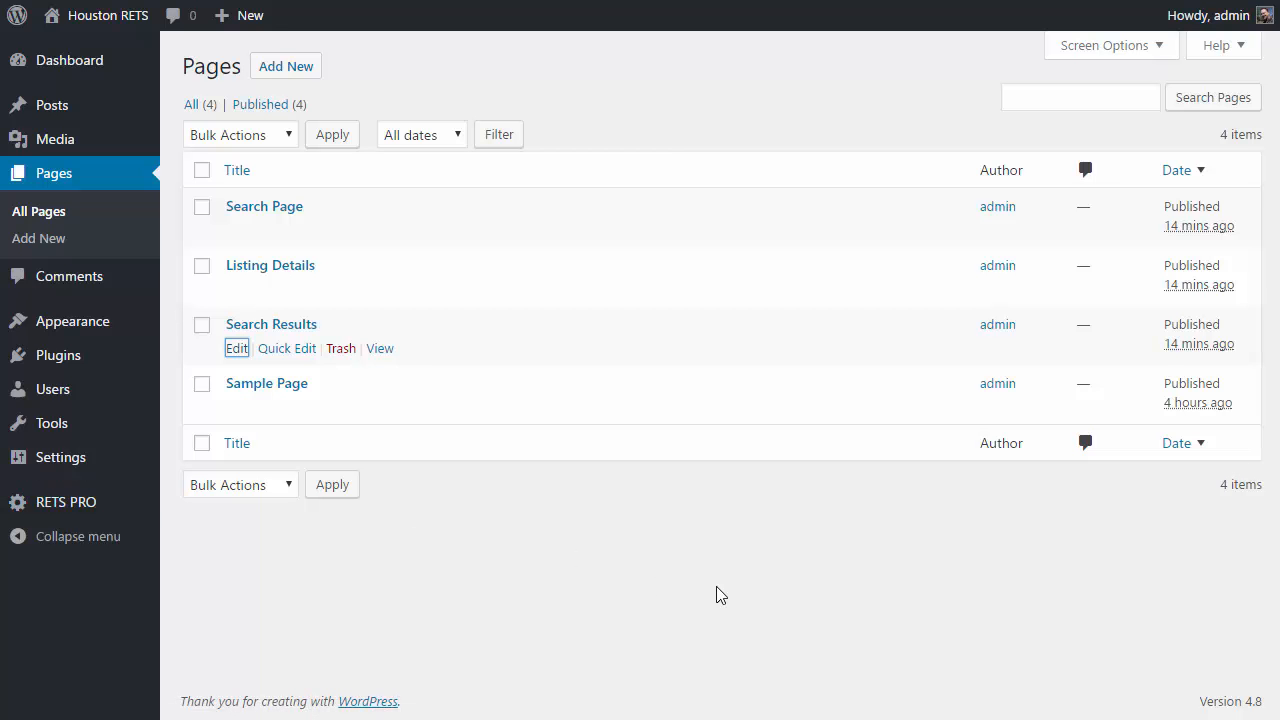